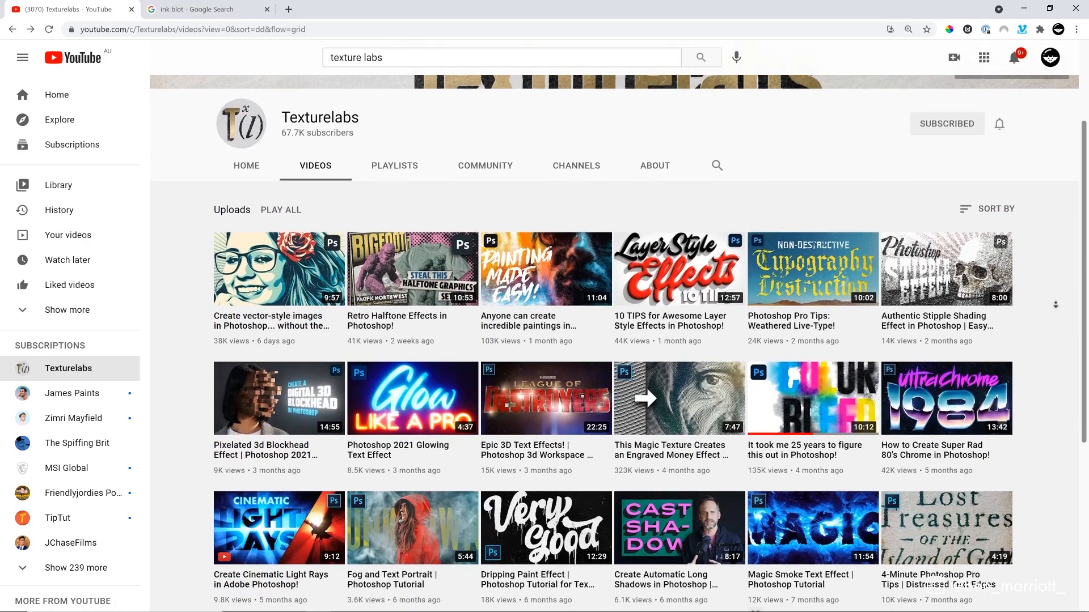
Scroll Texturelabs' uploads and open 'It took me 25 years to figure this out in Photoshop!'
{"action": "scroll", "scroll_direction": "down", "scroll_amount": 3}
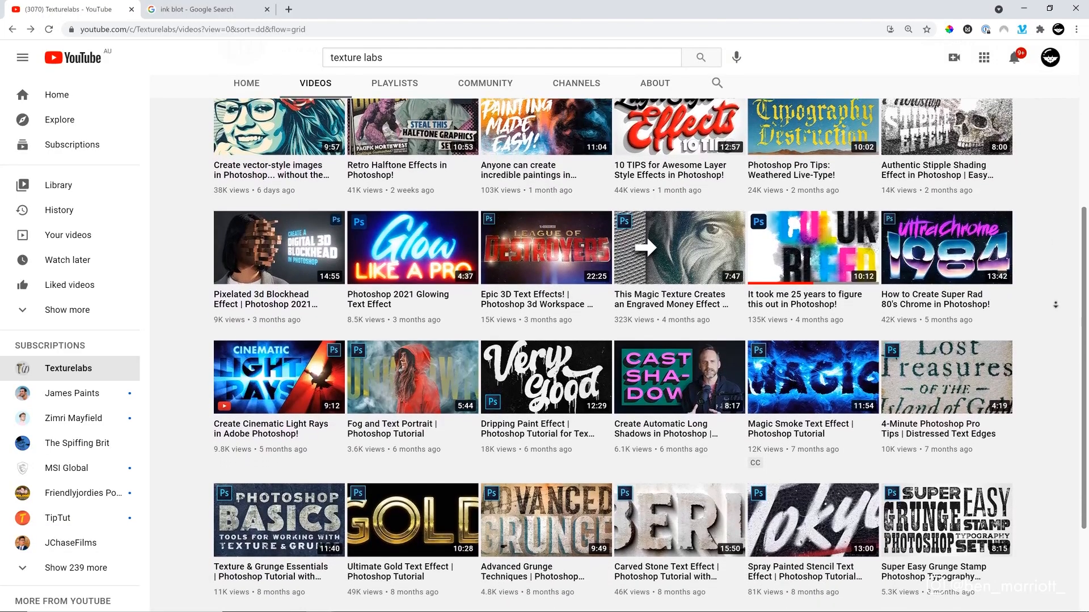
{"action": "scroll", "scroll_direction": "down", "scroll_amount": 3}
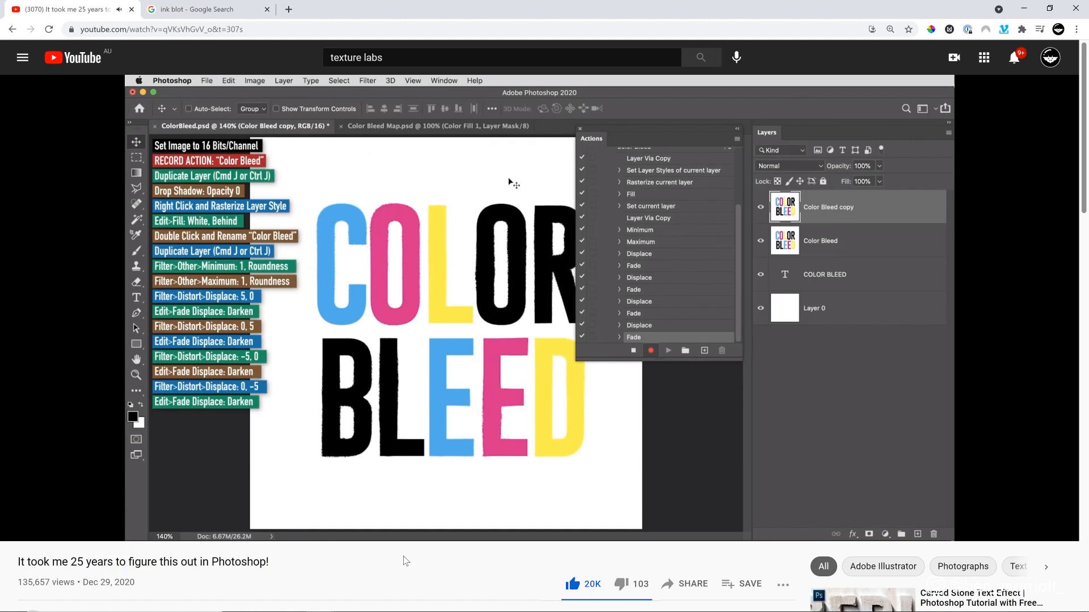
{"action": "left_click", "coordinate": [367, 80]}
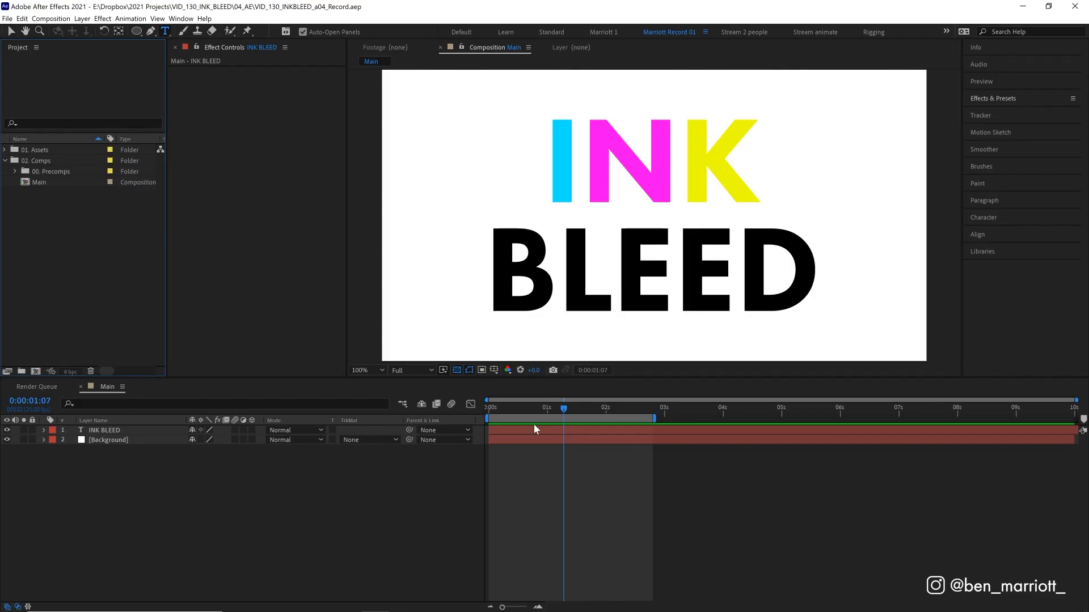
Precompose the INK BLEED text layer as 'Ink Base', moving all attributes into it
{"action": "left_click", "coordinate": [108, 439]}
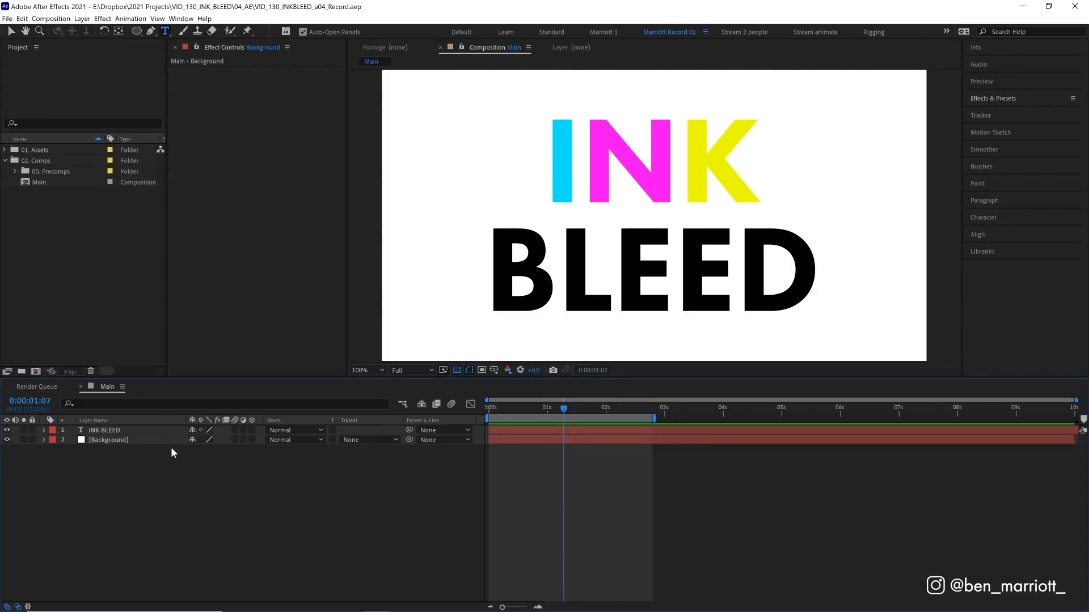
{"action": "left_click", "coordinate": [108, 440]}
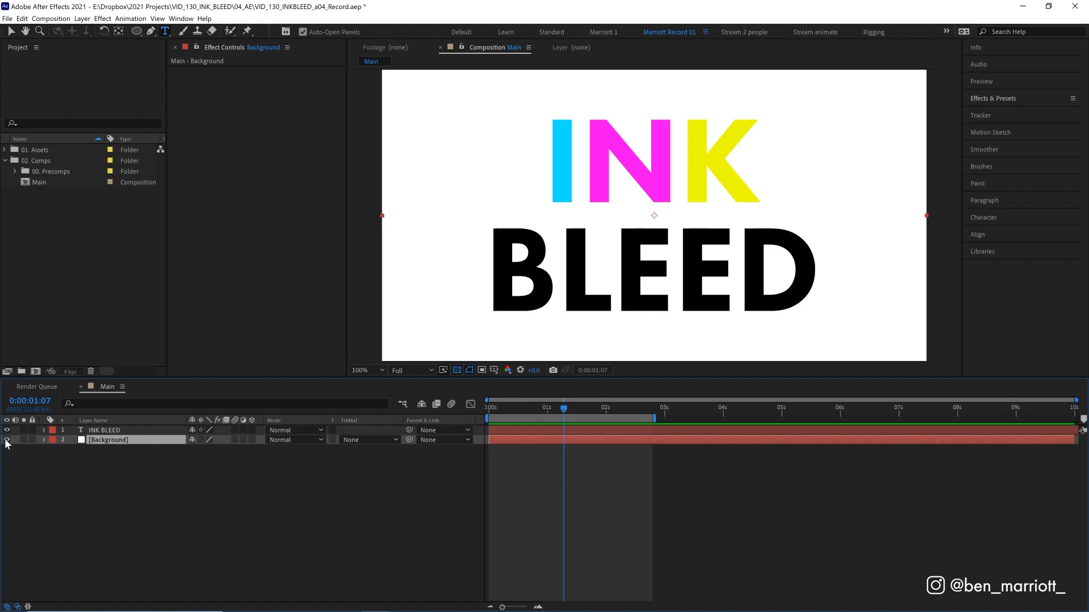
{"action": "left_click", "coordinate": [103, 430]}
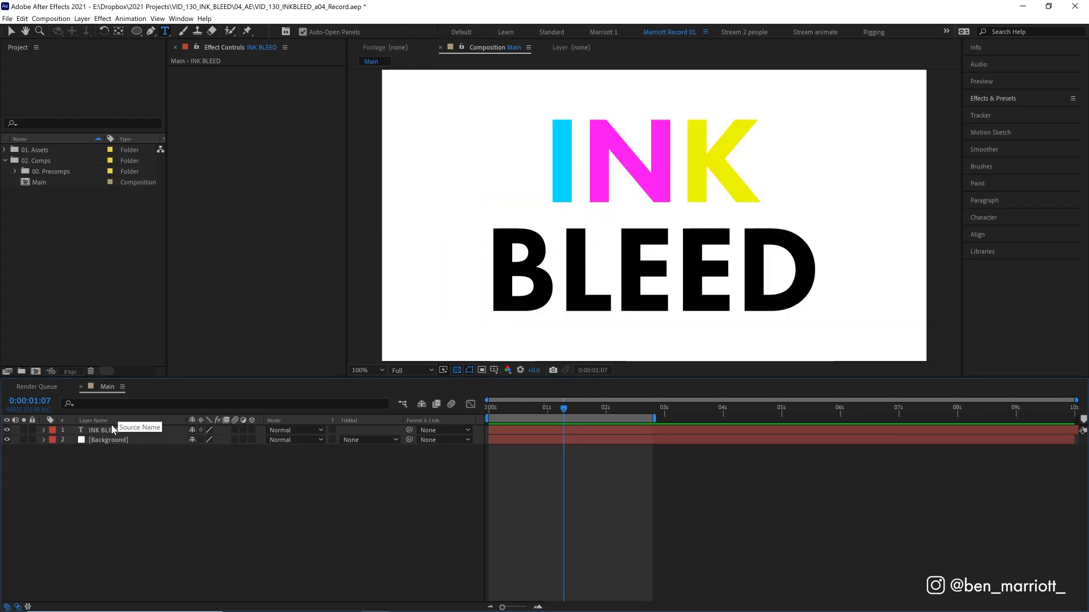
{"action": "left_click", "coordinate": [101, 430]}
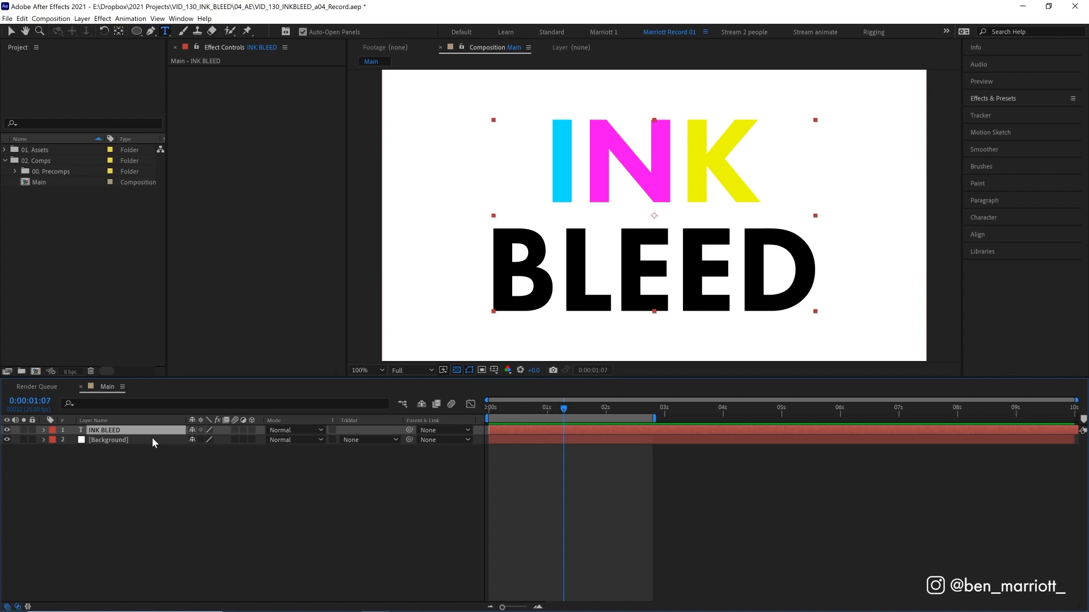
{"action": "mouse_move", "coordinate": [157, 446]}
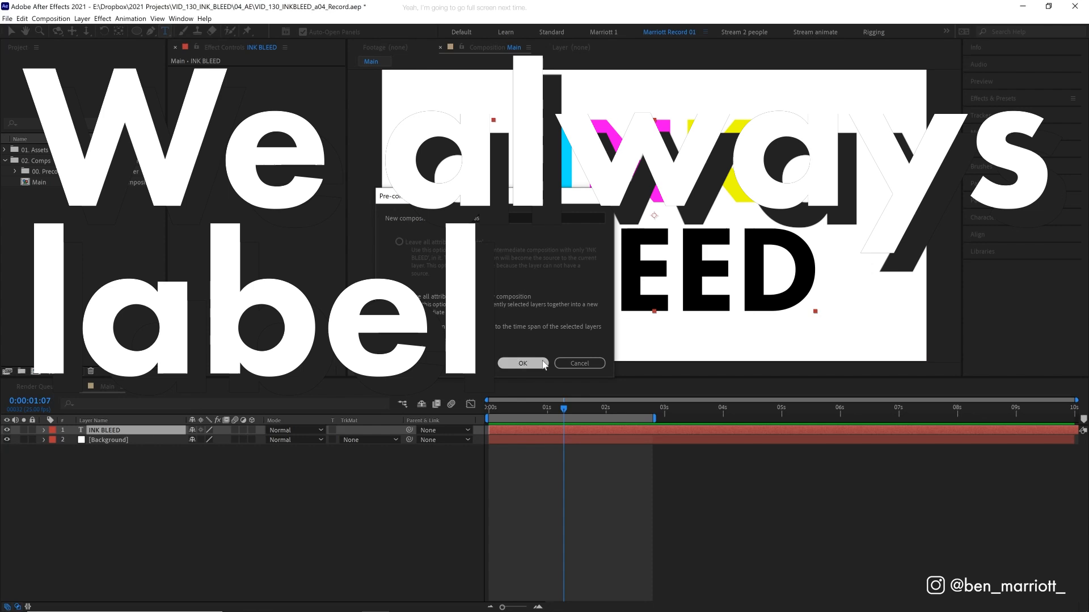
{"action": "left_click", "coordinate": [522, 363]}
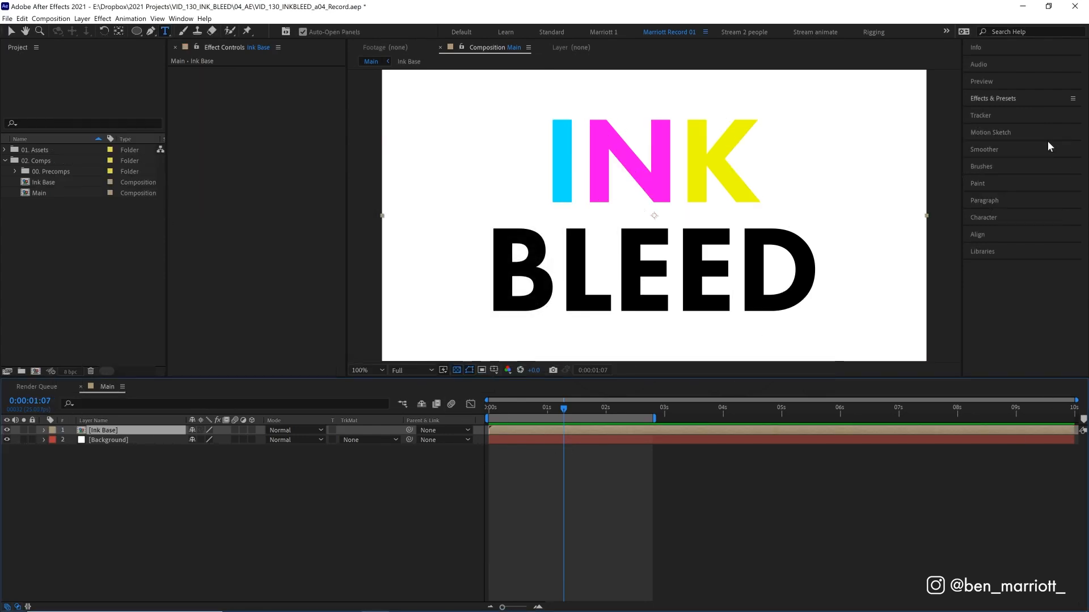
Bring up the Effects & Presets library to reach the Blur & Sharpen category
{"action": "left_click", "coordinate": [992, 98]}
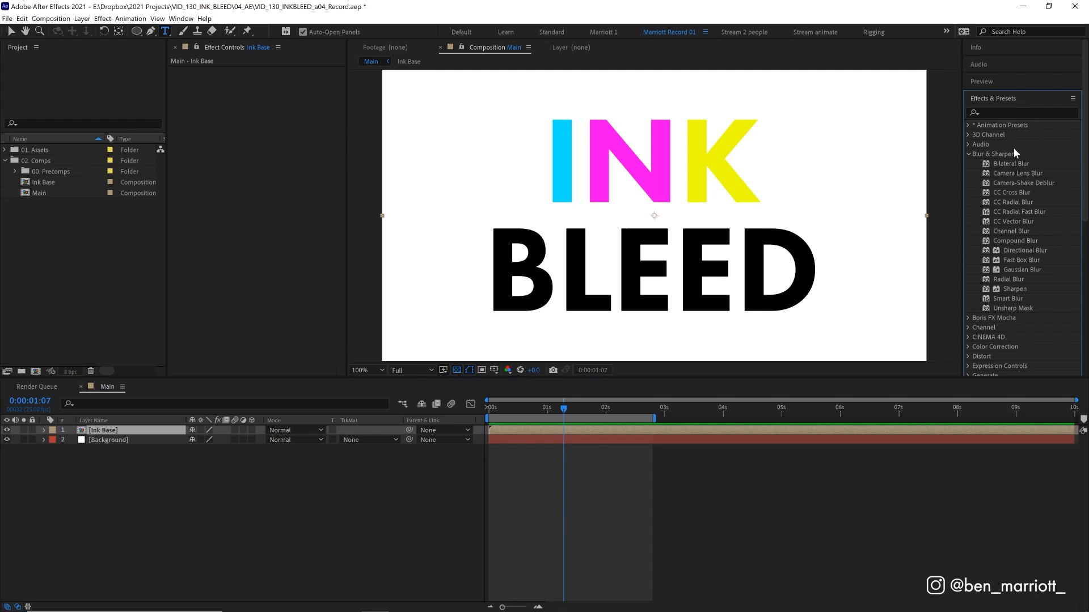
{"action": "mouse_move", "coordinate": [1028, 231]}
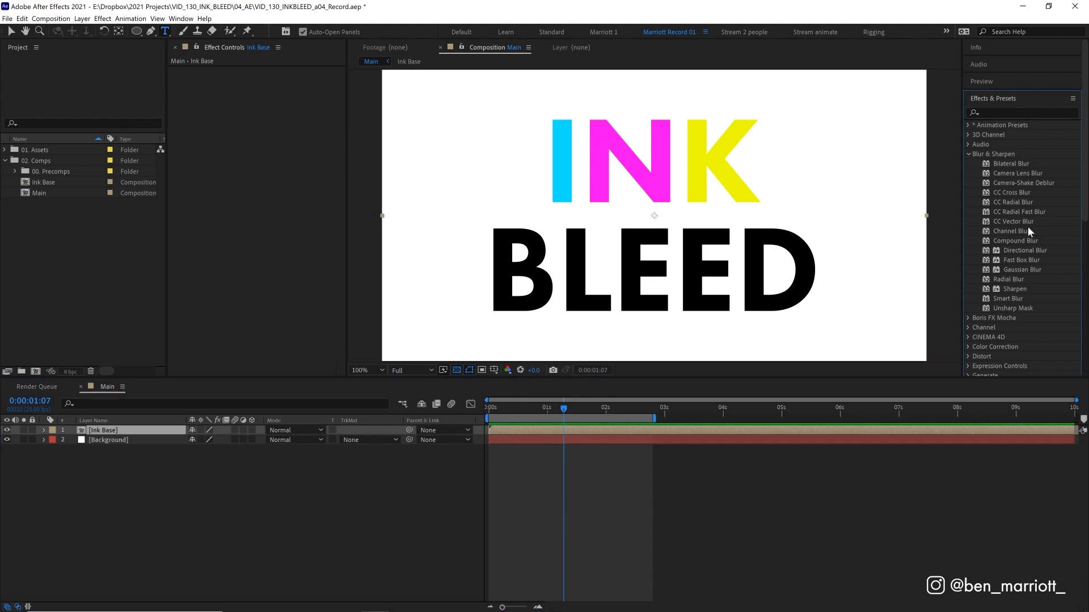
{"action": "mouse_move", "coordinate": [1022, 269]}
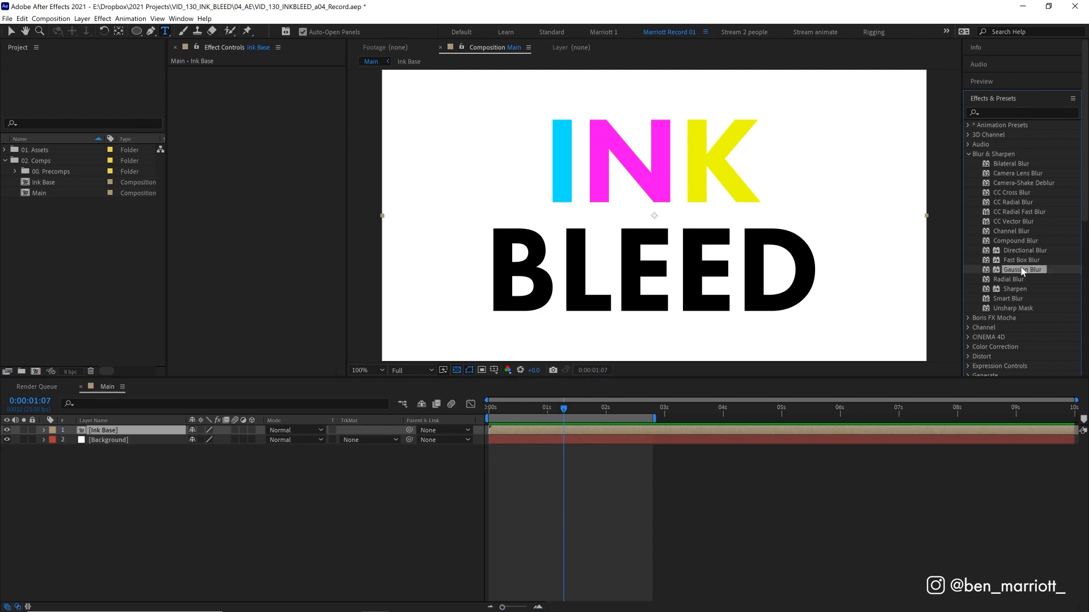
{"action": "mouse_move", "coordinate": [1021, 271]}
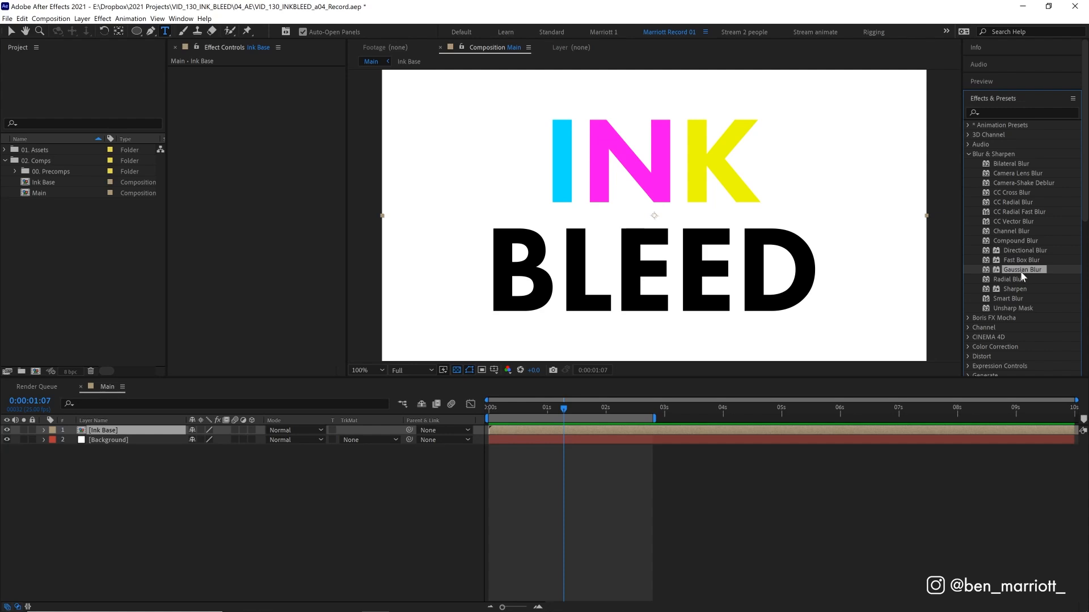
{"action": "mouse_move", "coordinate": [1024, 294]}
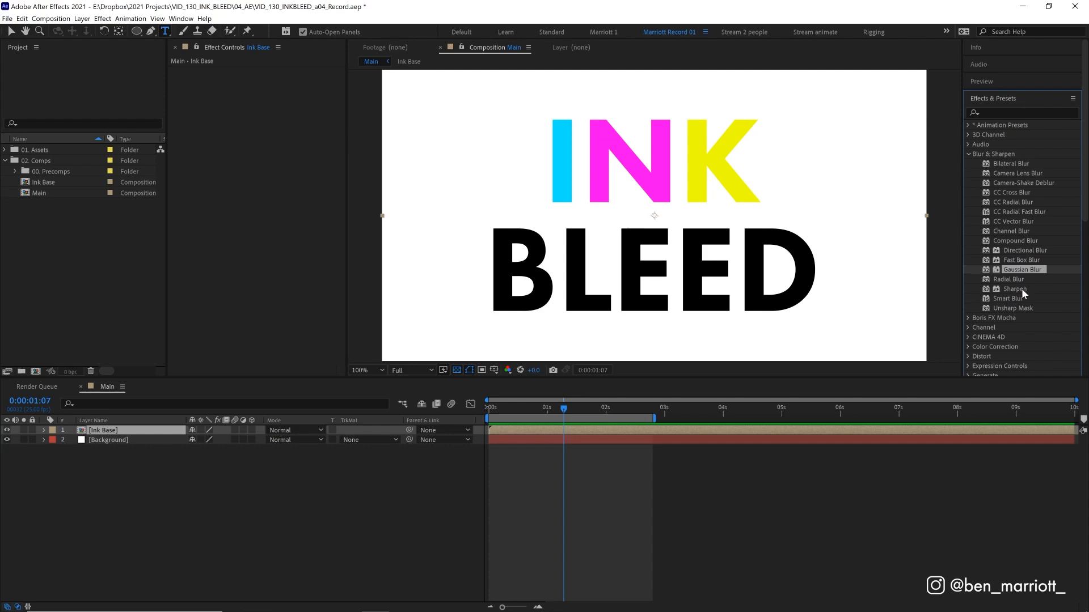
{"action": "mouse_move", "coordinate": [1020, 173]}
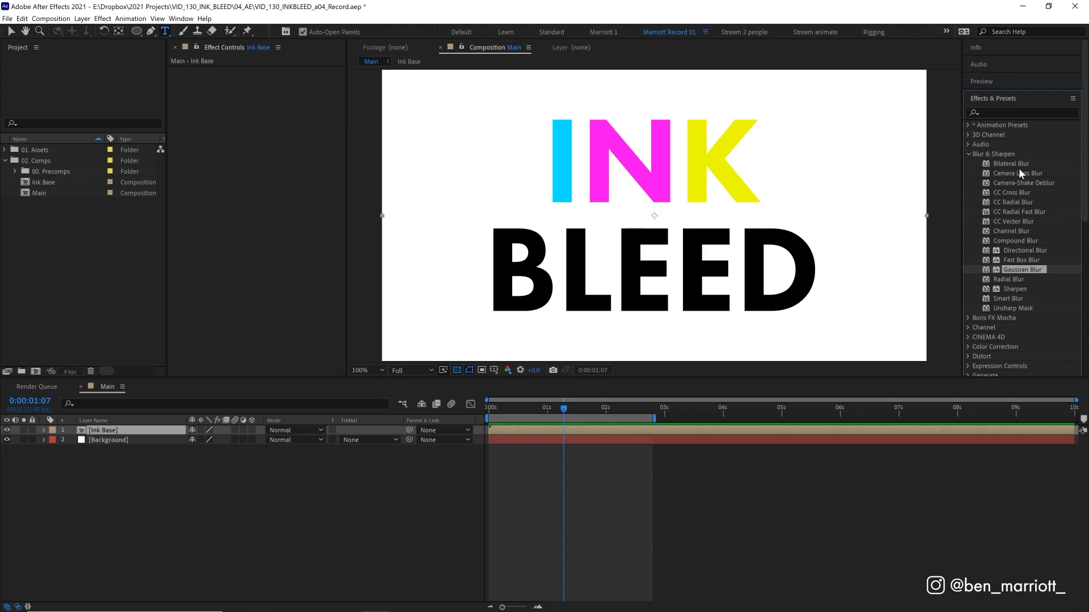
Apply Camera Lens Blur from Blur & Sharpen to the Ink Base layer
{"action": "double_click", "coordinate": [1017, 173]}
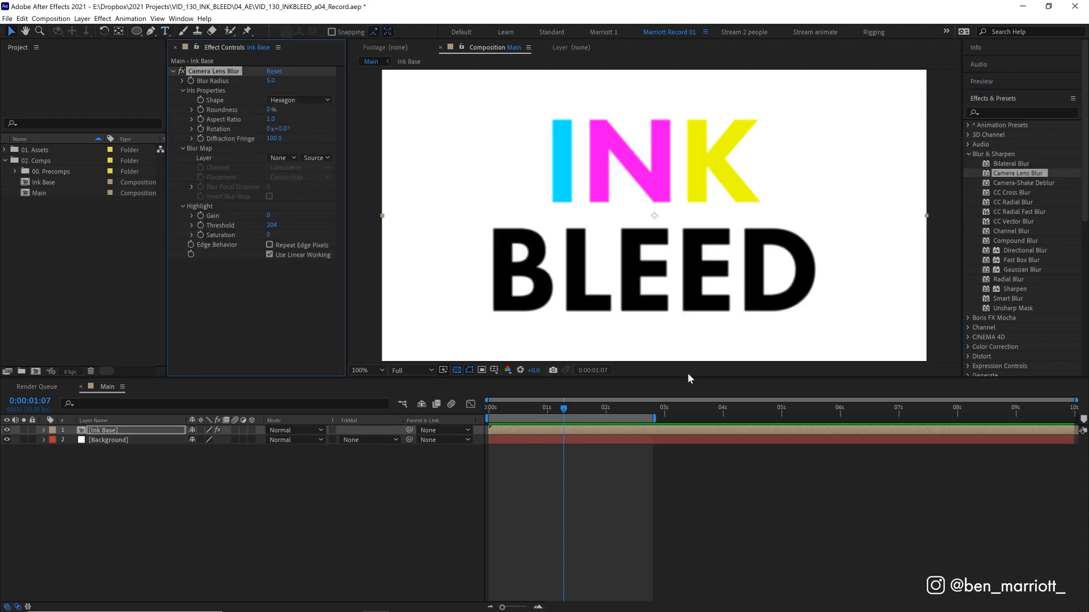
{"action": "mouse_move", "coordinate": [238, 241]}
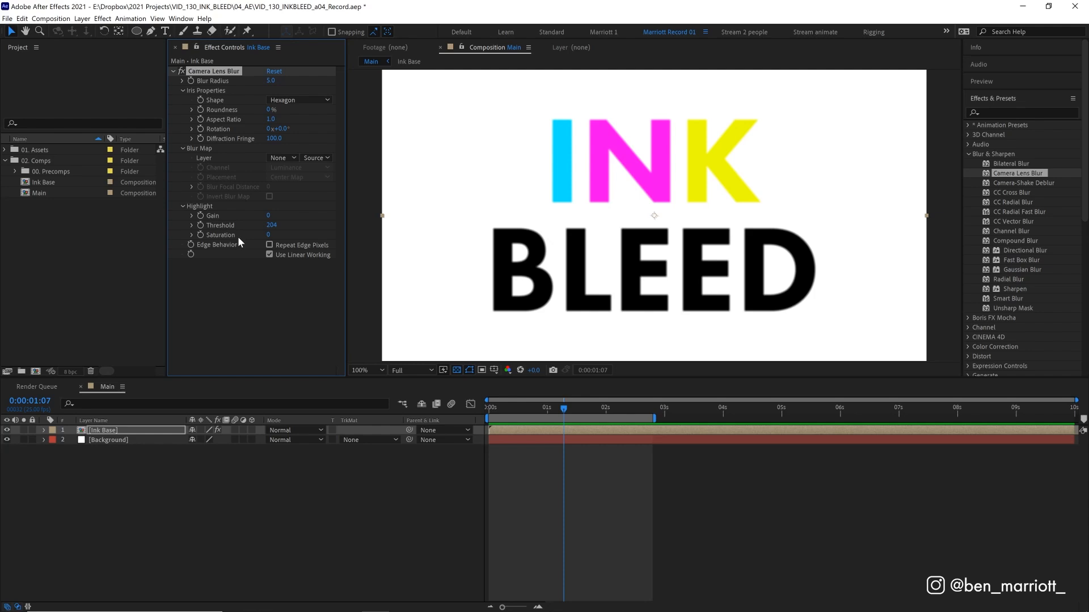
{"action": "mouse_move", "coordinate": [312, 158]}
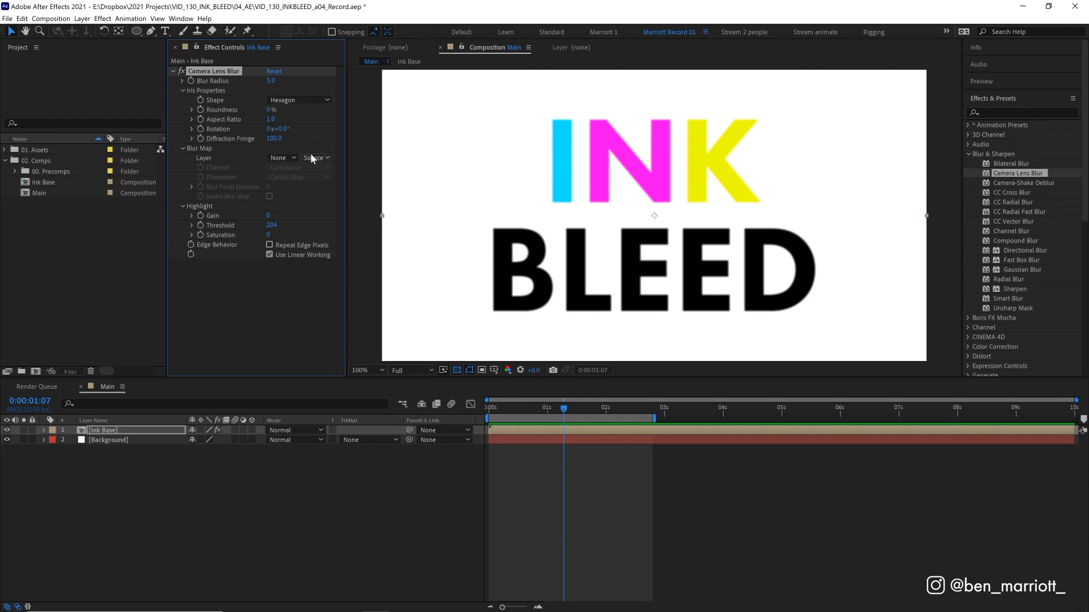
{"action": "mouse_move", "coordinate": [250, 210]}
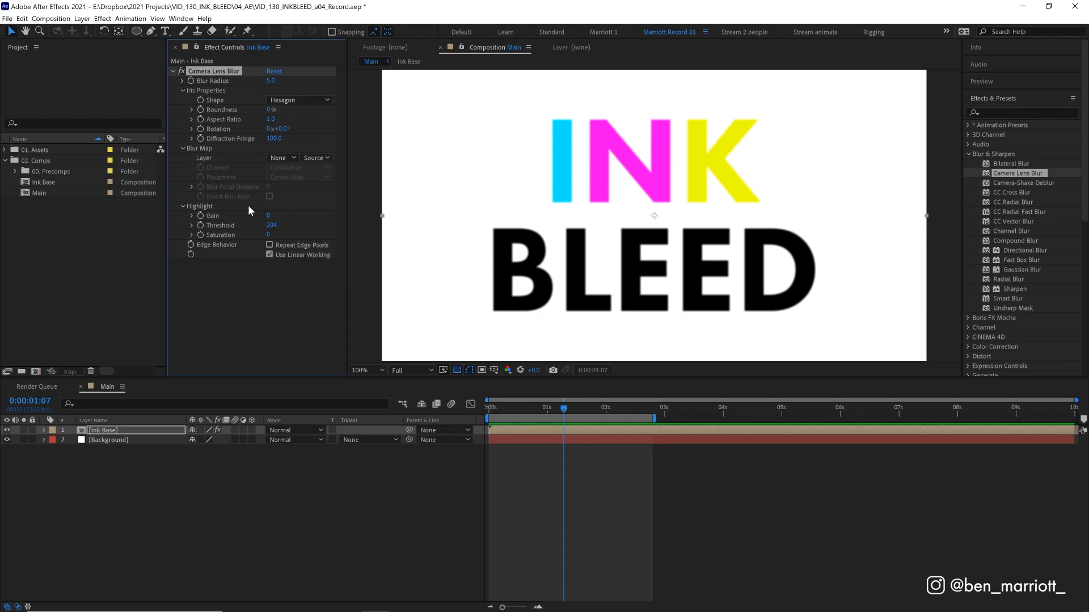
{"action": "mouse_move", "coordinate": [216, 278]}
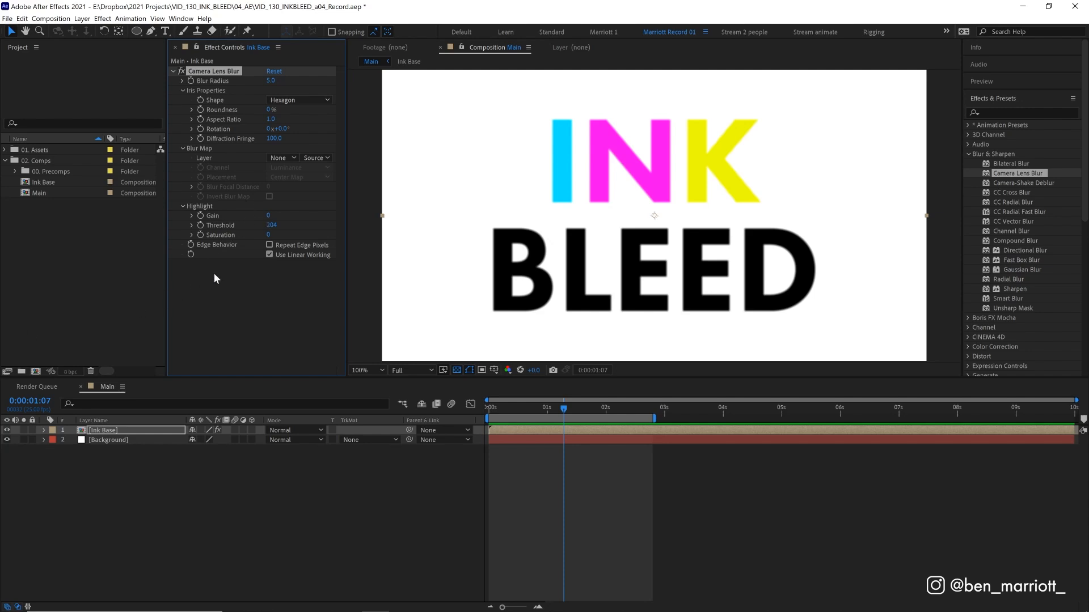
{"action": "mouse_move", "coordinate": [230, 183]}
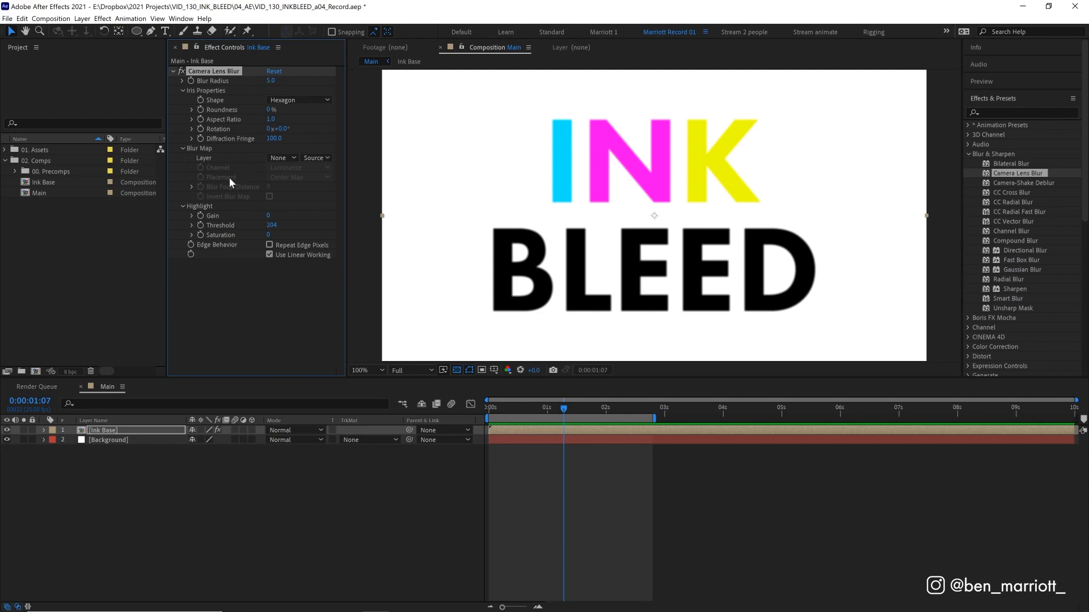
{"action": "mouse_move", "coordinate": [240, 153]}
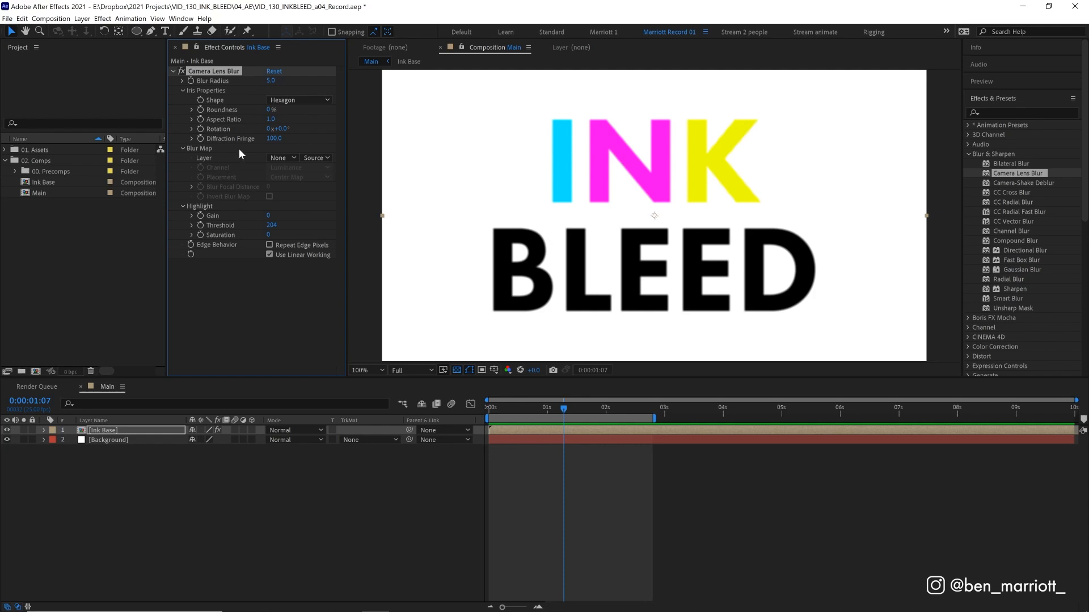
{"action": "mouse_move", "coordinate": [210, 151]}
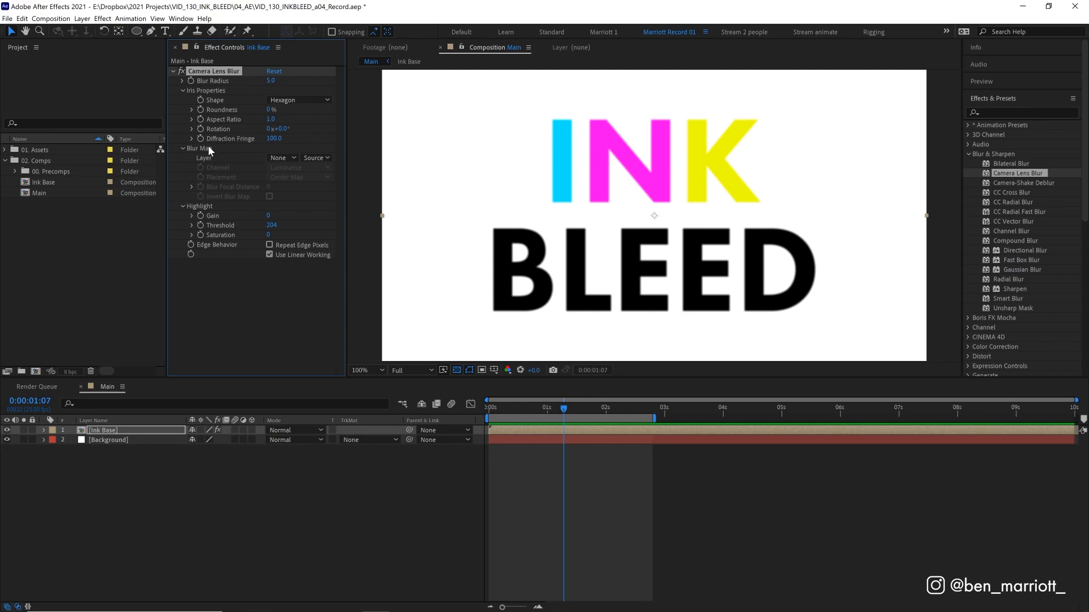
{"action": "mouse_move", "coordinate": [234, 169]}
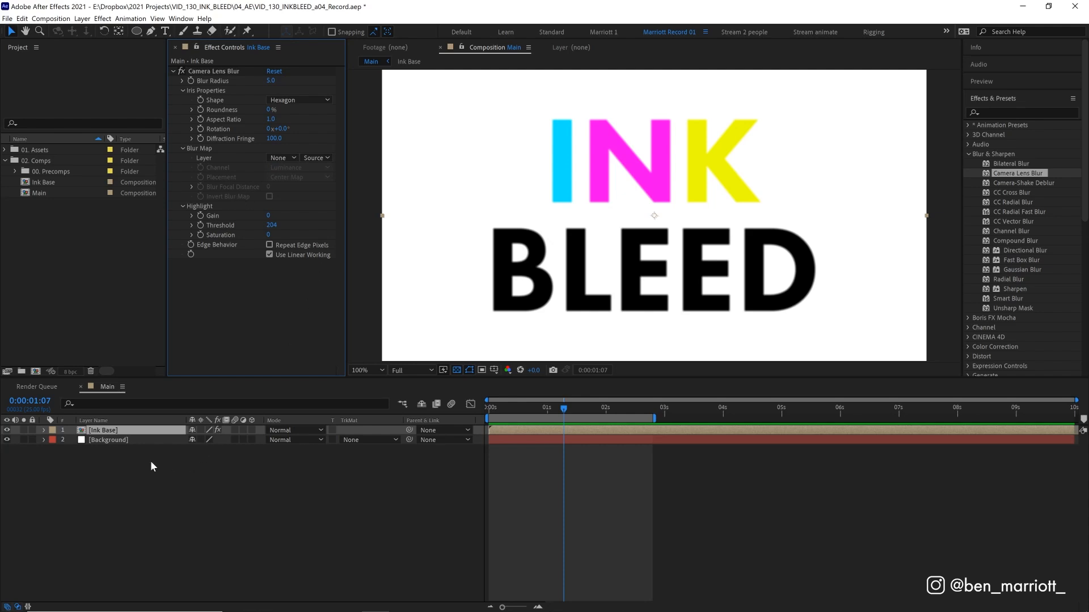
Create a new solid layer named Blur Map
{"action": "key", "text": "ctrl+y"}
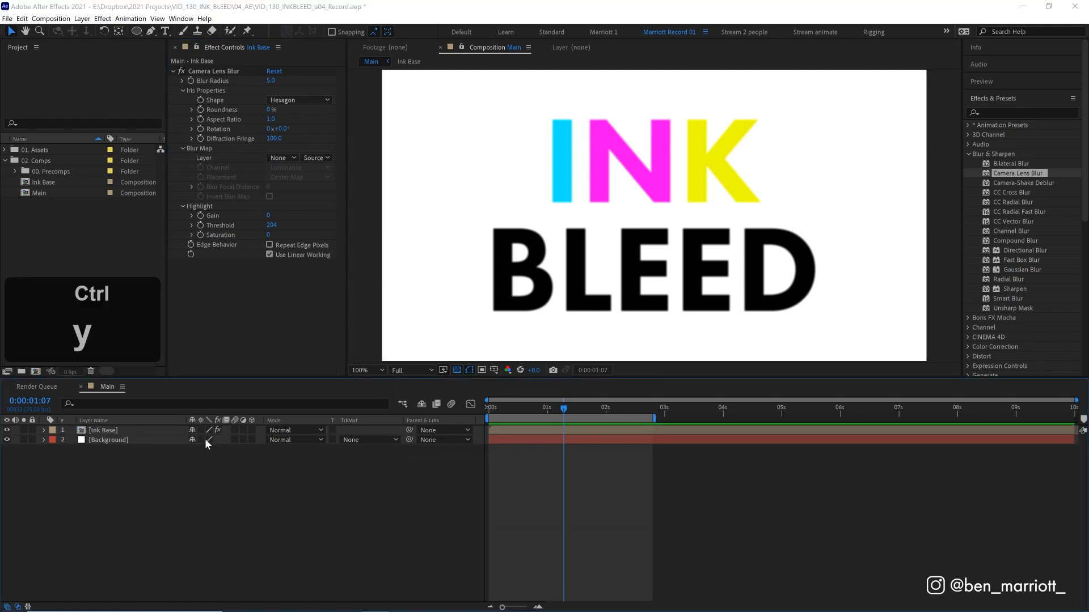
{"action": "key", "text": "ctrl+y"}
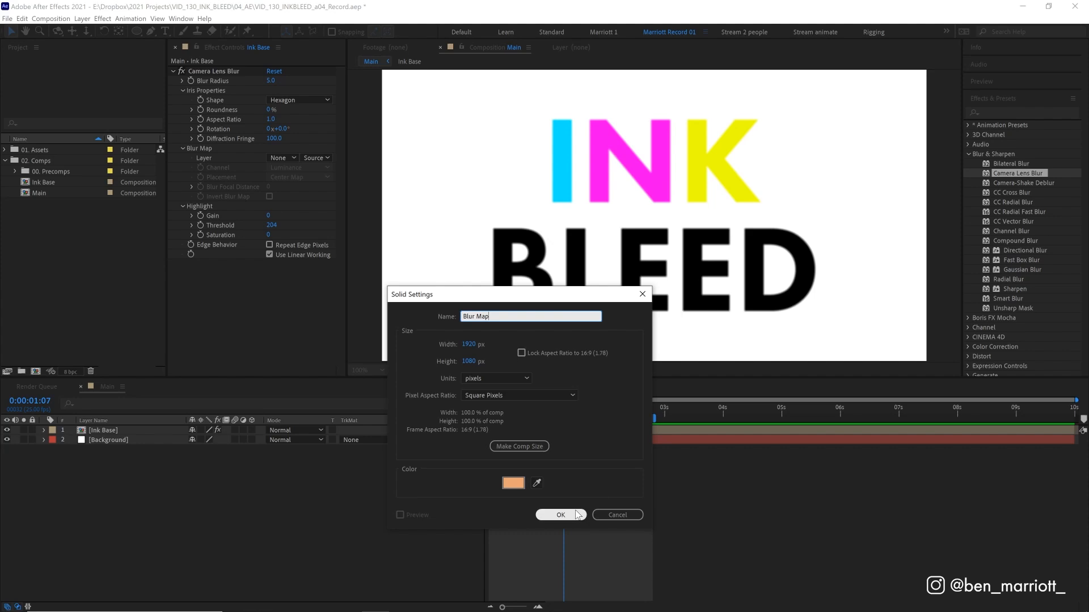
{"action": "left_click", "coordinate": [559, 515]}
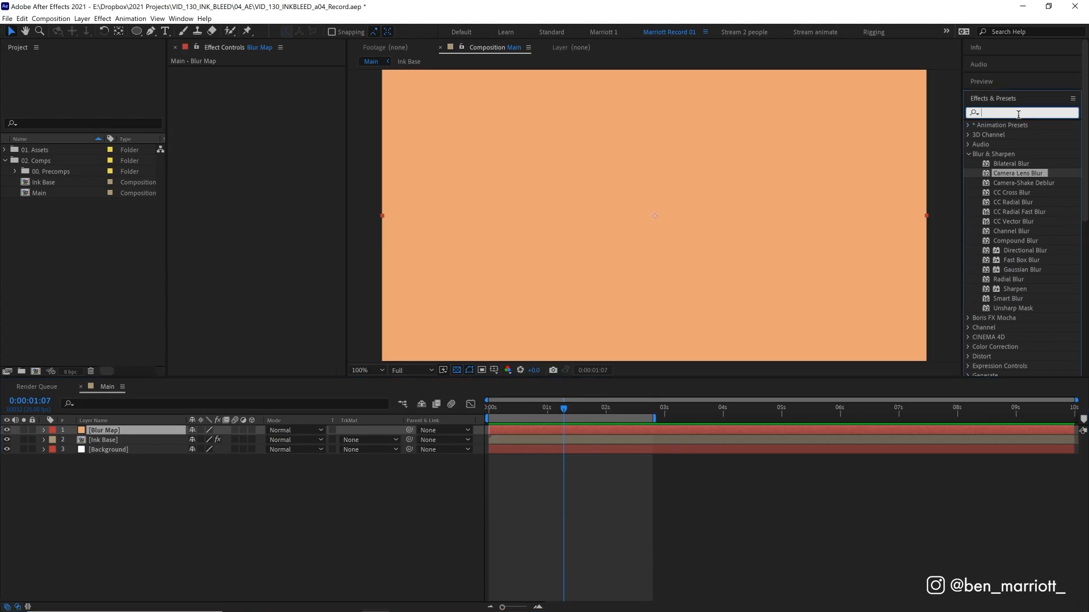
Apply Gradient Ramp to Blur Map, then hide the layer to view the text
{"action": "type", "text": "gra"}
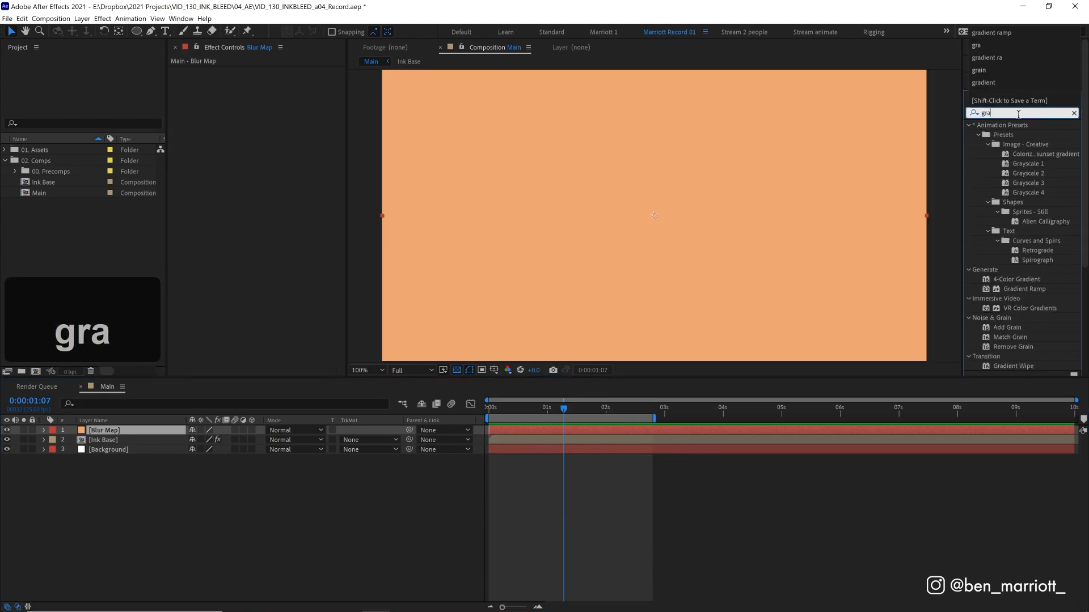
{"action": "double_click", "coordinate": [1020, 288]}
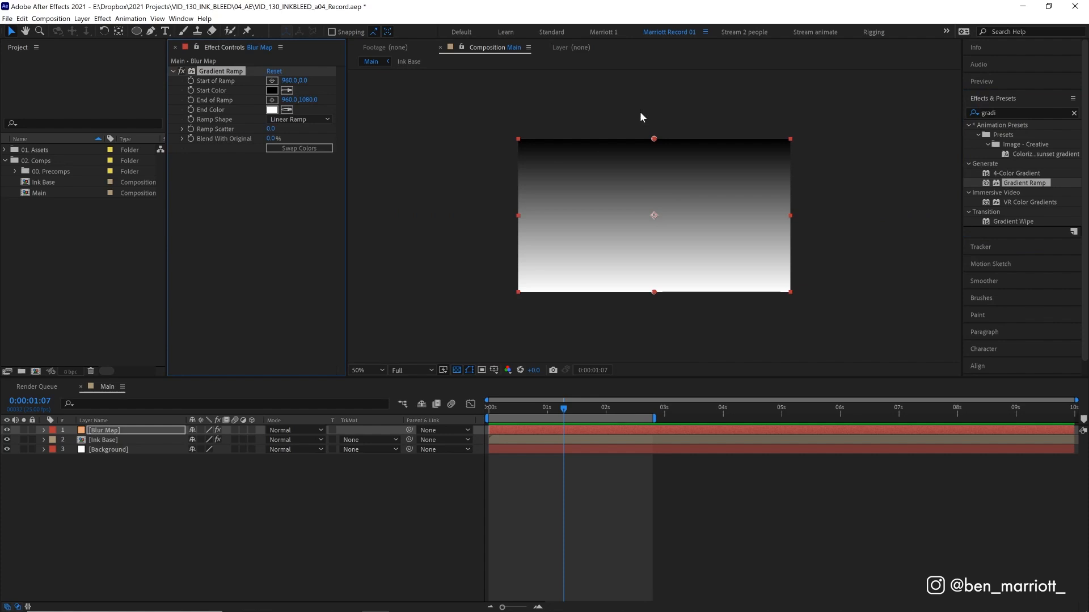
{"action": "mouse_move", "coordinate": [656, 142]}
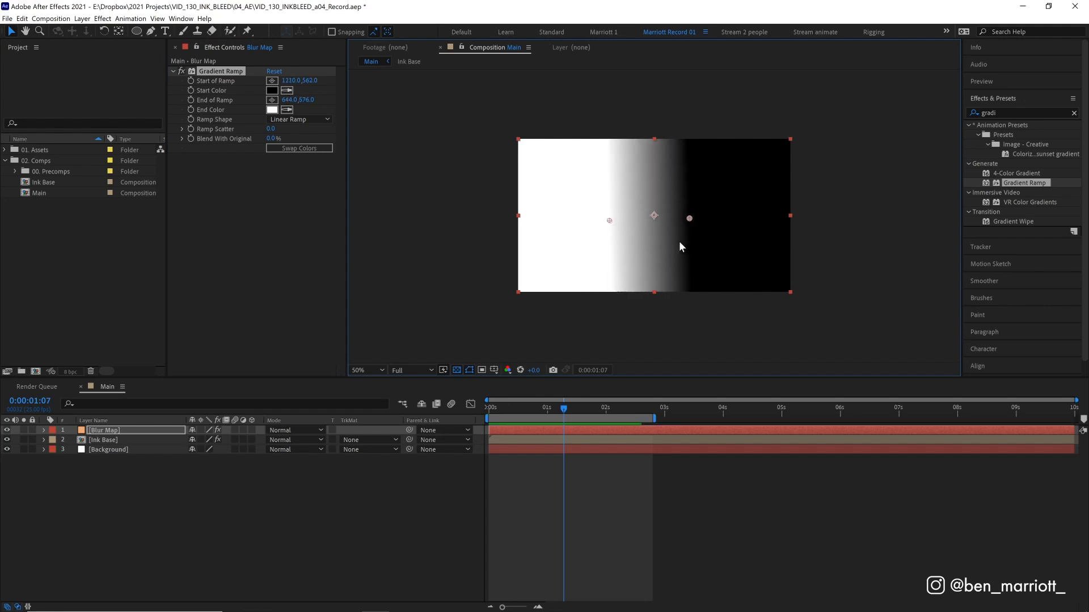
{"action": "left_click", "coordinate": [359, 370]}
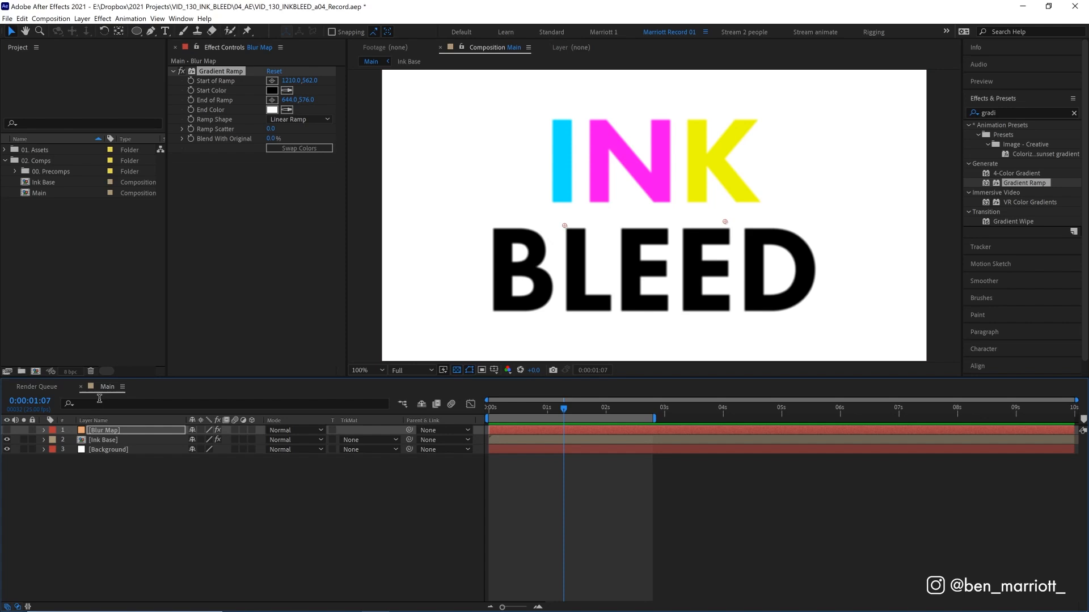
Set Ink Base's lens blur map to Blur Map, source Effects & Masks, radius 100
{"action": "left_click", "coordinate": [103, 439]}
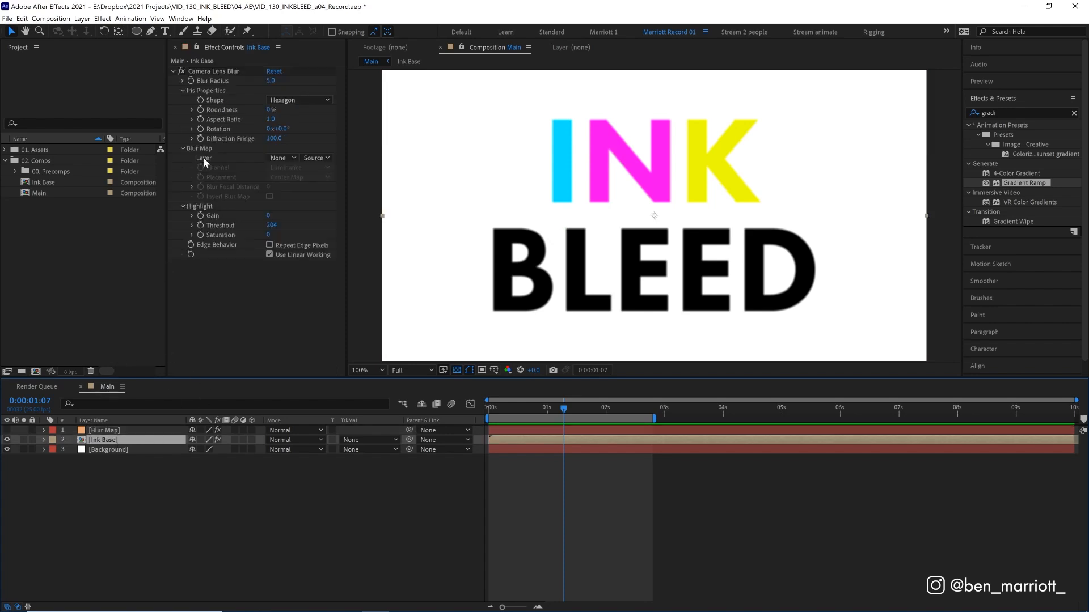
{"action": "left_click", "coordinate": [281, 158]}
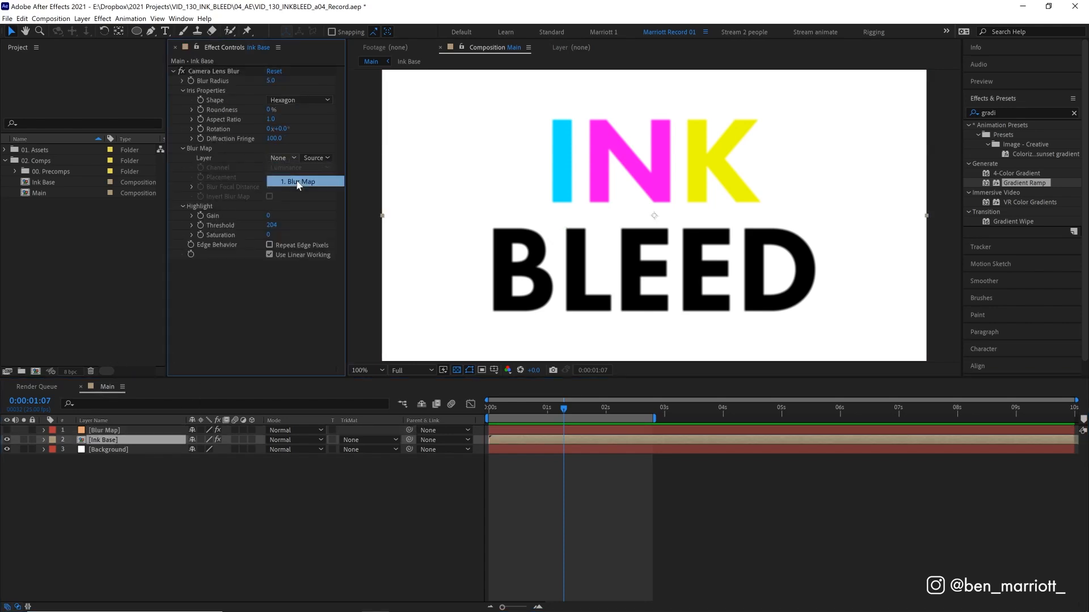
{"action": "left_click", "coordinate": [315, 158]}
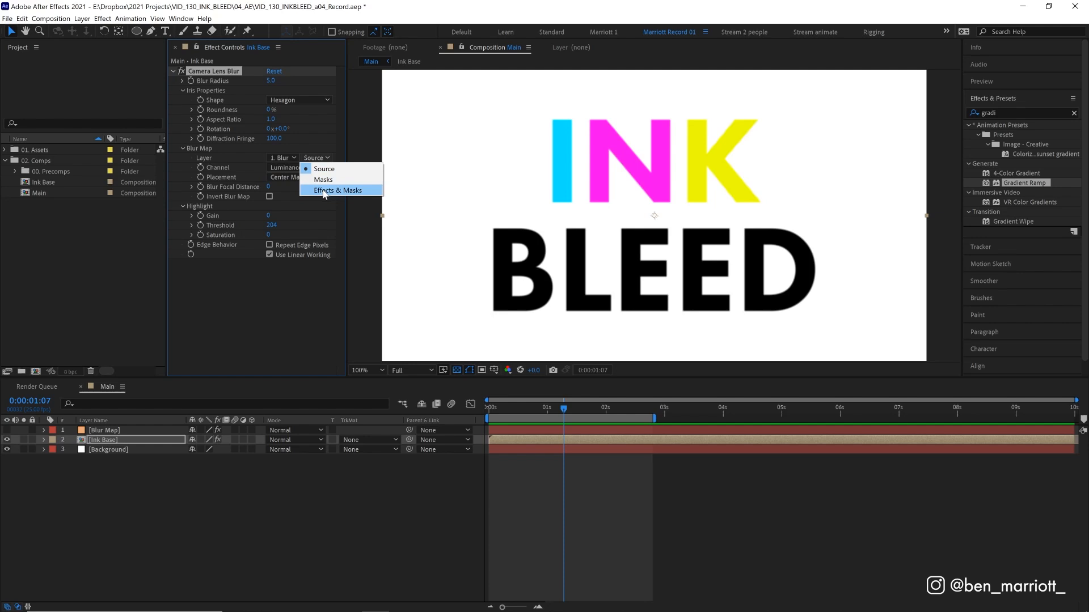
{"action": "mouse_move", "coordinate": [323, 179]}
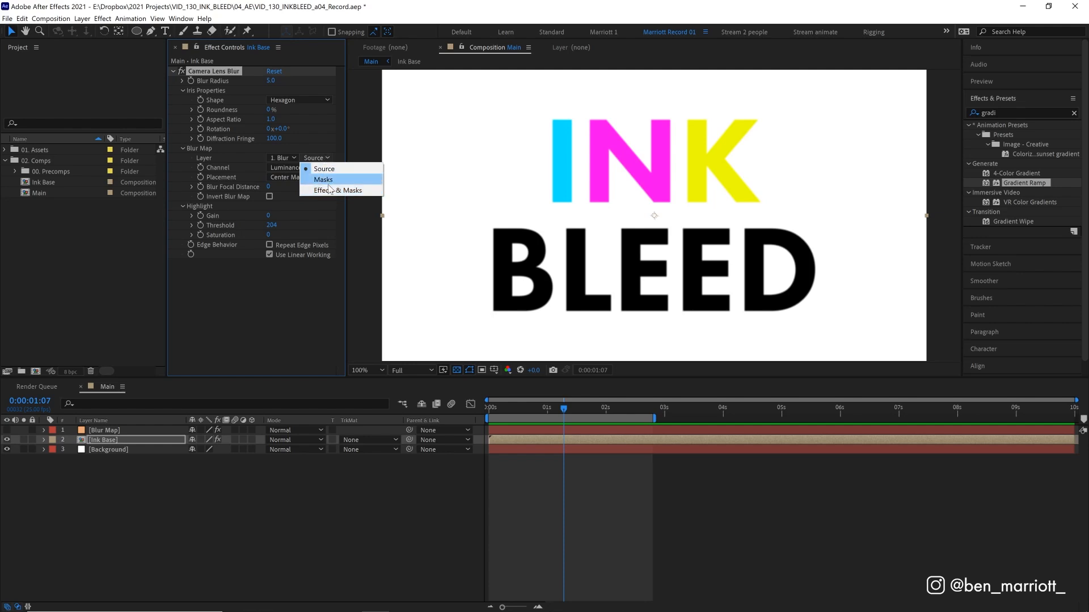
{"action": "mouse_move", "coordinate": [340, 190]}
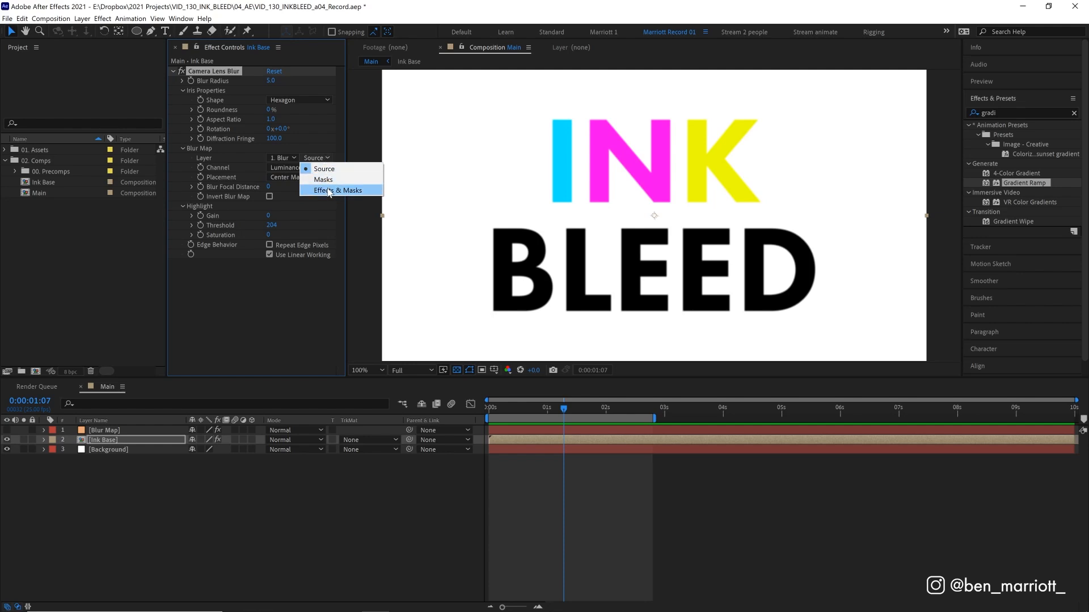
{"action": "left_click", "coordinate": [340, 190]}
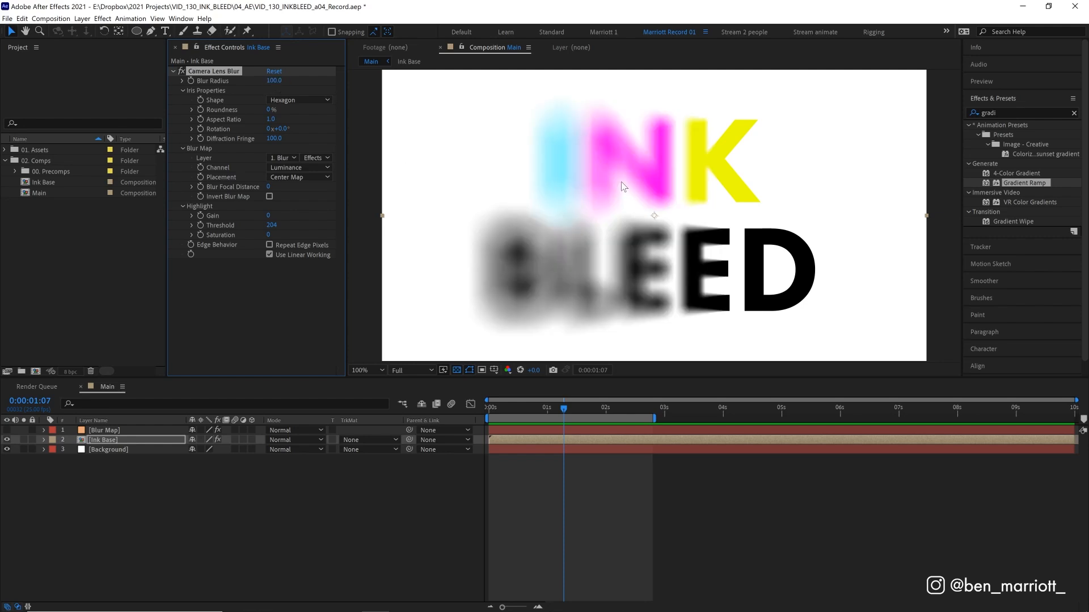
{"action": "mouse_move", "coordinate": [691, 195]}
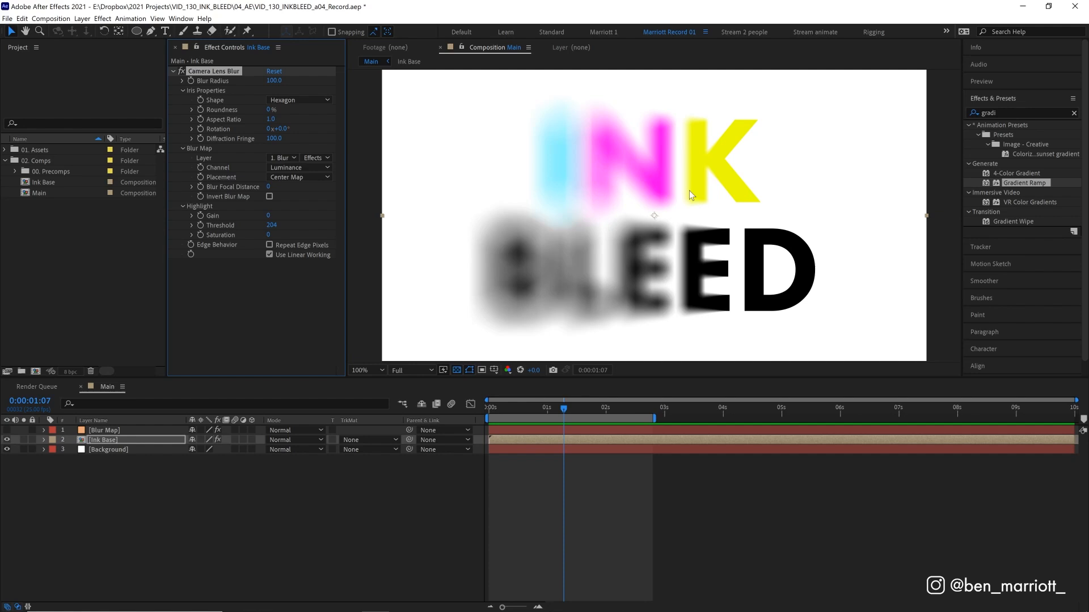
{"action": "mouse_move", "coordinate": [684, 245]}
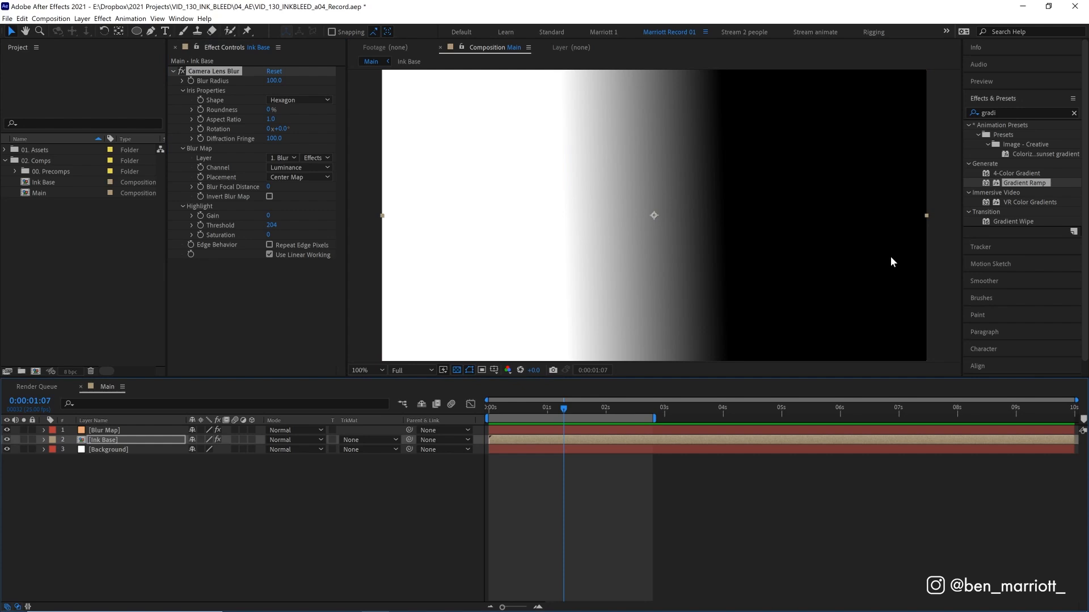
{"action": "mouse_move", "coordinate": [630, 250]}
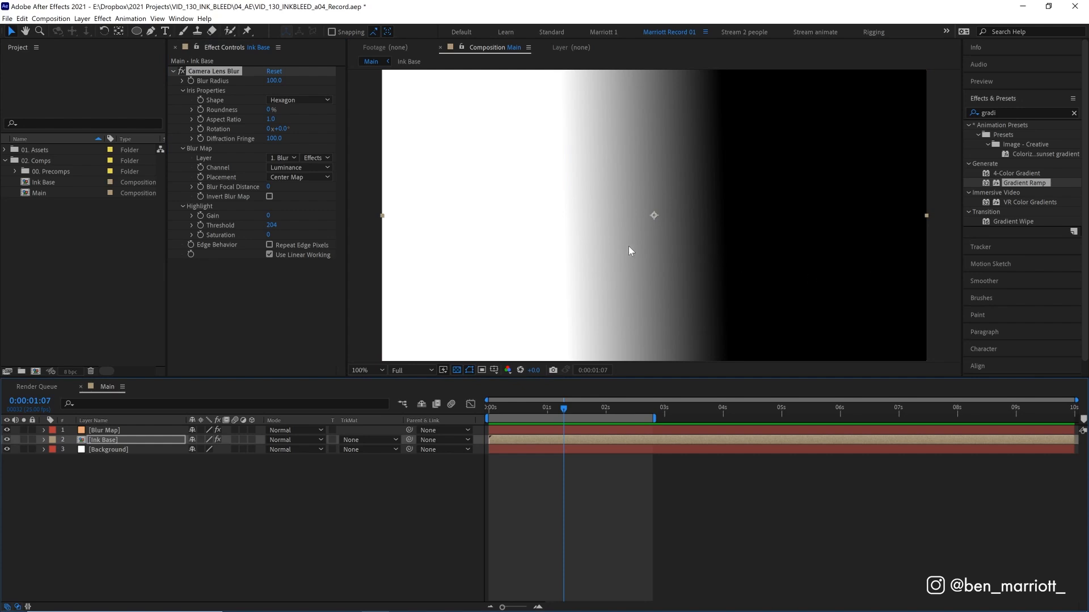
{"action": "mouse_move", "coordinate": [506, 244]}
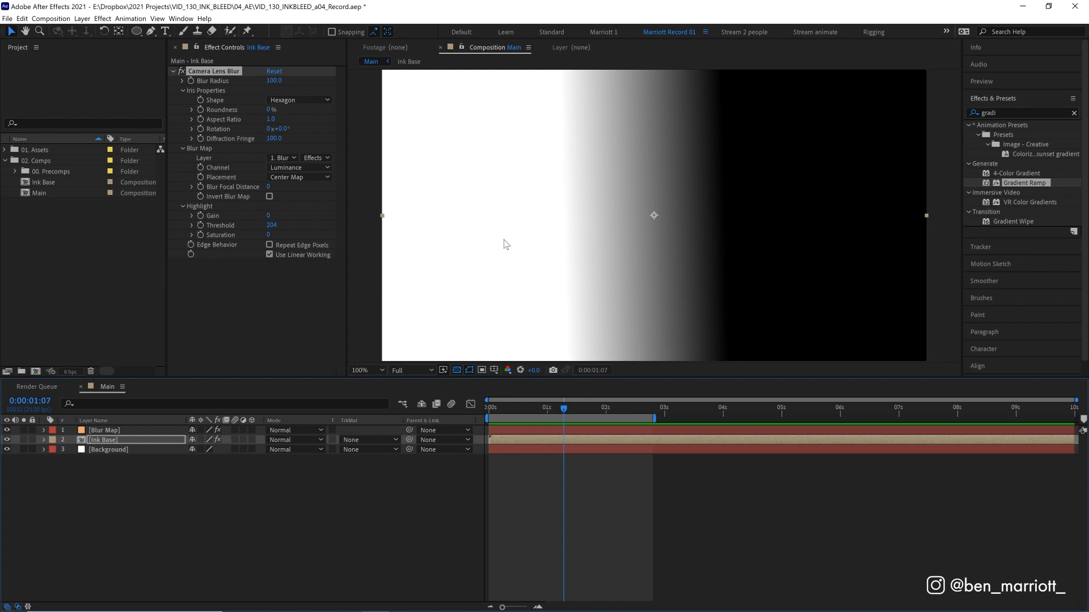
{"action": "mouse_move", "coordinate": [452, 242]}
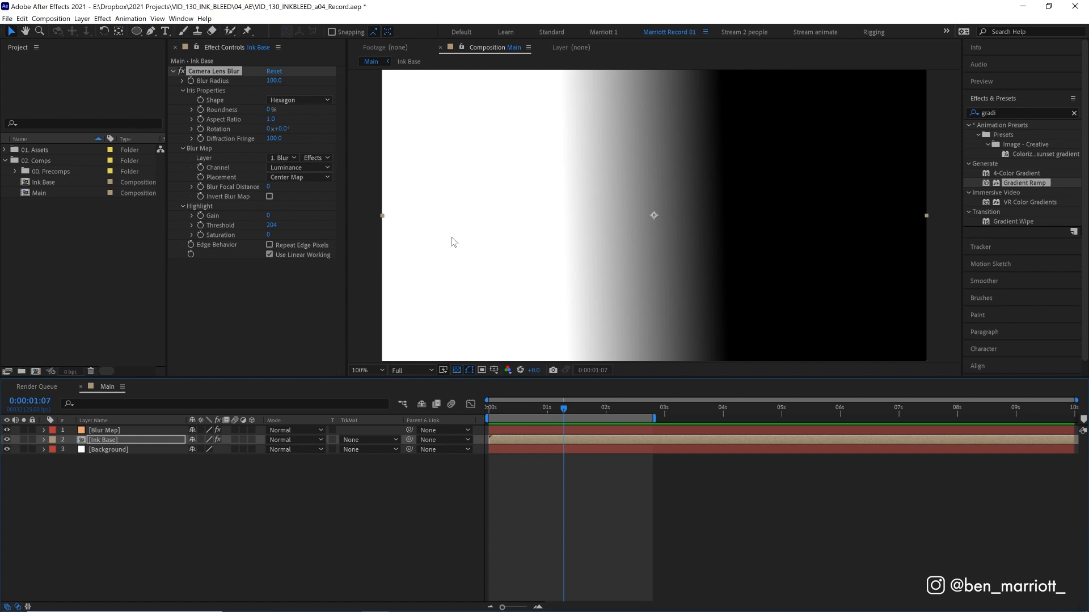
Drop preview resolution to Half, toggle Blur Map visibility and select its gradient
{"action": "left_click", "coordinate": [408, 370]}
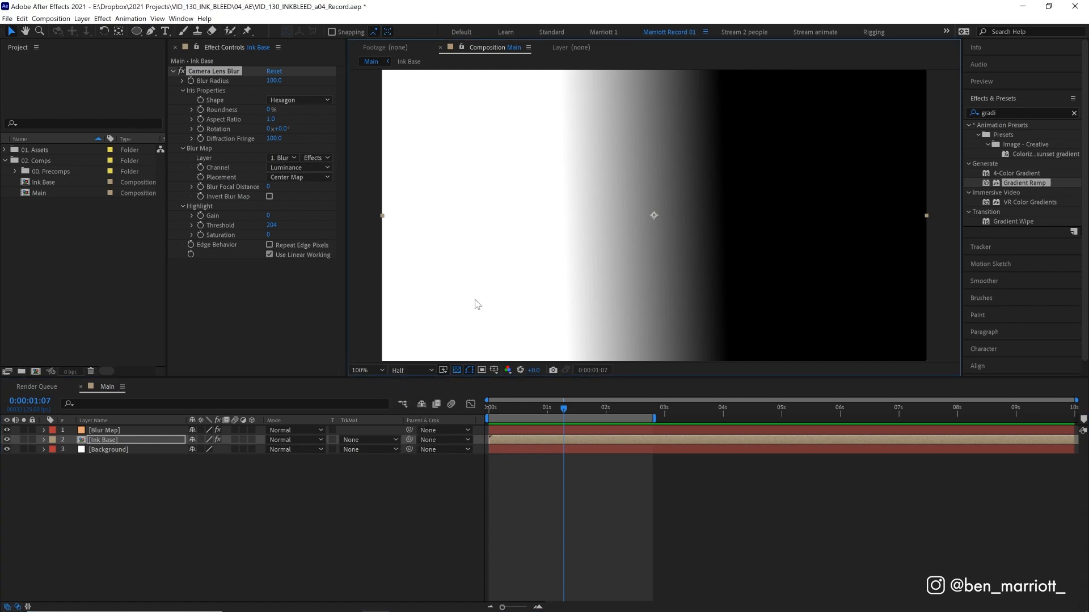
{"action": "left_click", "coordinate": [7, 430]}
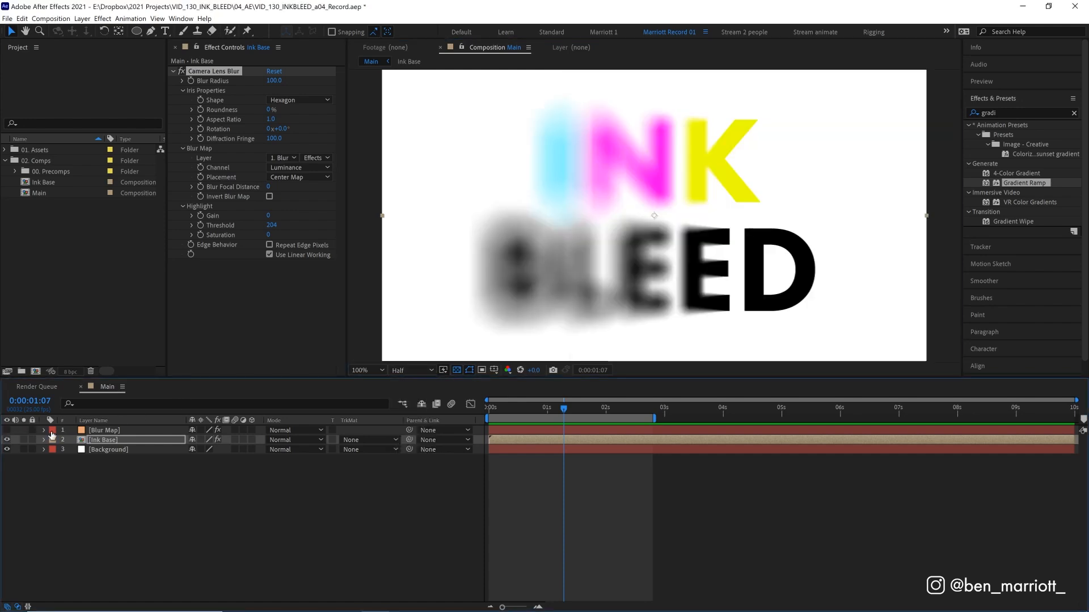
{"action": "left_click", "coordinate": [105, 430]}
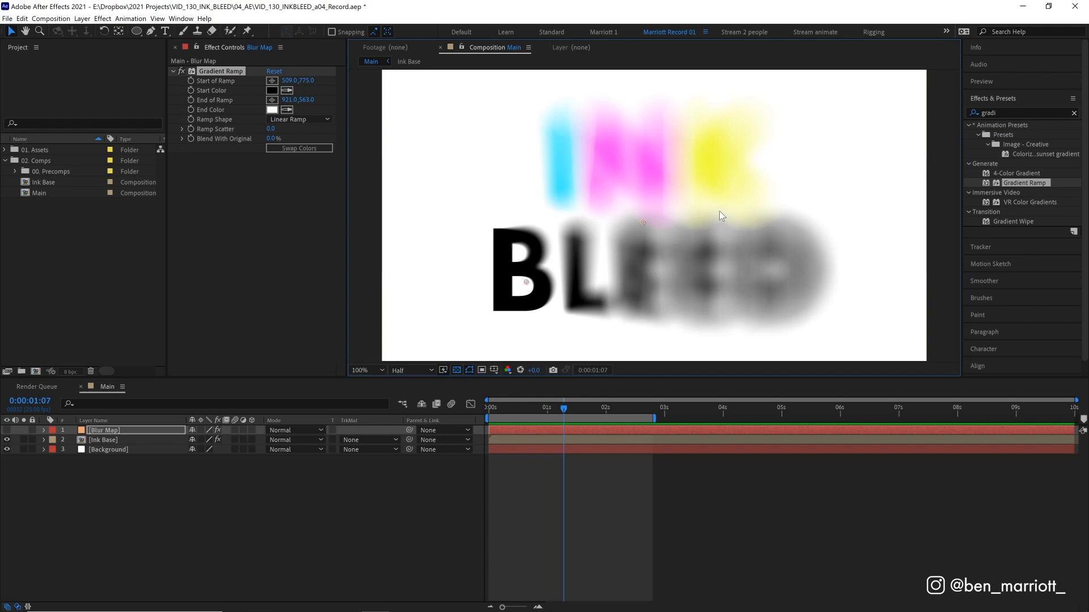
{"action": "mouse_move", "coordinate": [251, 207]}
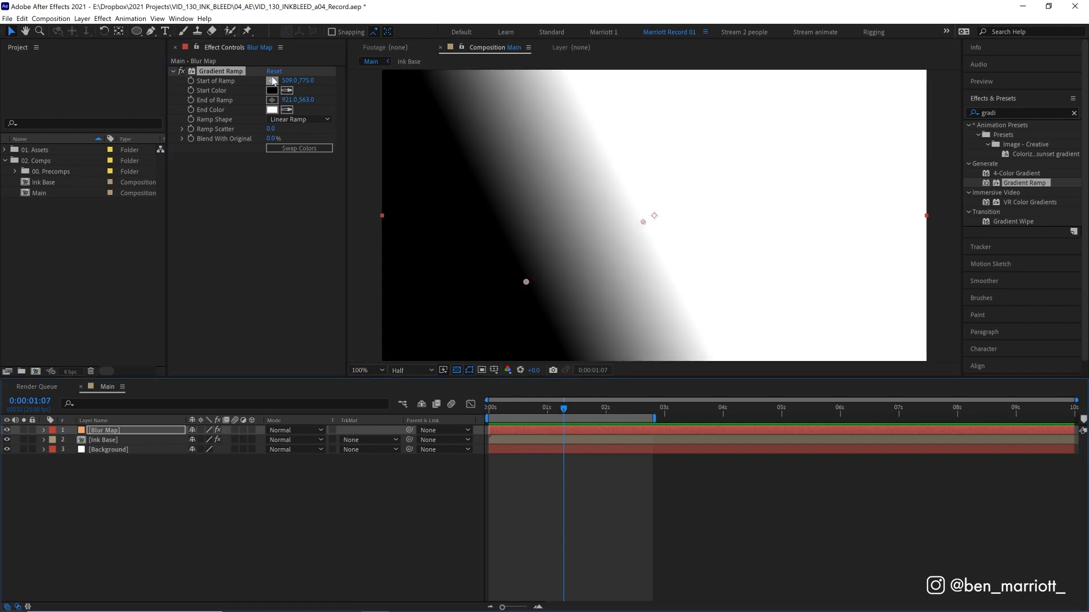
Swap Blur Map's Gradient Ramp for Fractal Noise and hide the layer to preview
{"action": "key", "text": "Delete"}
{"action": "type", "text": "frac"}
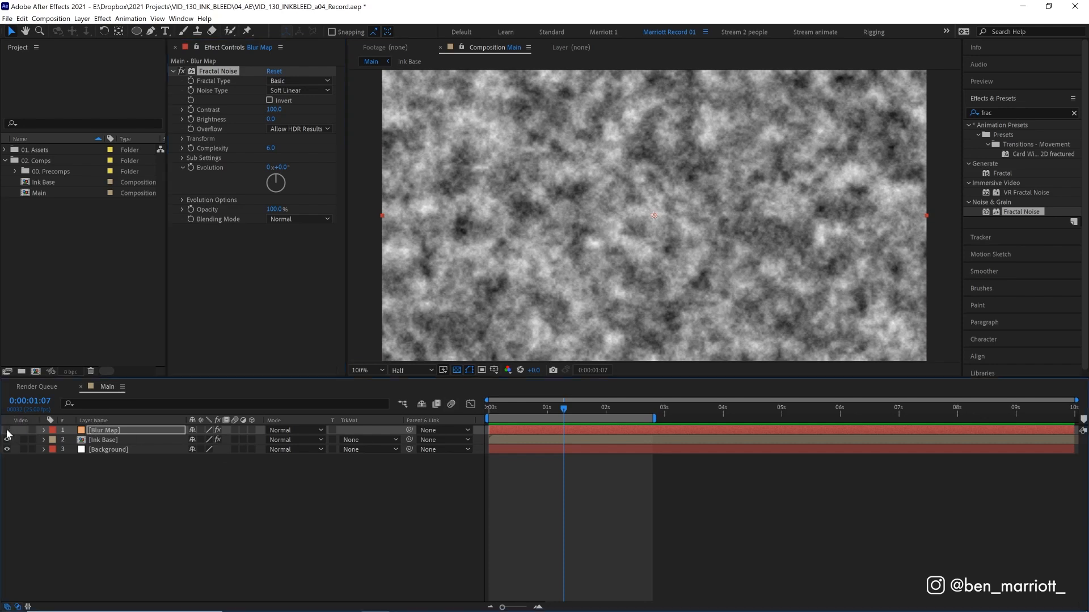
{"action": "left_click", "coordinate": [7, 429]}
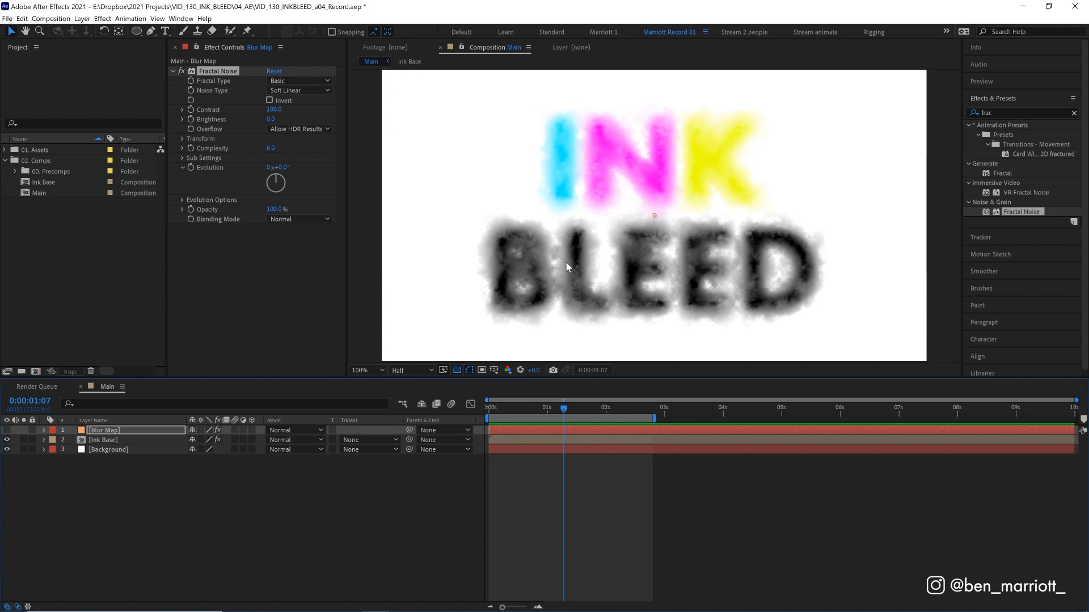
{"action": "mouse_move", "coordinate": [601, 261]}
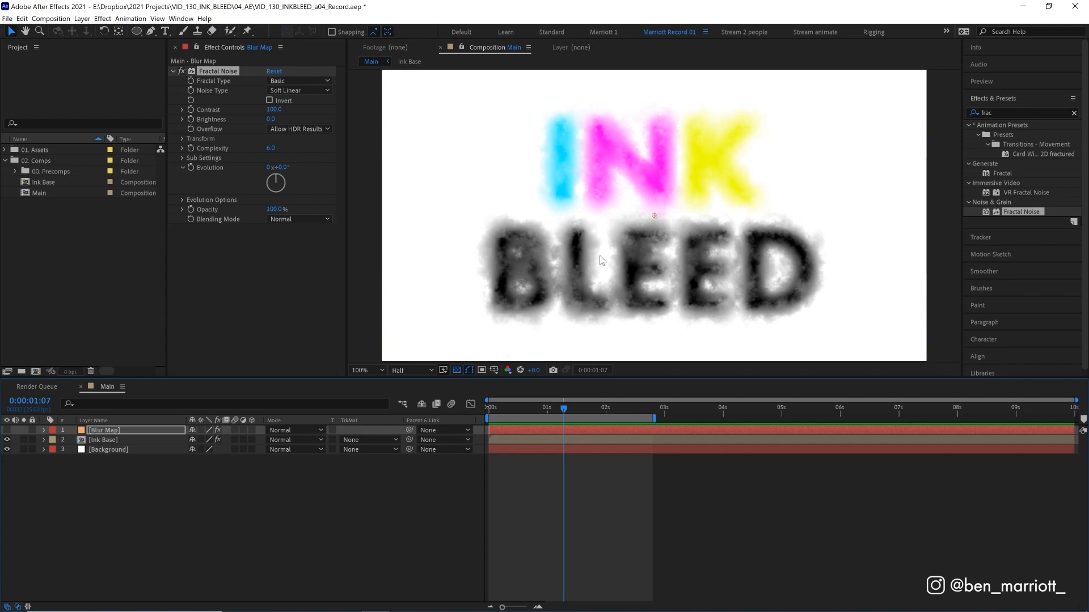
{"action": "mouse_move", "coordinate": [539, 313]}
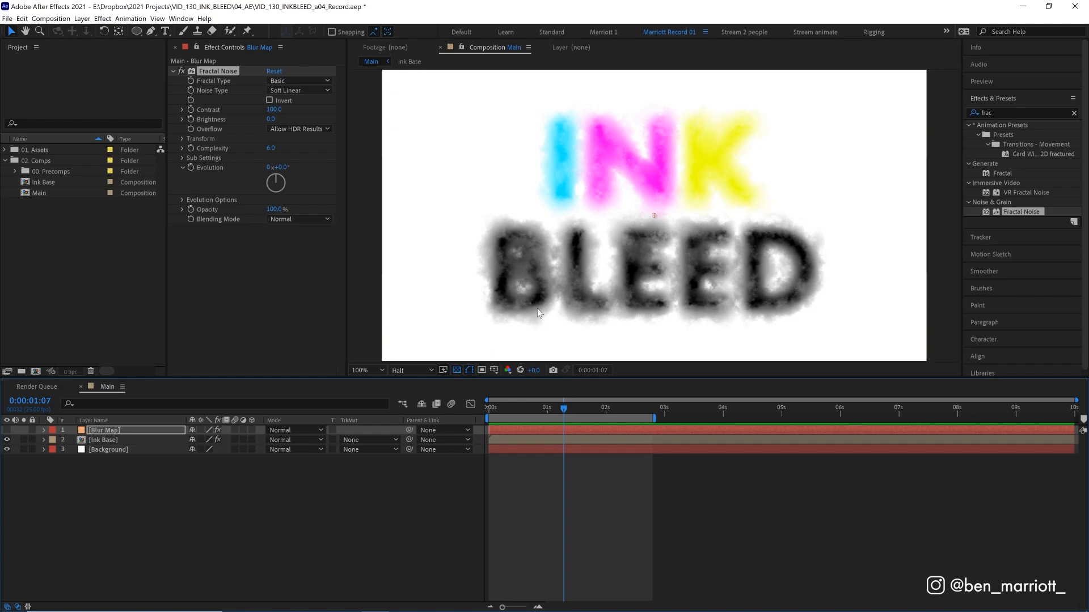
{"action": "mouse_move", "coordinate": [736, 252]}
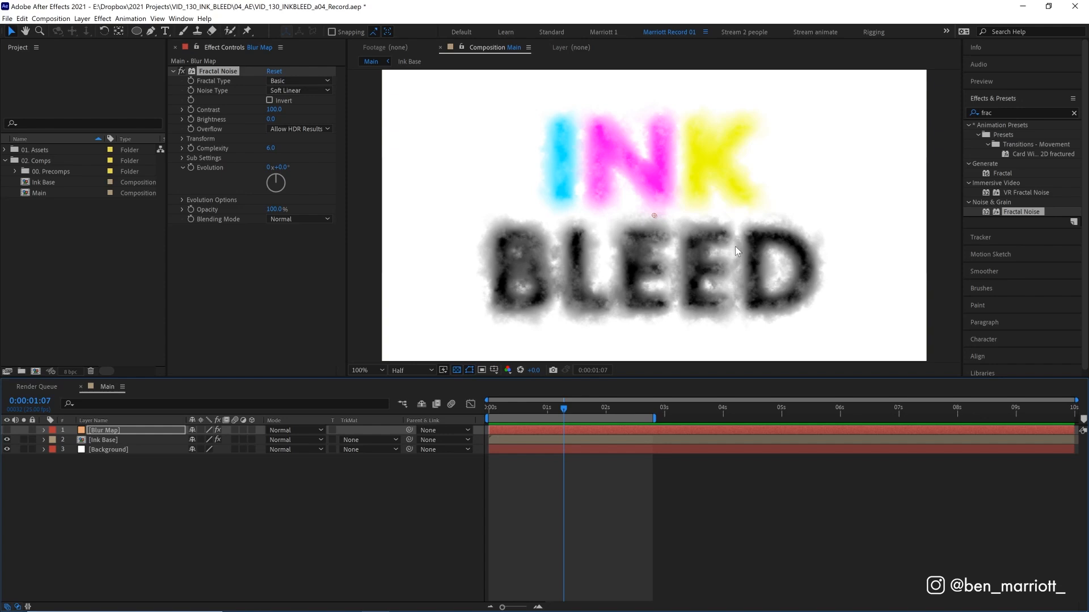
{"action": "mouse_move", "coordinate": [580, 256]}
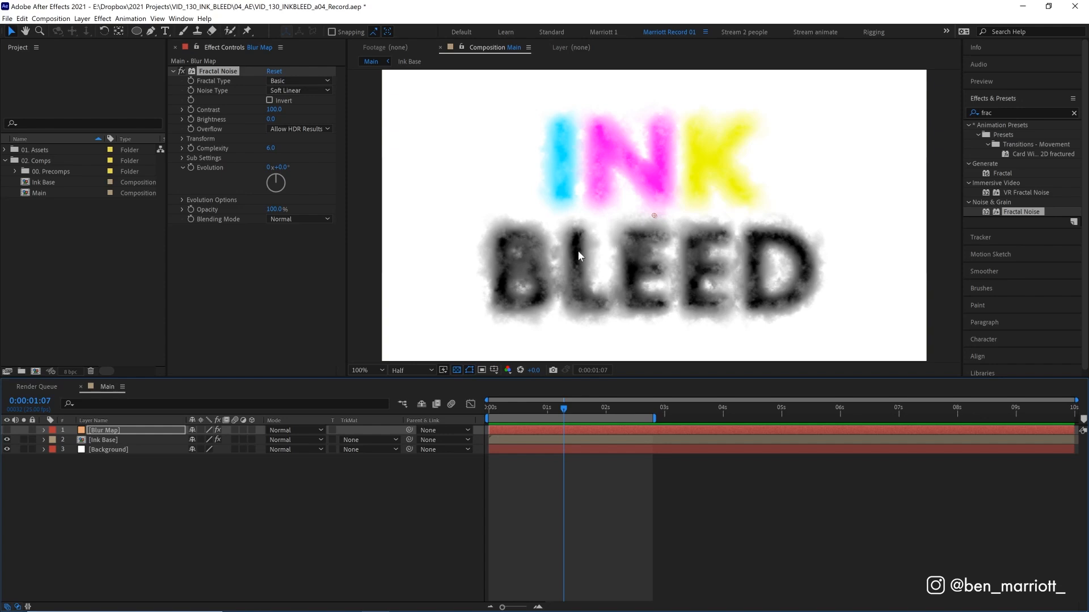
{"action": "mouse_move", "coordinate": [655, 220]}
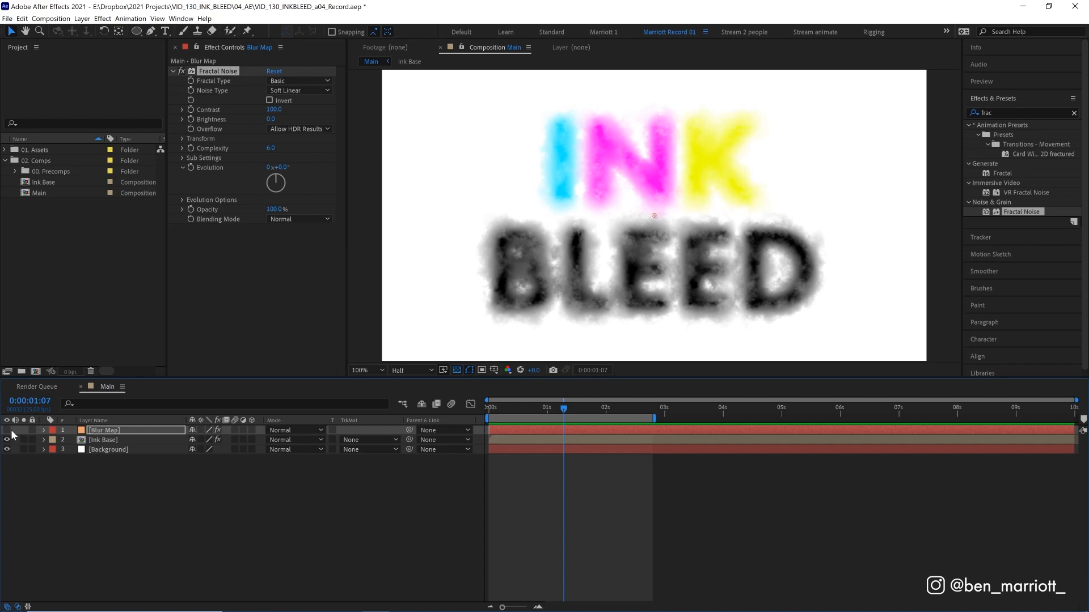
Show Blur Map again and switch its Fractal Type from Threads to Smeary
{"action": "left_click", "coordinate": [6, 430]}
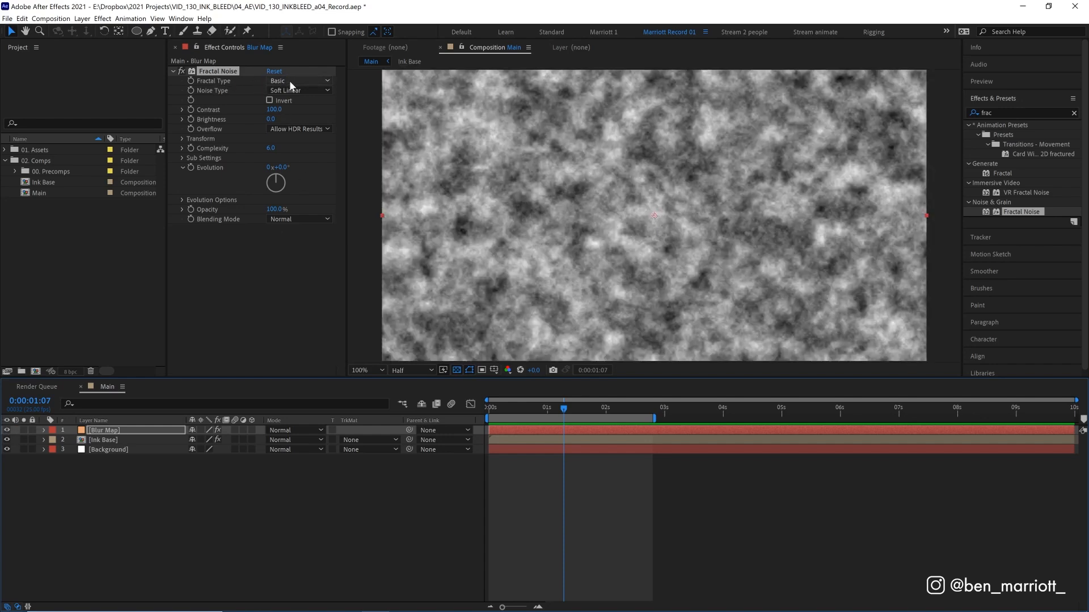
{"action": "left_click", "coordinate": [299, 80]}
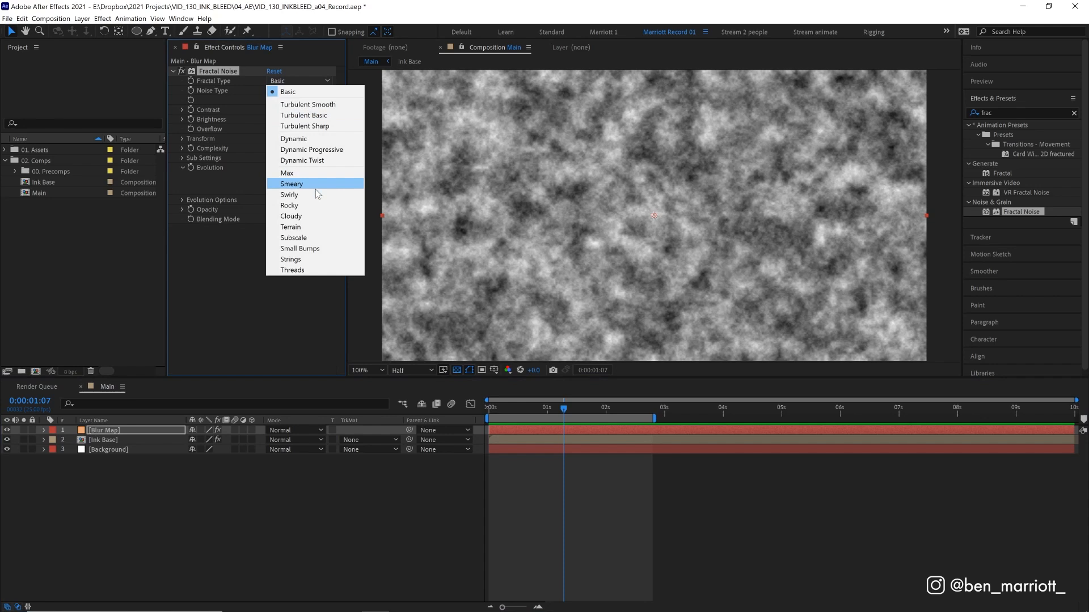
{"action": "left_click", "coordinate": [289, 205]}
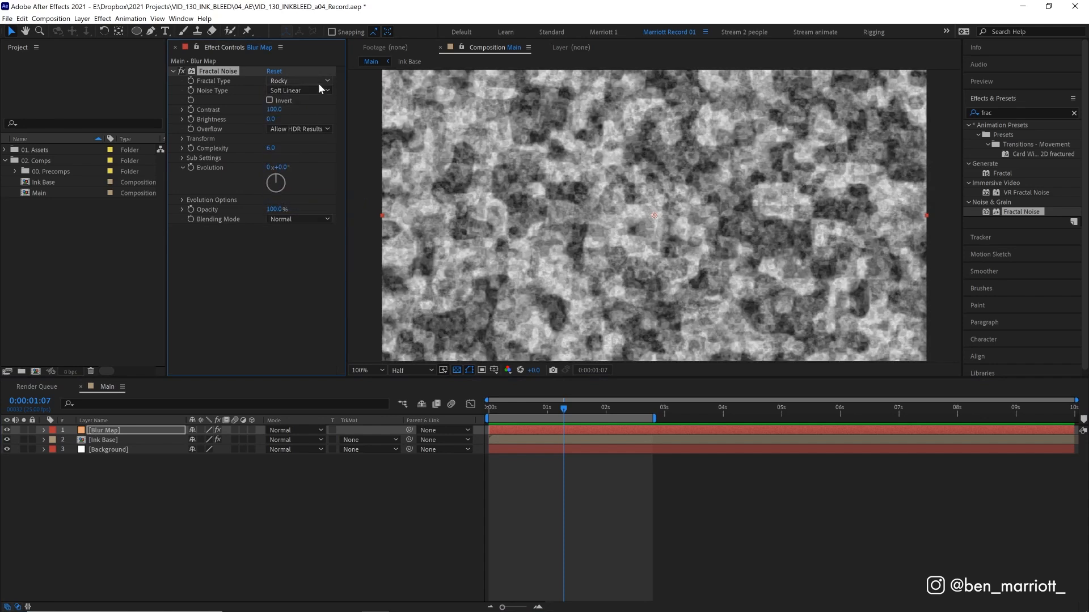
{"action": "left_click", "coordinate": [299, 81]}
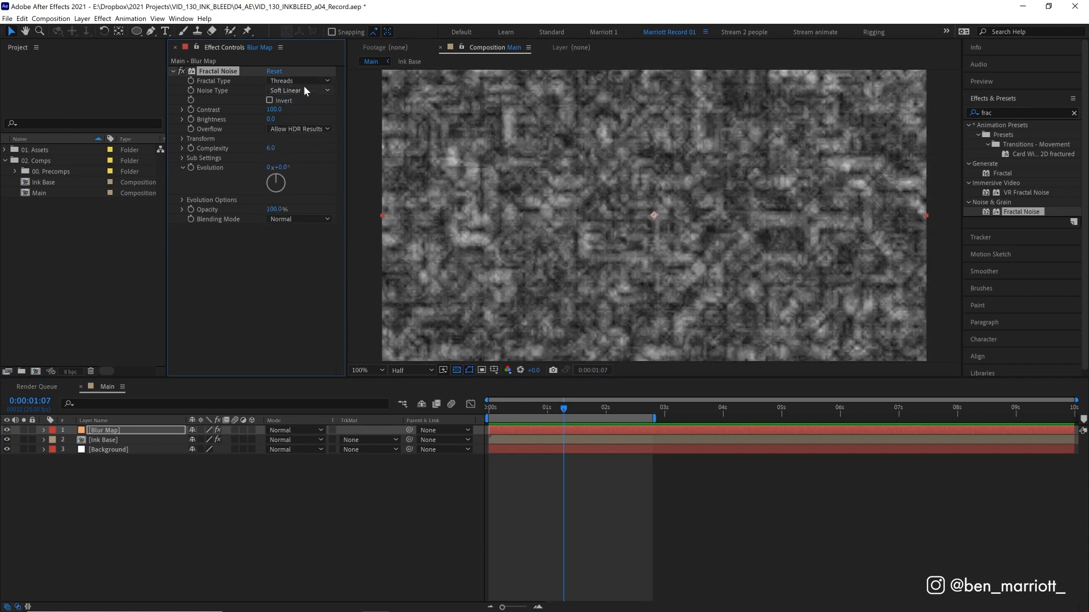
{"action": "left_click", "coordinate": [299, 80]}
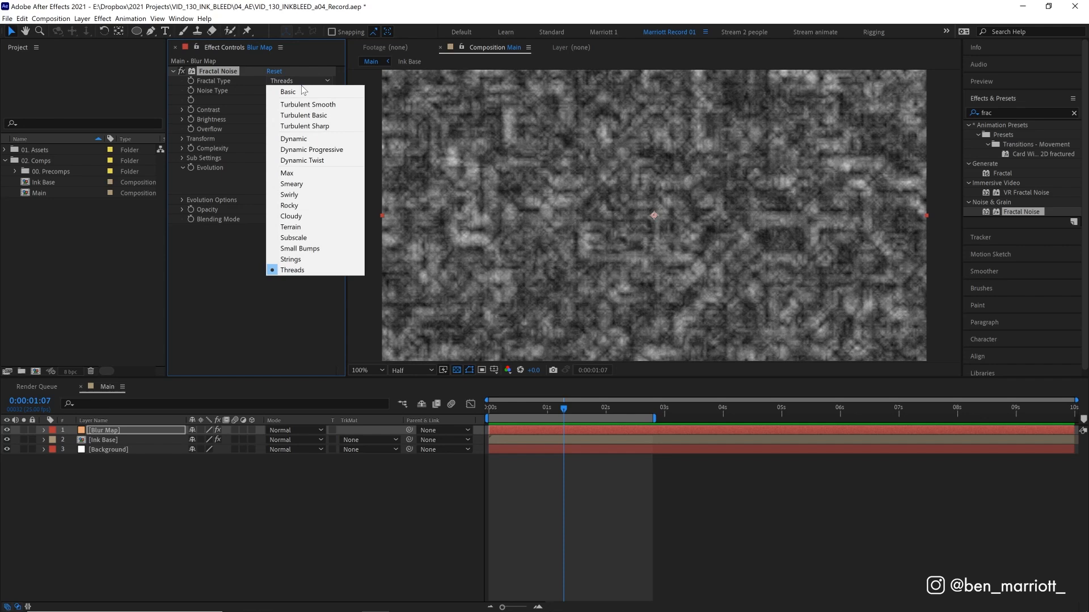
{"action": "left_click", "coordinate": [290, 183]}
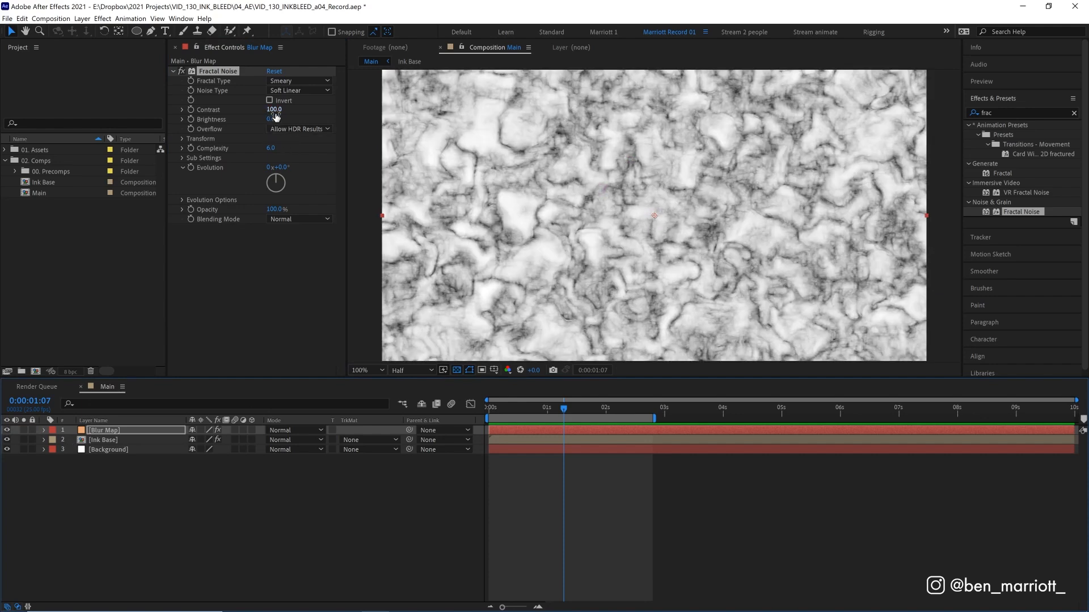
Set the Fractal Noise contrast to 250 and expand its Transform settings
{"action": "double_click", "coordinate": [272, 109]}
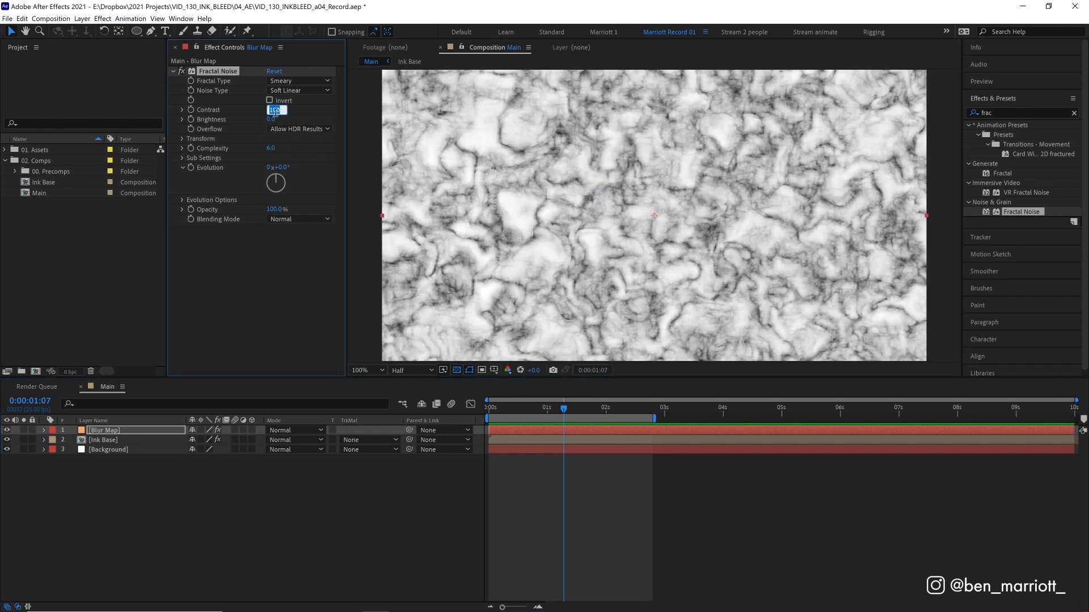
{"action": "type", "text": "250."}
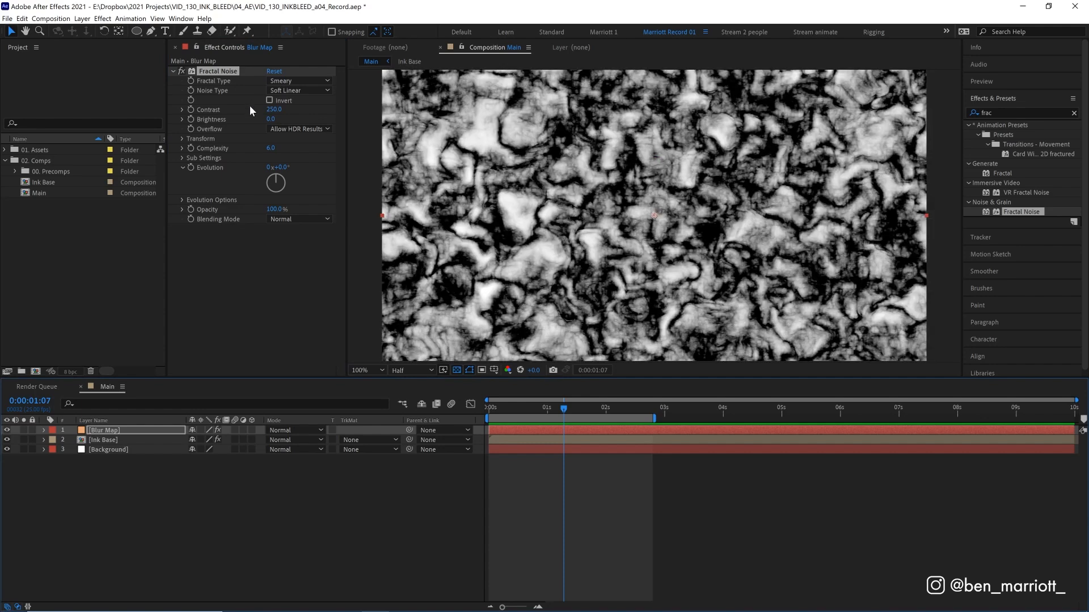
{"action": "left_click", "coordinate": [182, 138]}
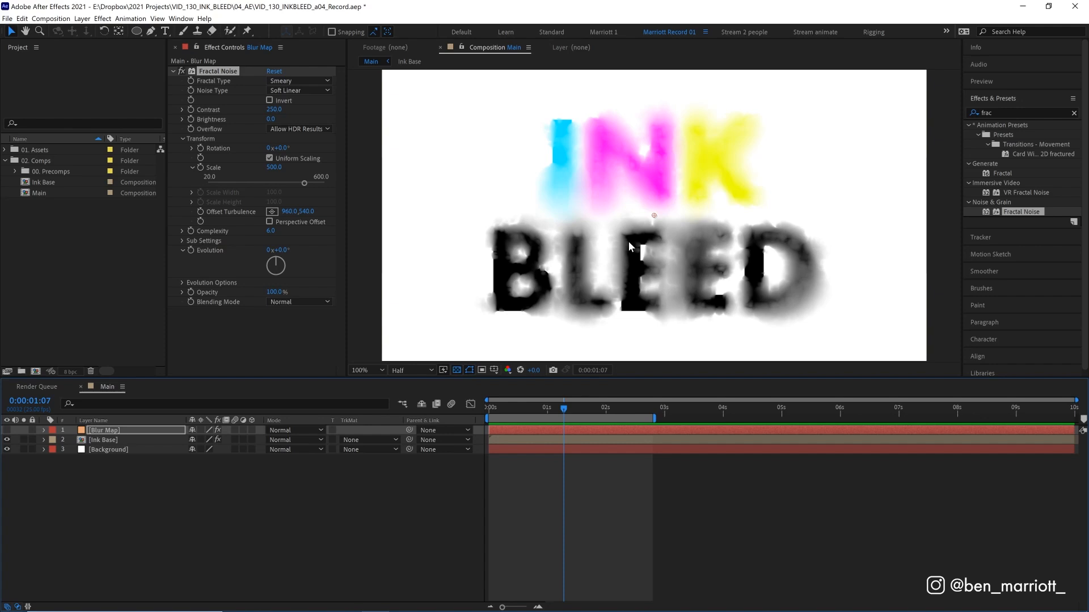
{"action": "mouse_move", "coordinate": [815, 305]}
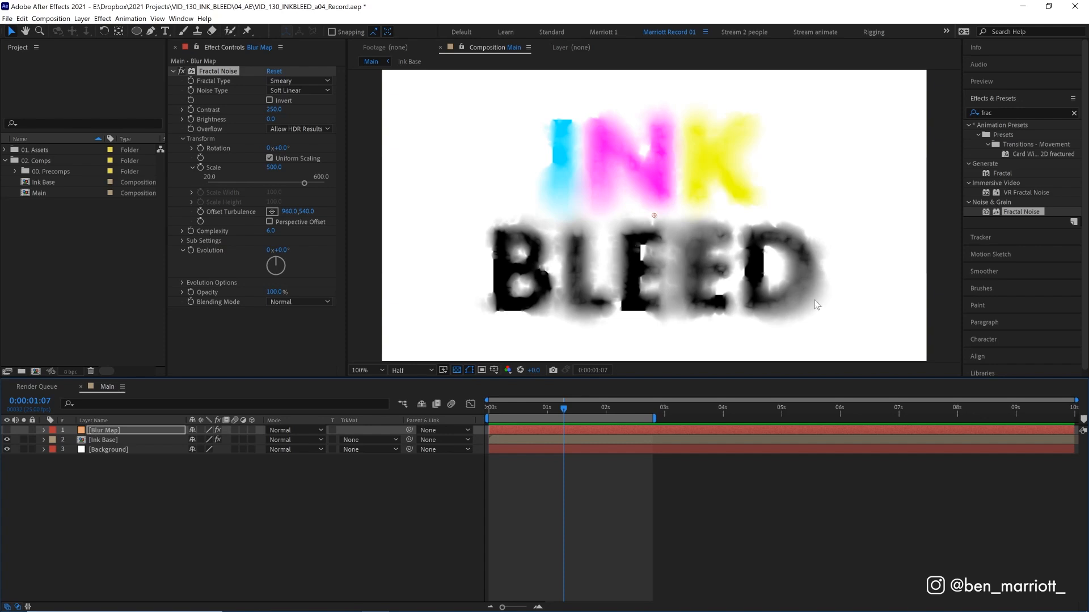
{"action": "mouse_move", "coordinate": [793, 297]}
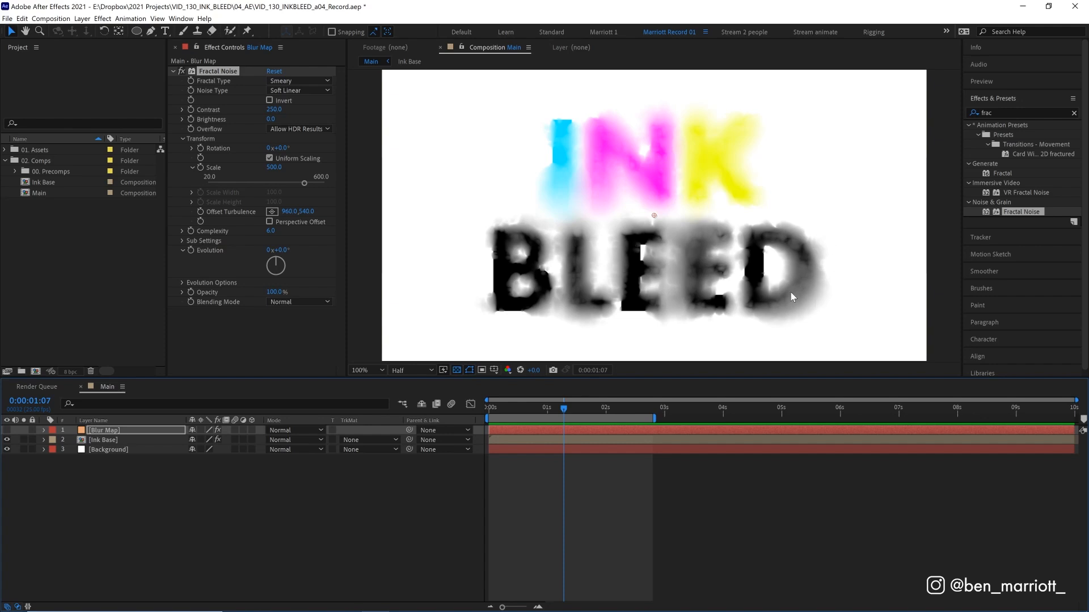
{"action": "mouse_move", "coordinate": [811, 296]}
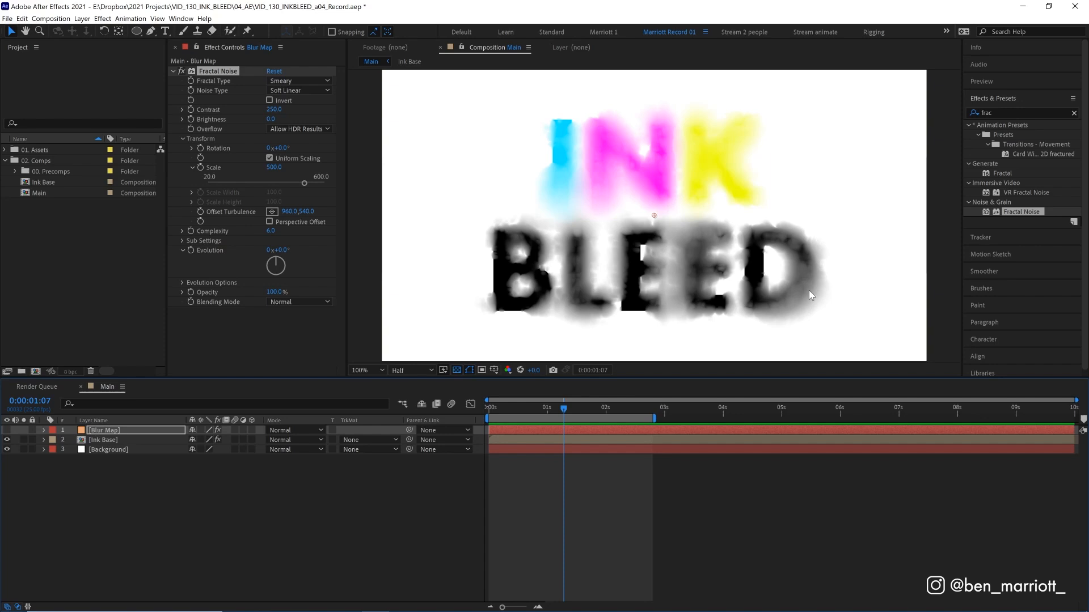
{"action": "mouse_move", "coordinate": [794, 300]}
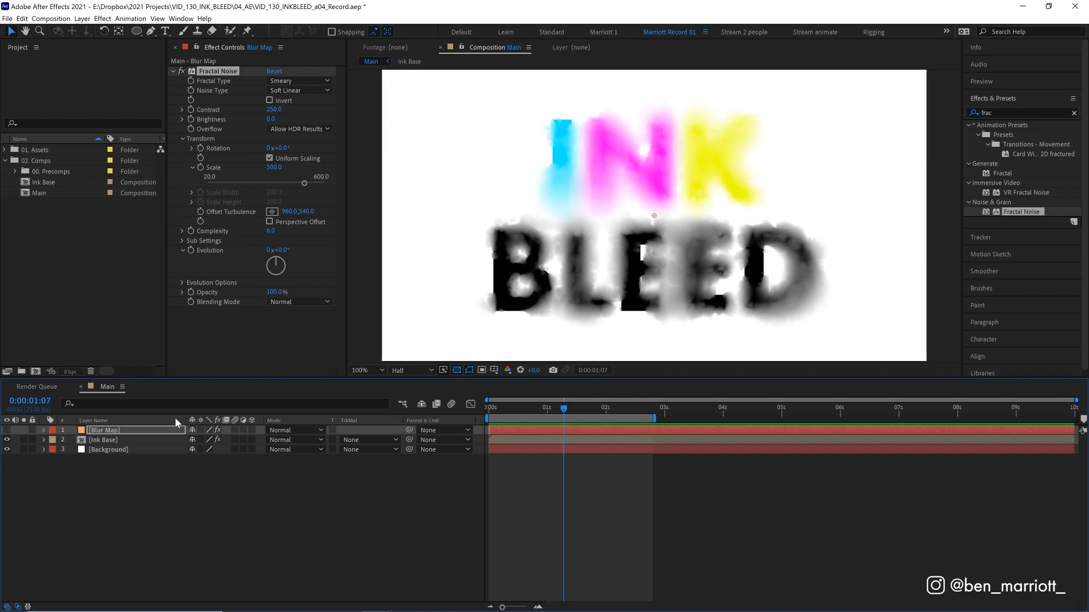
Keyframe Ink Base's lens blur radius from 0 to 150 at 2:02 with eased keyframes, then preview
{"action": "left_click", "coordinate": [103, 439]}
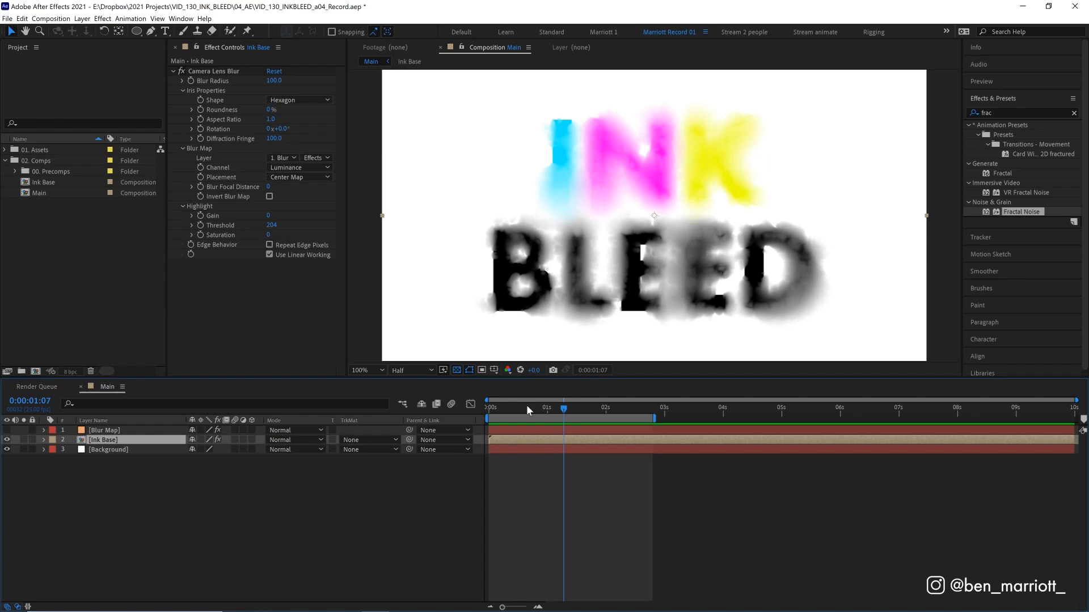
{"action": "mouse_move", "coordinate": [541, 415]}
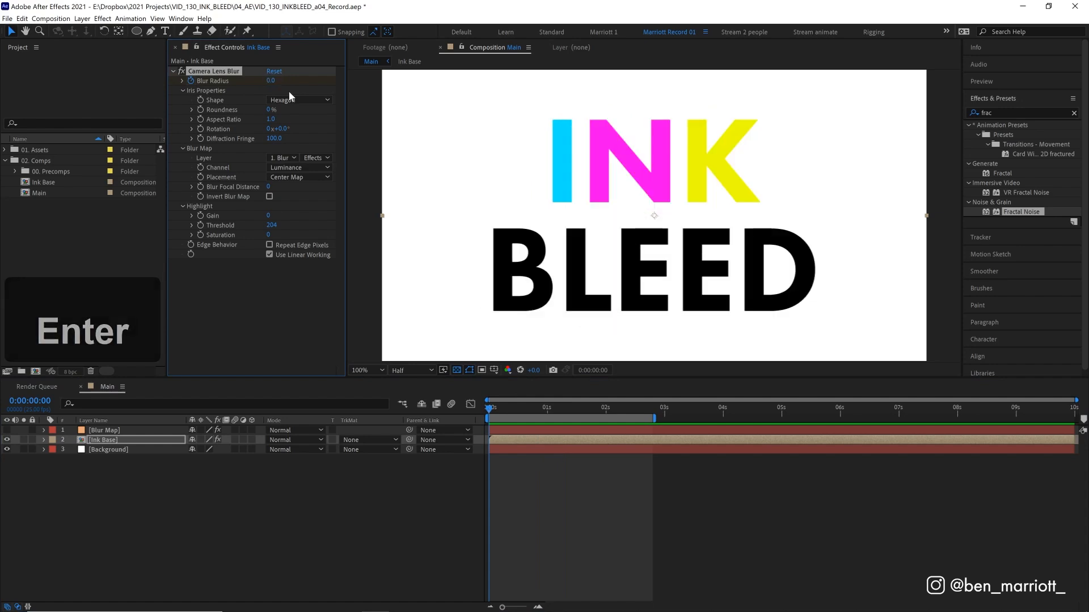
{"action": "left_click", "coordinate": [605, 407]}
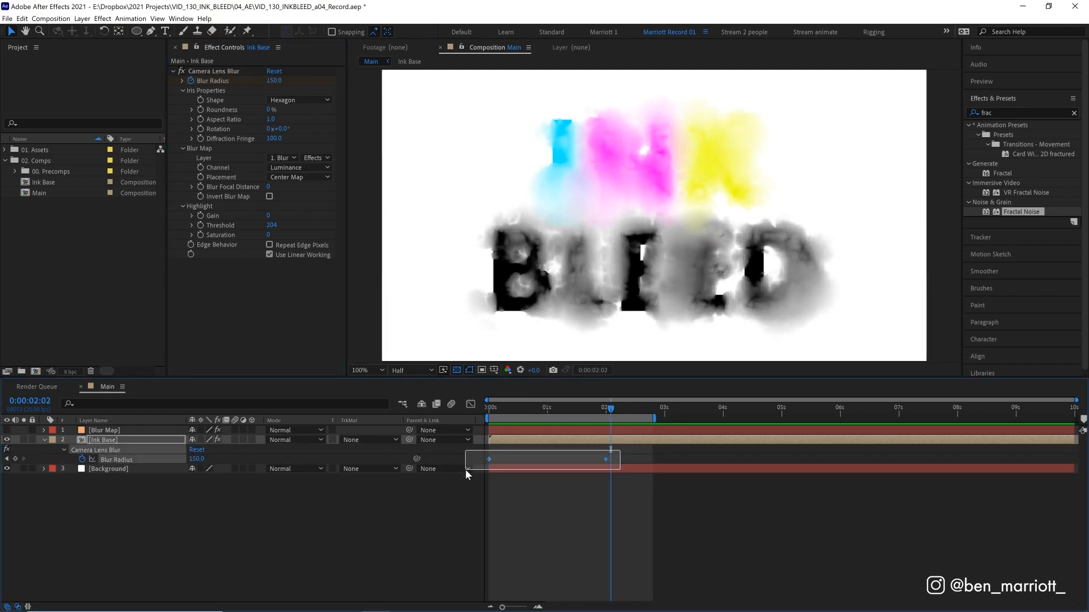
{"action": "key", "text": "f9"}
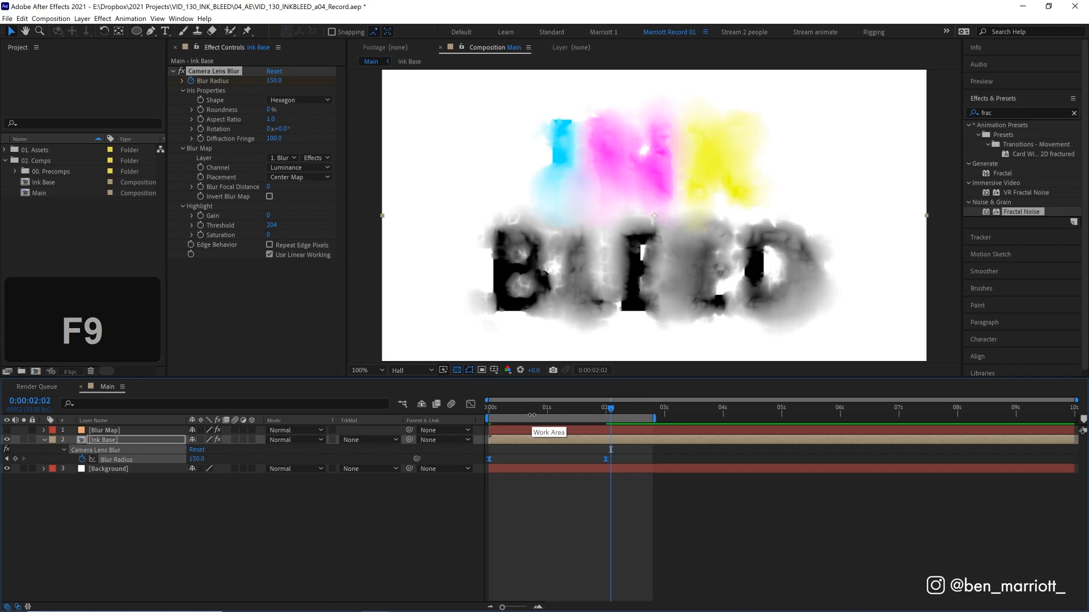
{"action": "key", "text": "space"}
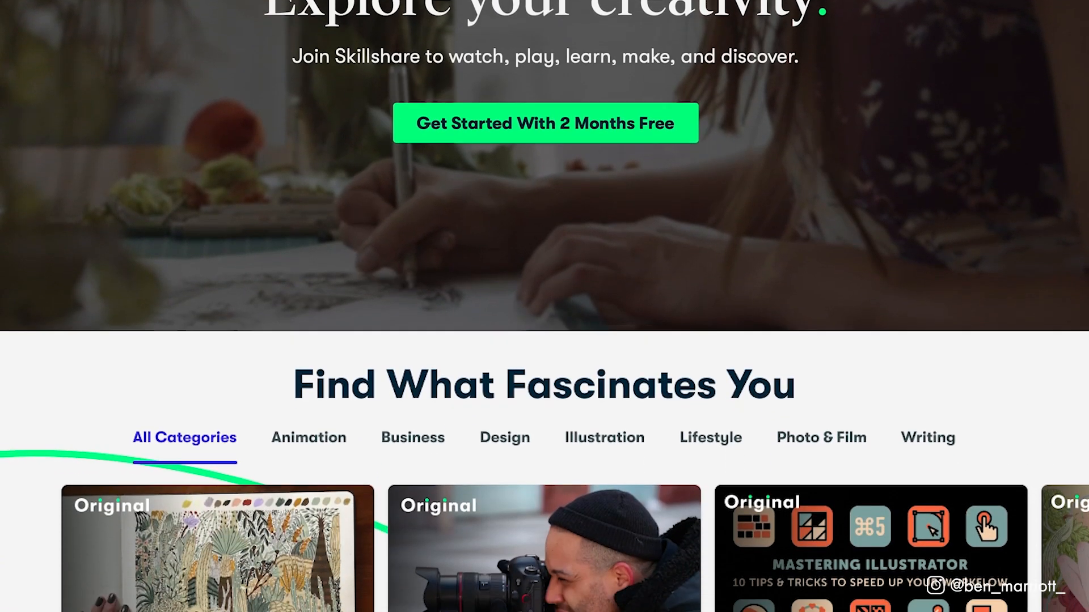
{"action": "scroll", "scroll_direction": "down", "scroll_amount": 3}
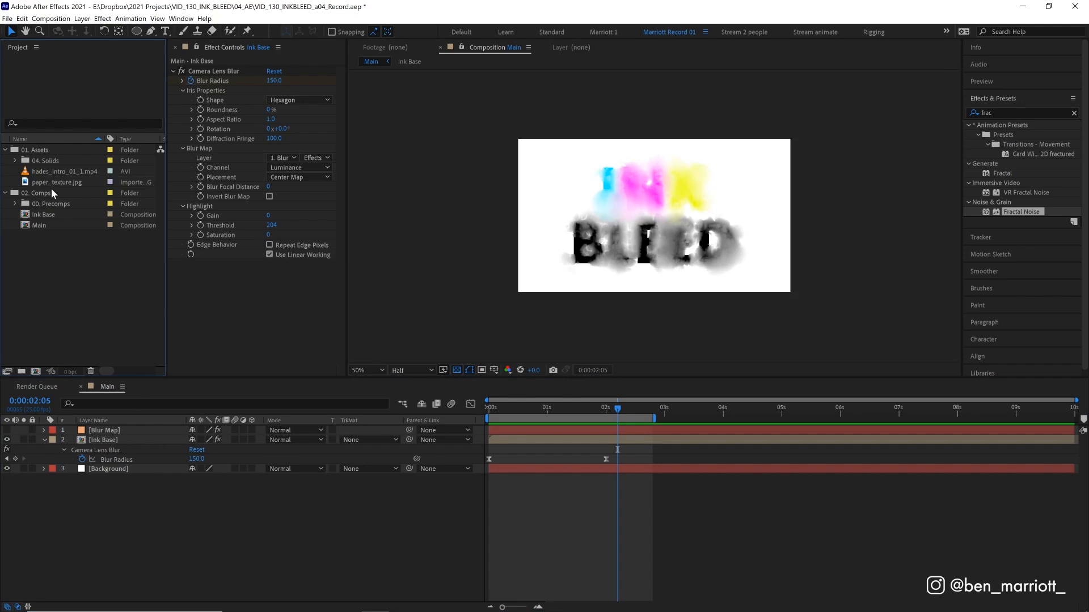
Bring paper_texture.jpg into the Main composition and set its blending mode to Screen
{"action": "double_click", "coordinate": [58, 181]}
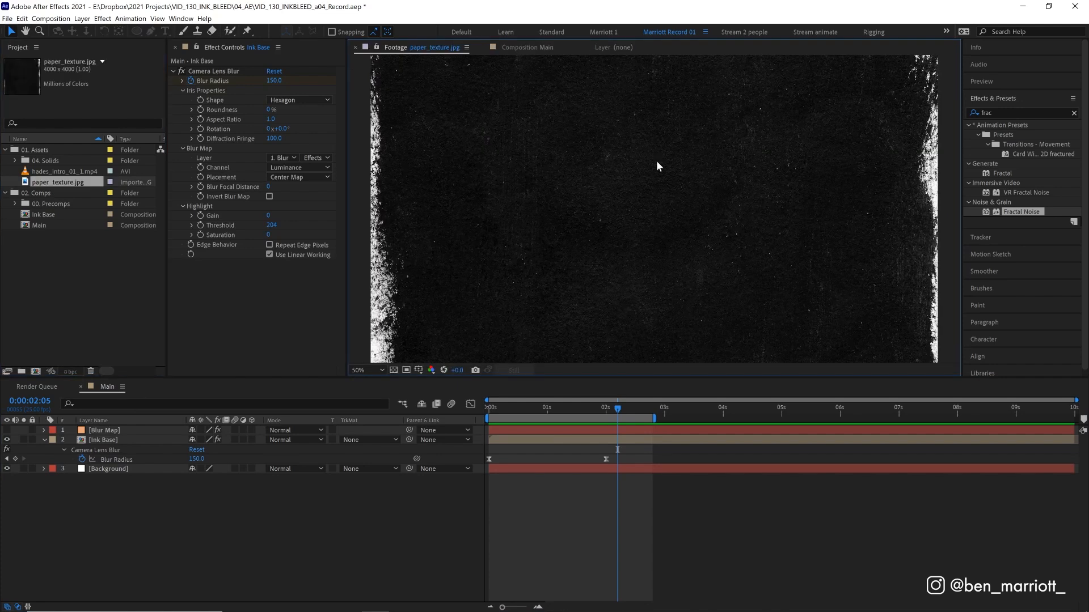
{"action": "left_click", "coordinate": [365, 369]}
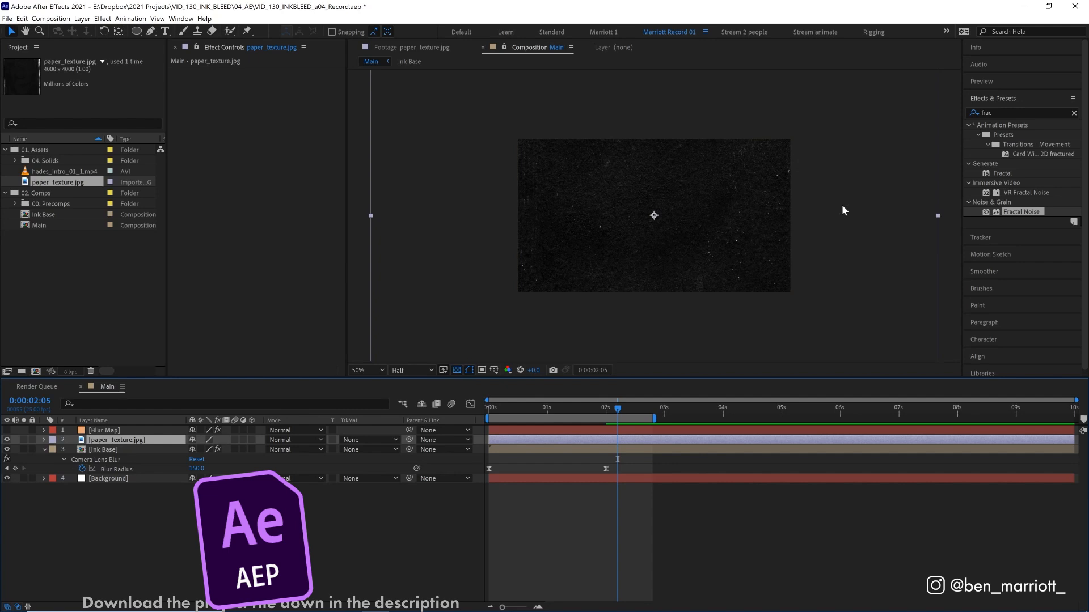
{"action": "mouse_move", "coordinate": [554, 354]}
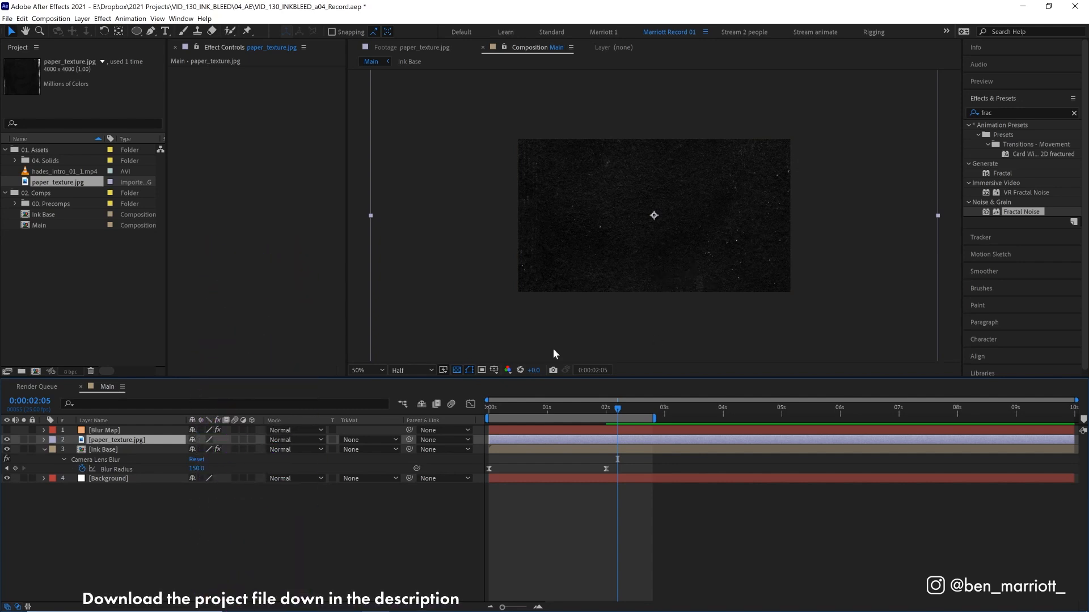
{"action": "left_click", "coordinate": [295, 430]}
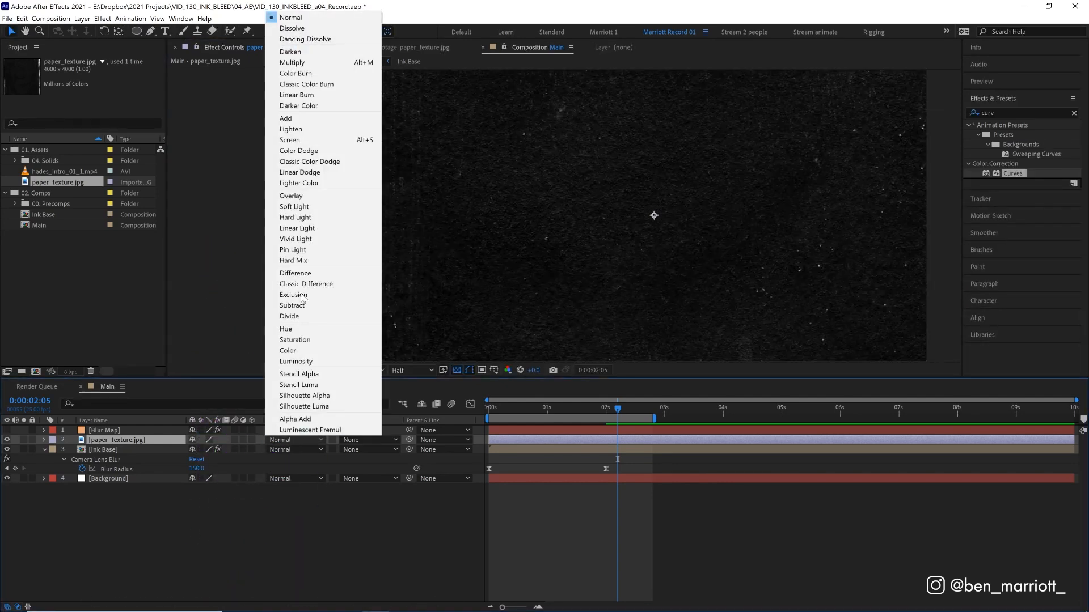
{"action": "left_click", "coordinate": [290, 140]}
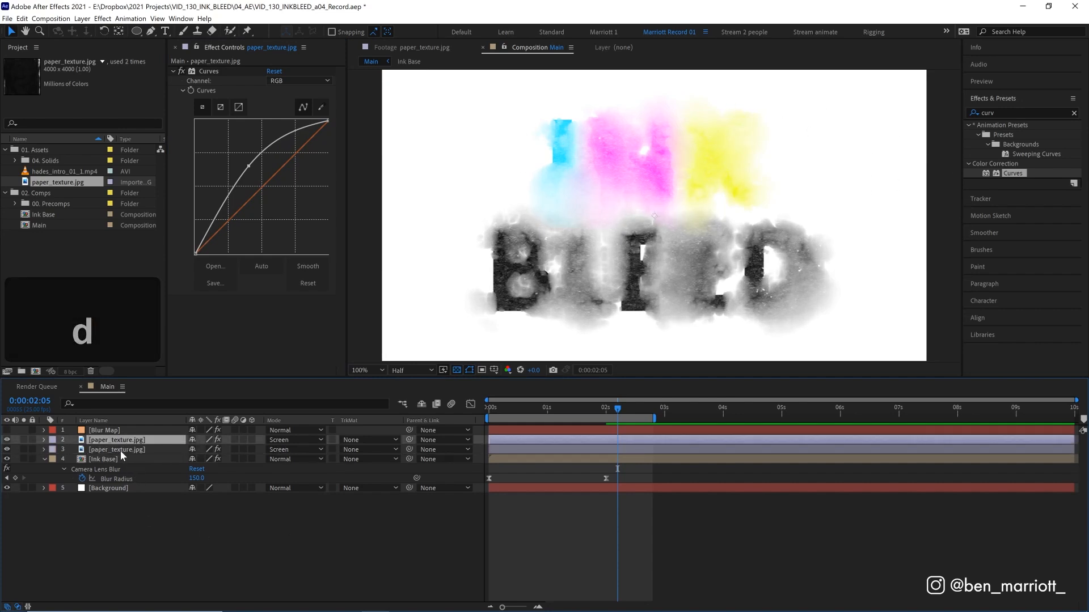
Set the copied paper texture to Multiply and bend its Curves upward to brighten the grain
{"action": "left_click", "coordinate": [292, 449]}
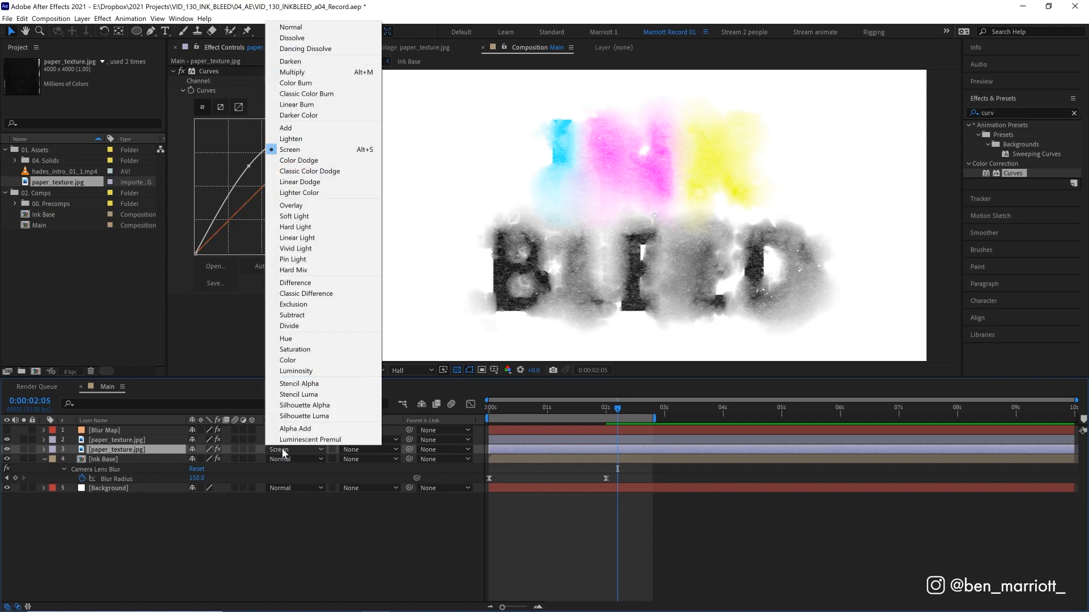
{"action": "left_click", "coordinate": [292, 72]}
{"action": "type", "text": "inv"}
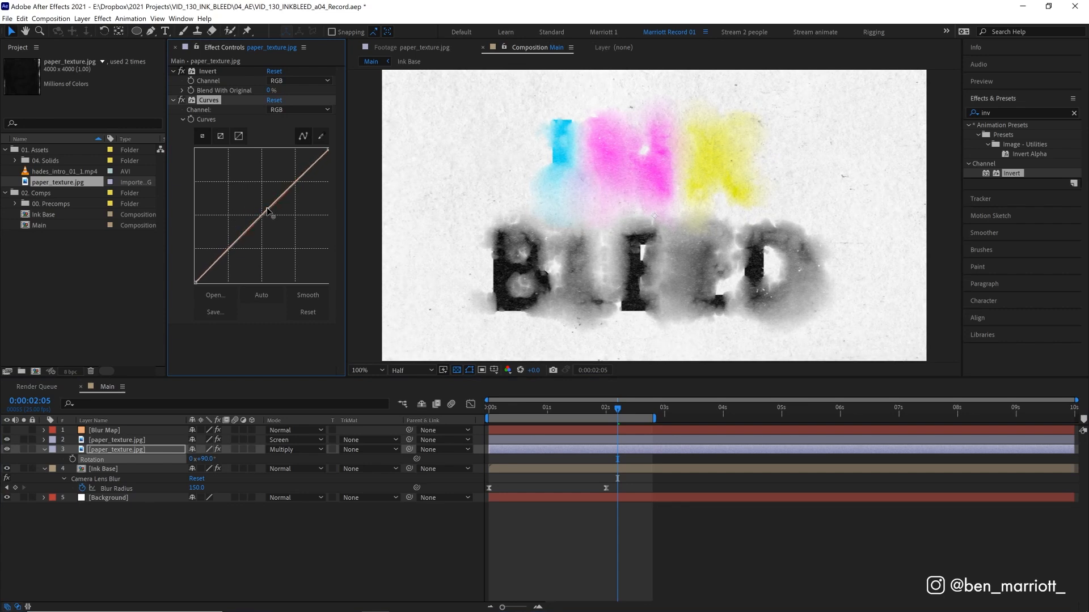
{"action": "left_click_drag", "start_coordinate": [267, 212], "coordinate": [267, 205]}
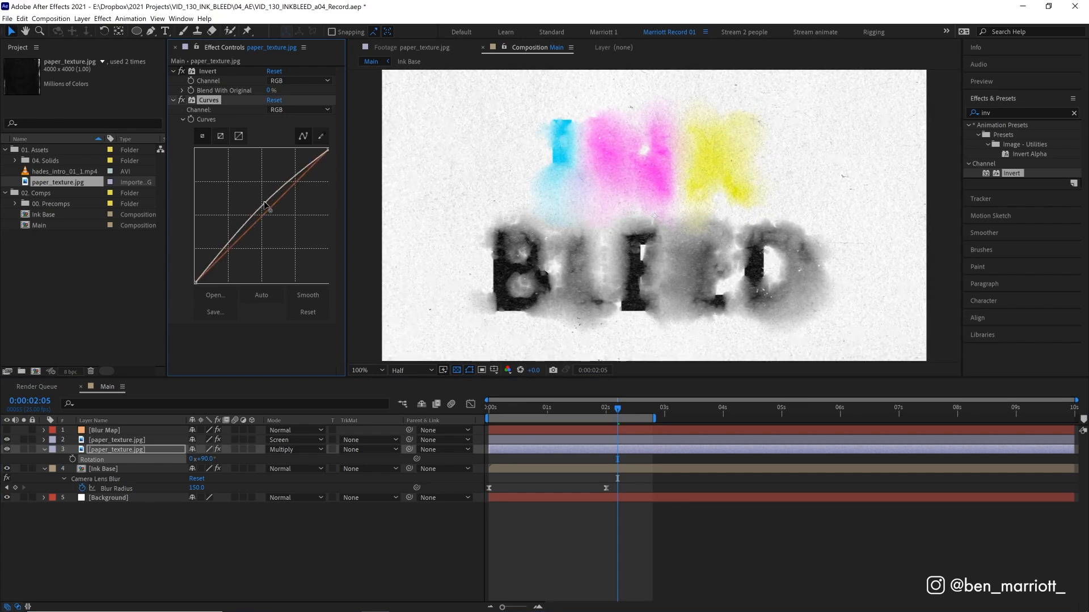
{"action": "left_click_drag", "start_coordinate": [263, 208], "coordinate": [250, 187]}
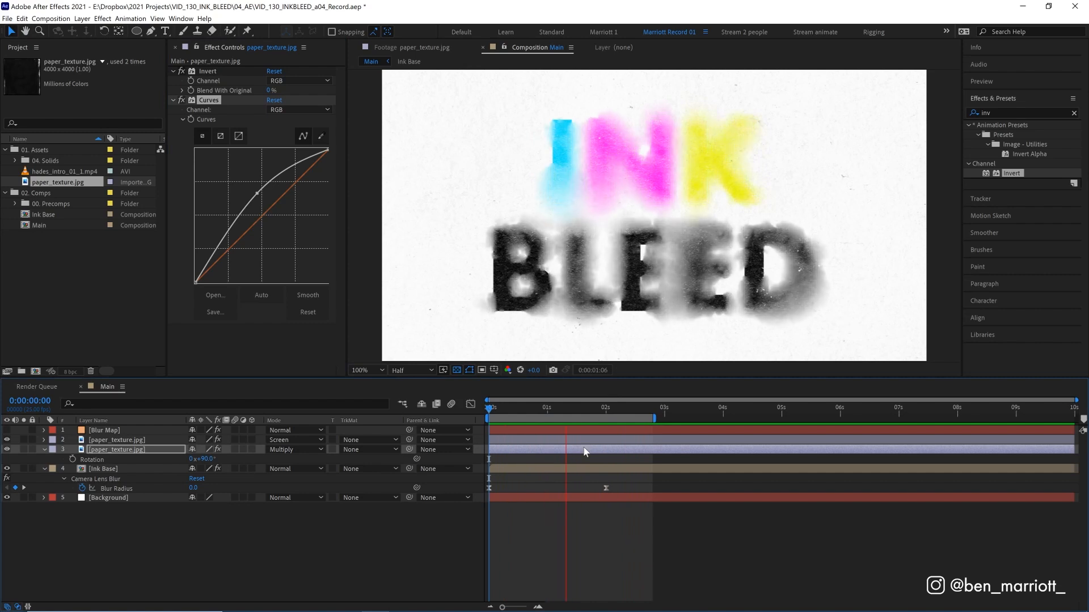
{"action": "left_click", "coordinate": [606, 407]}
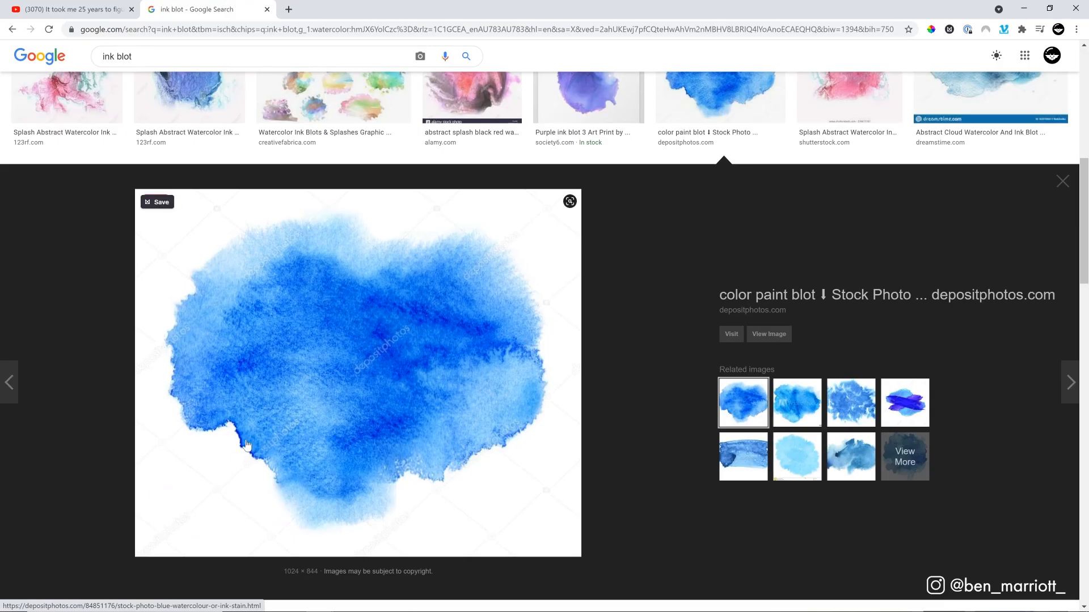
{"action": "mouse_move", "coordinate": [203, 355]}
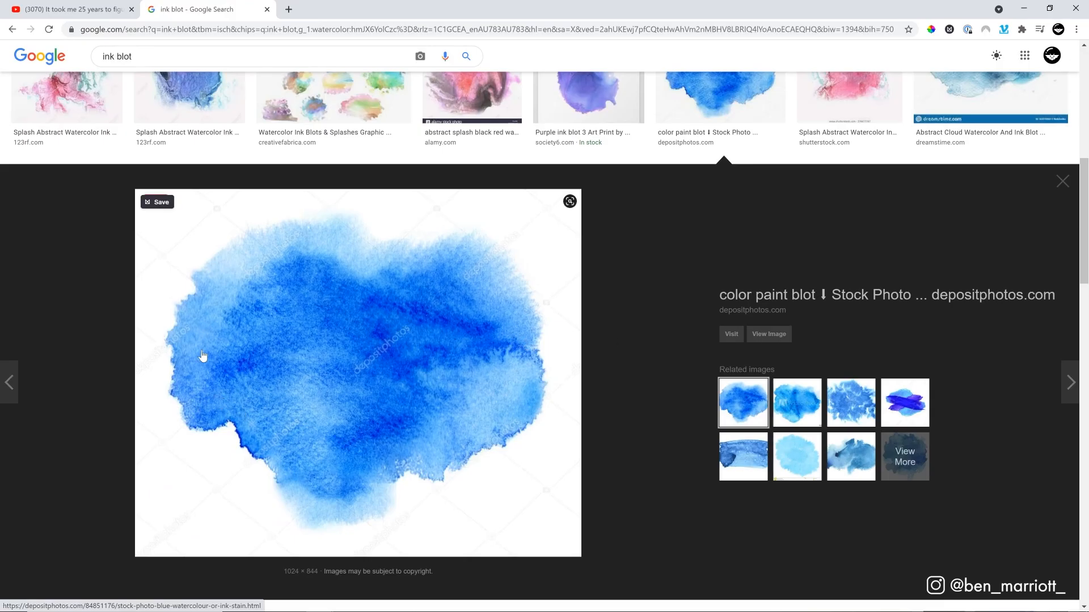
{"action": "mouse_move", "coordinate": [231, 429]}
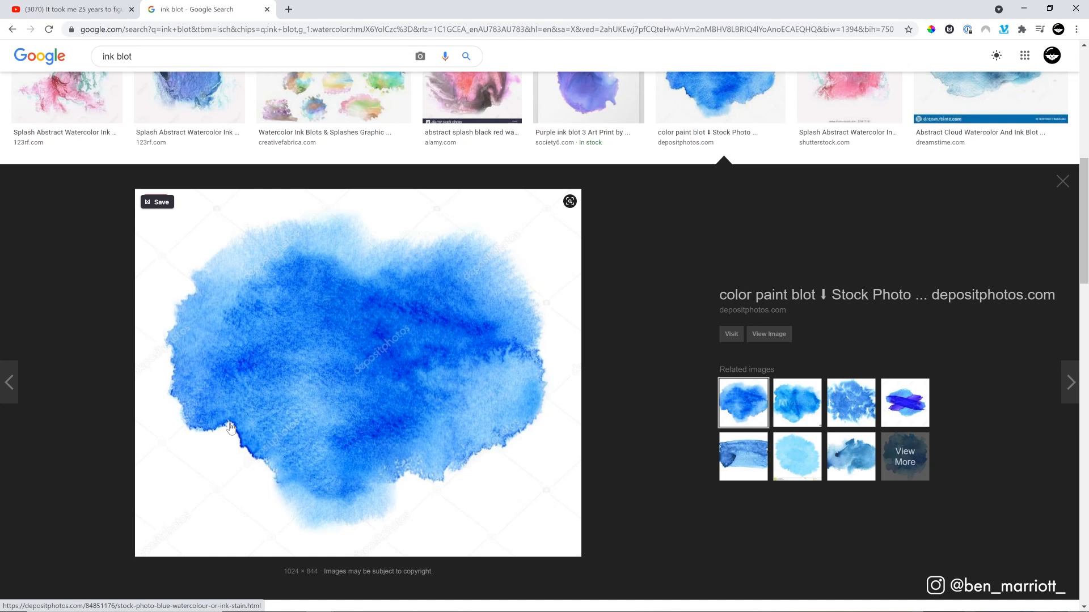
{"action": "mouse_move", "coordinate": [513, 414]}
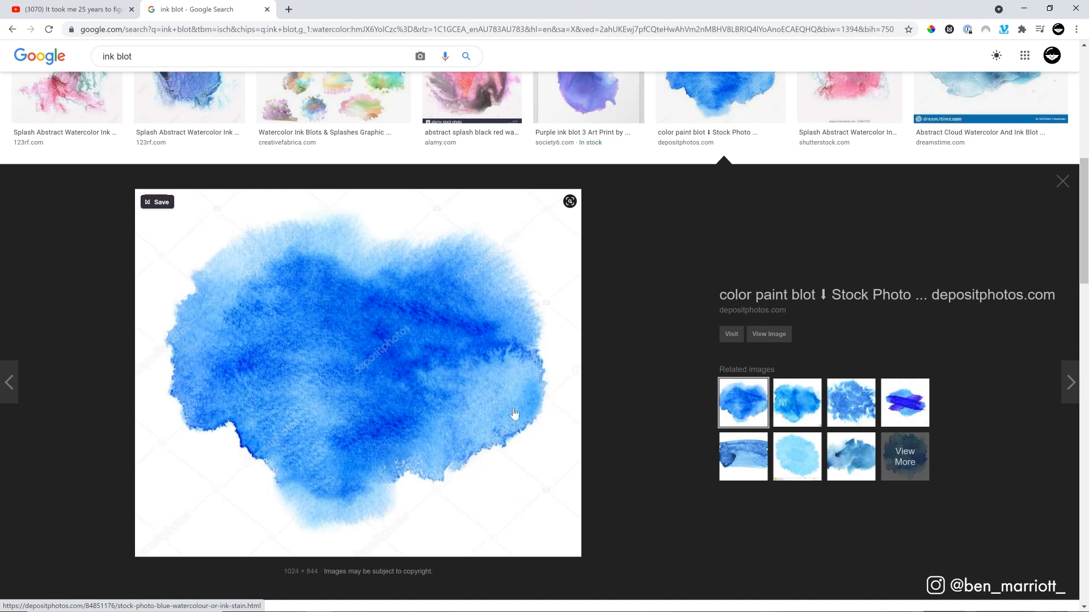
{"action": "mouse_move", "coordinate": [176, 387]}
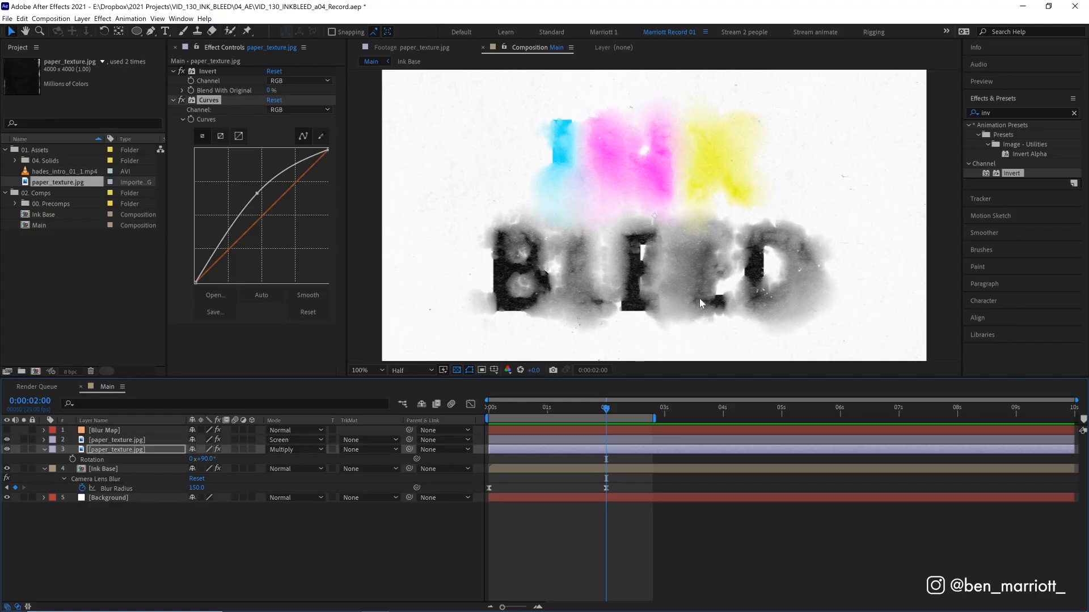
{"action": "mouse_move", "coordinate": [785, 294]}
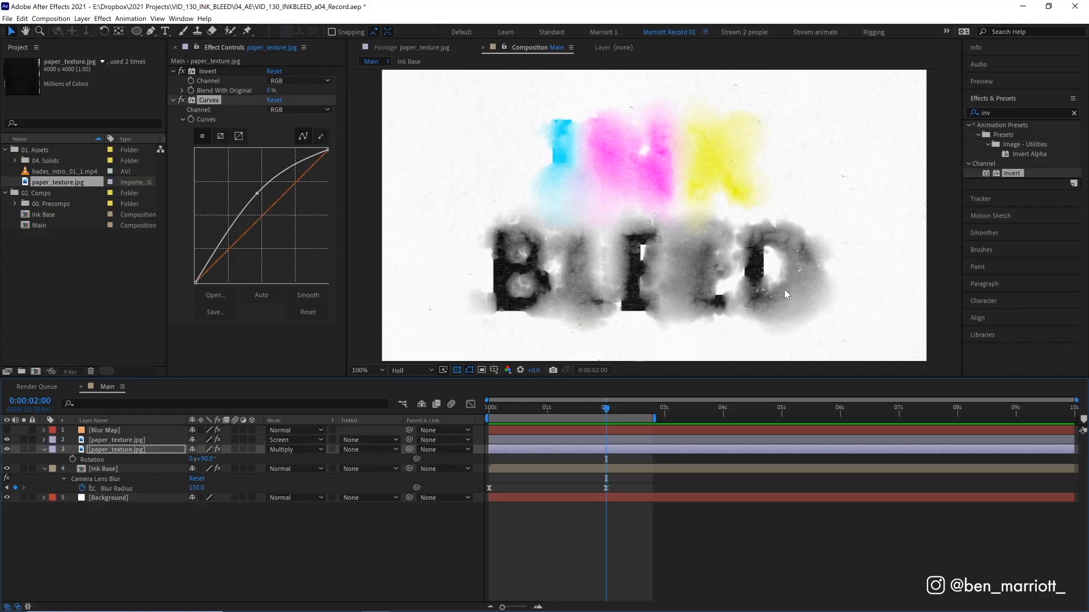
{"action": "mouse_move", "coordinate": [811, 323]}
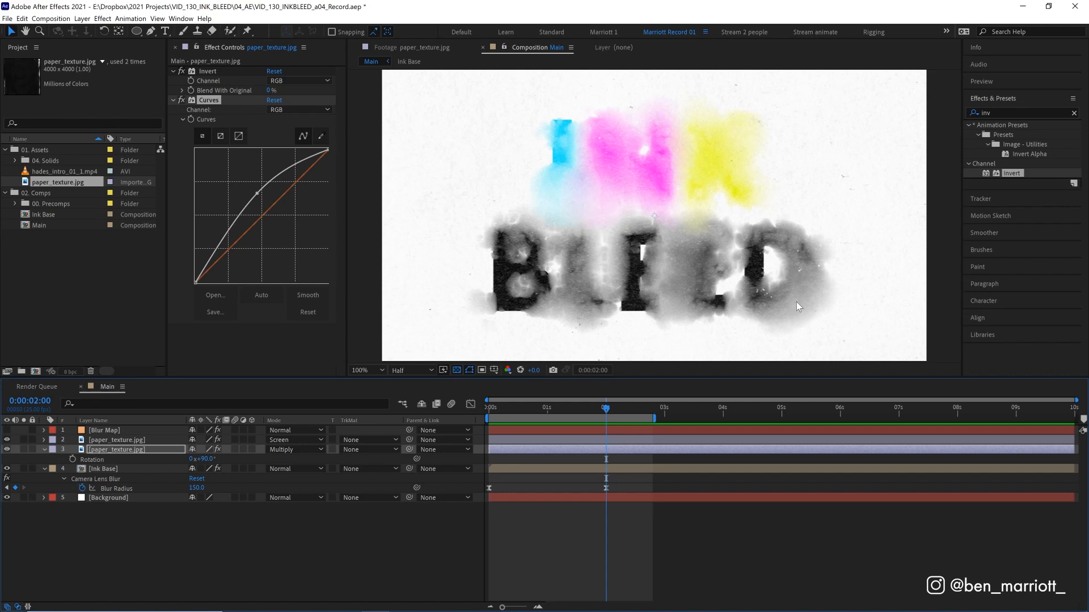
{"action": "mouse_move", "coordinate": [646, 502]}
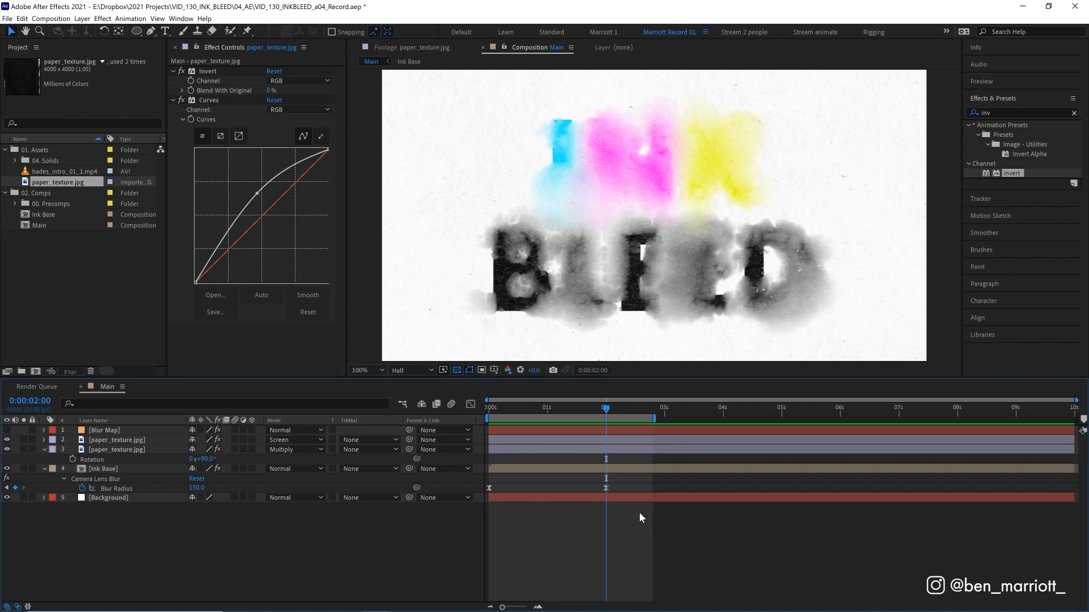
Create a new adjustment layer with Ctrl+Alt+Y
{"action": "key", "text": "ctrl+alt+y"}
{"action": "type", "text": "find"}
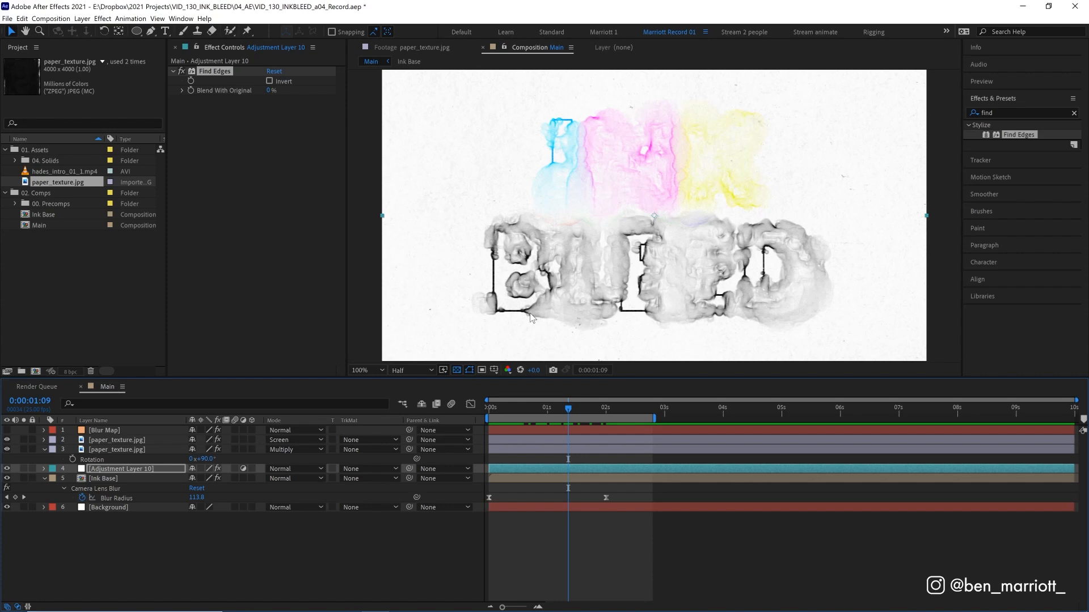
Set Adjustment Layer 10 to Multiply and toggle its visibility off and on to compare
{"action": "left_click", "coordinate": [577, 407]}
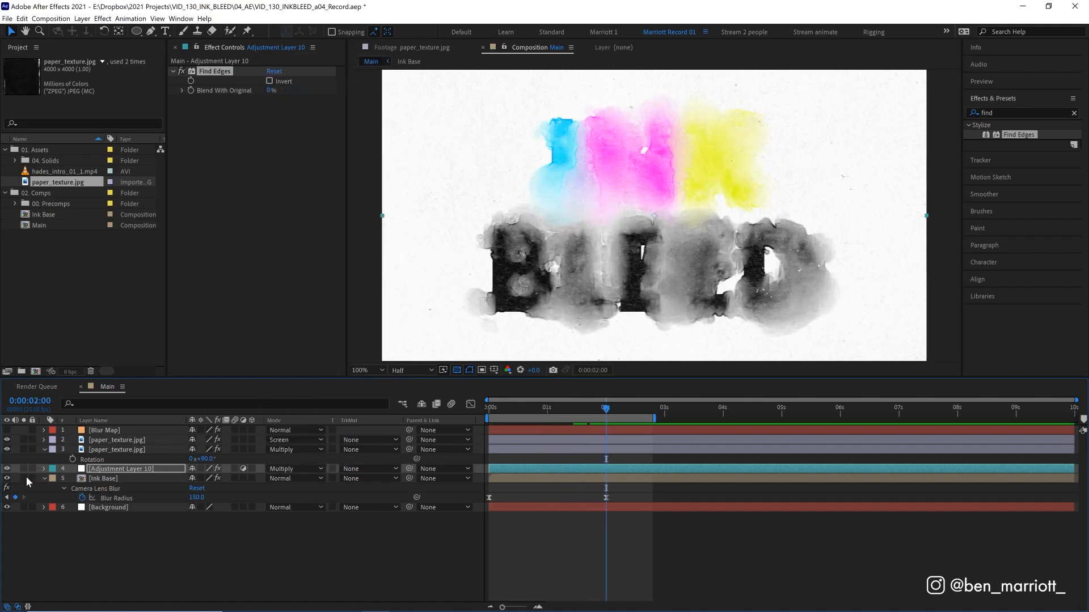
{"action": "left_click", "coordinate": [7, 469]}
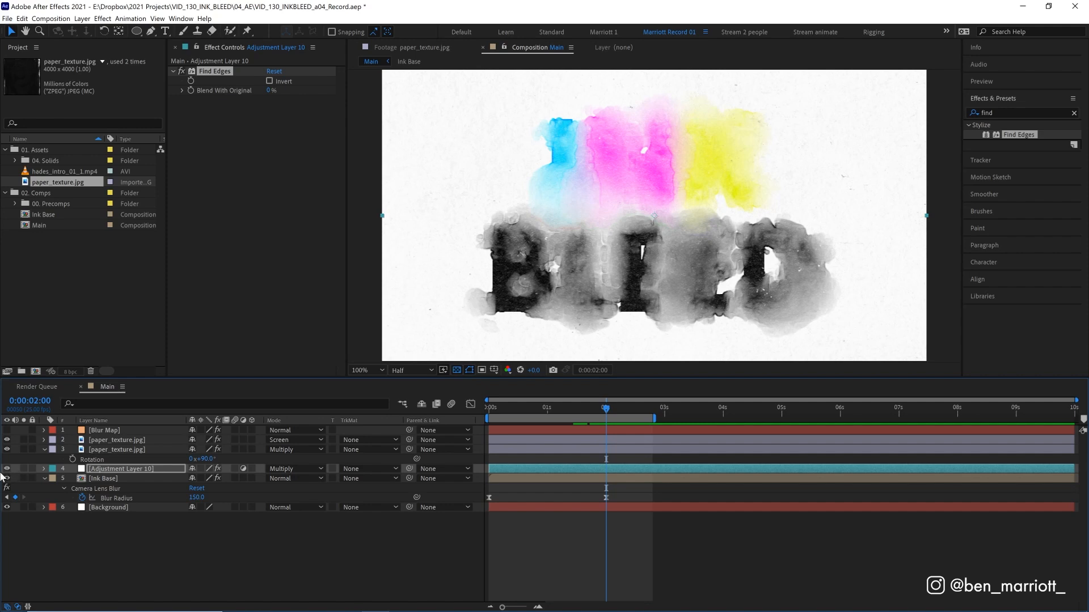
{"action": "left_click", "coordinate": [408, 370]}
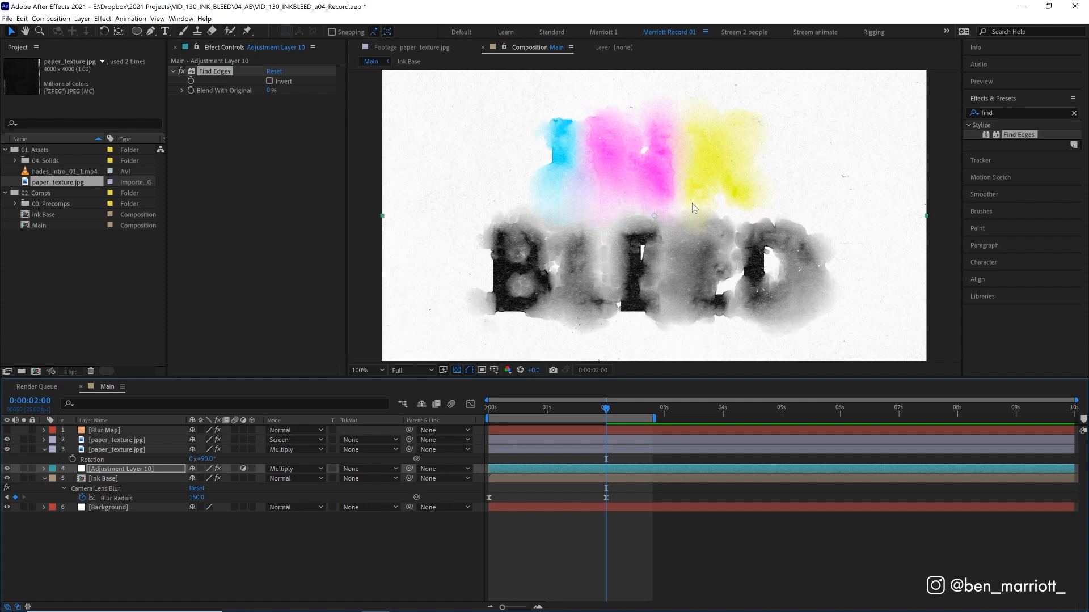
{"action": "mouse_move", "coordinate": [722, 215]}
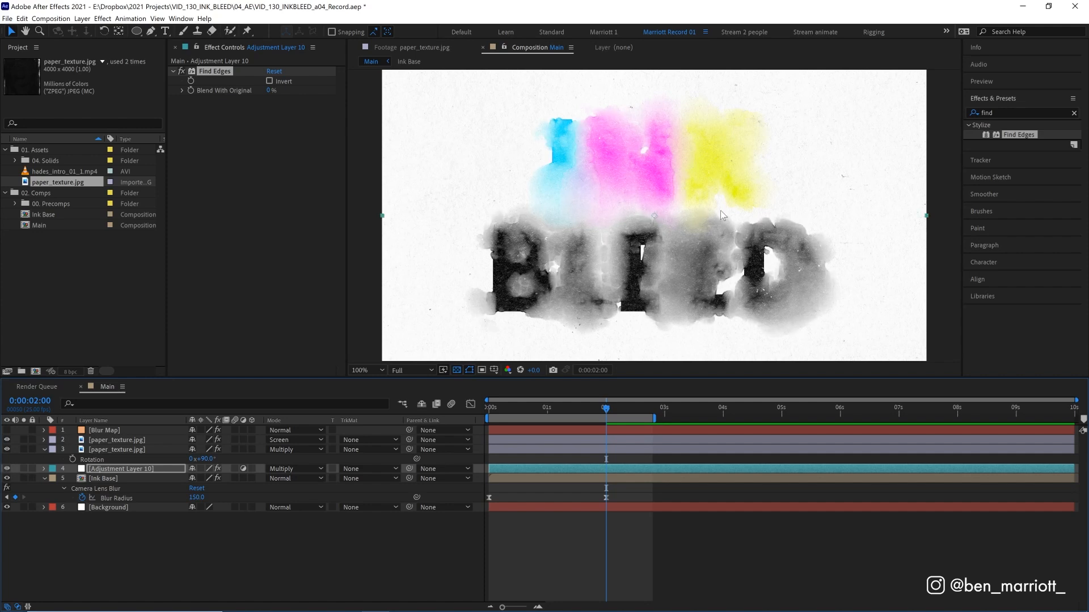
{"action": "mouse_move", "coordinate": [493, 303]}
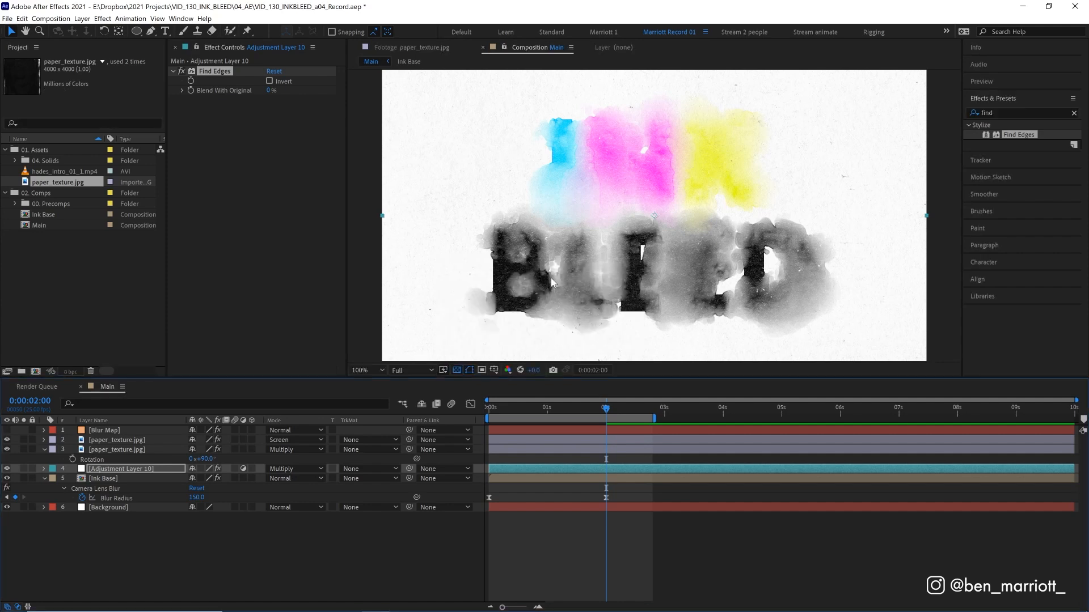
{"action": "mouse_move", "coordinate": [551, 389]}
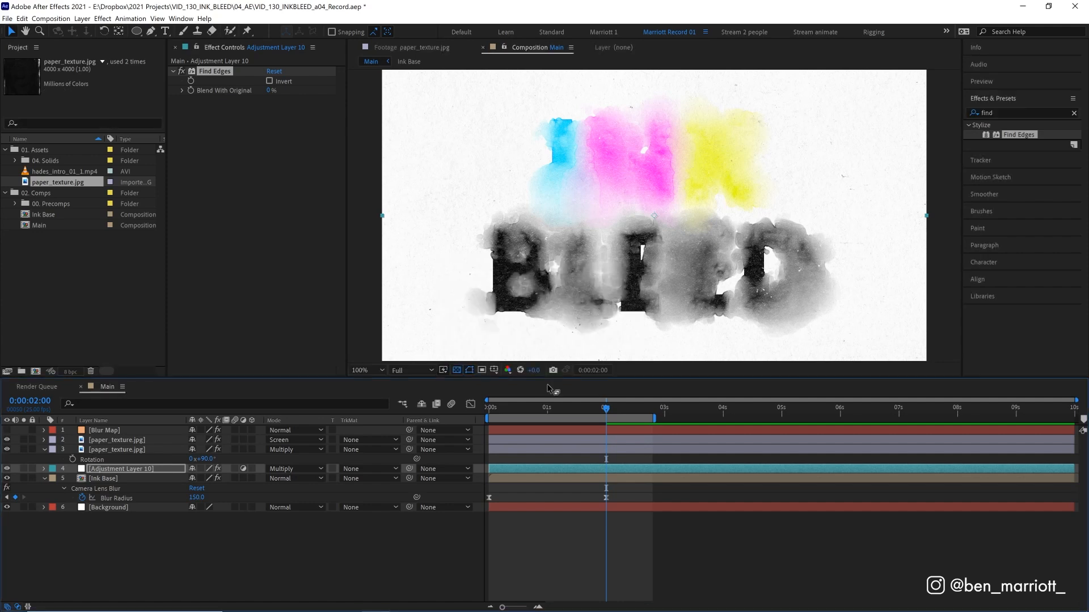
On Blur Map, expand Fractal Noise Evolution Options and enter Random Seed 280
{"action": "left_click", "coordinate": [103, 429]}
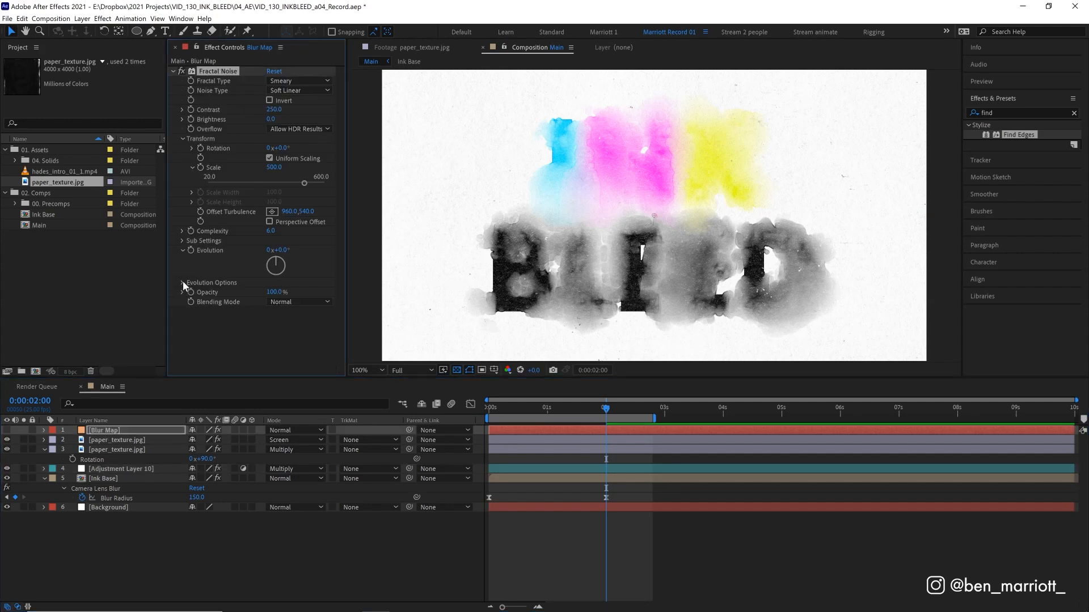
{"action": "left_click", "coordinate": [182, 283]}
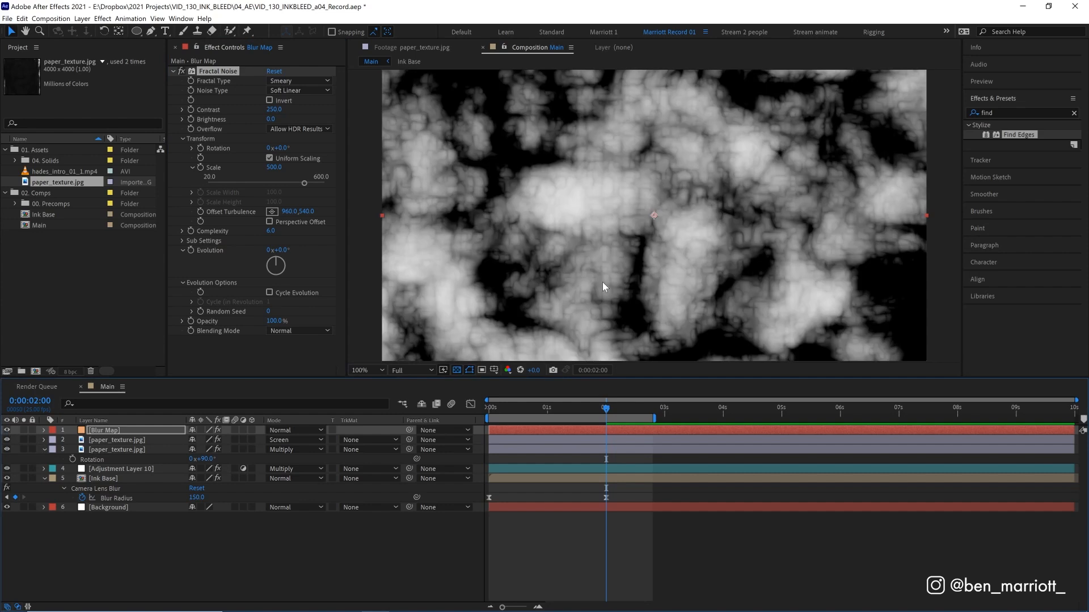
{"action": "mouse_move", "coordinate": [670, 155]}
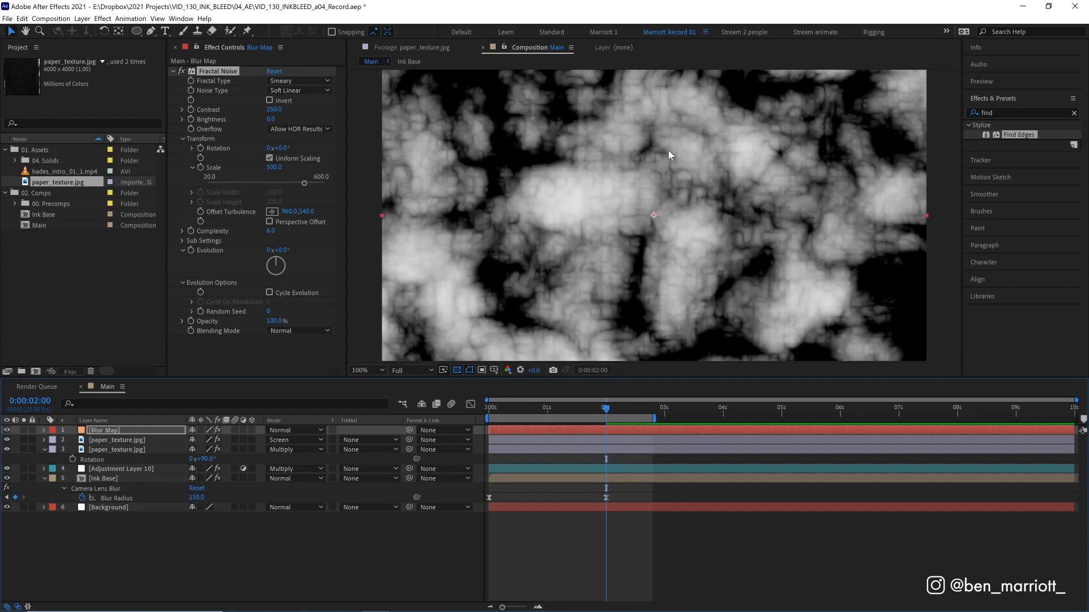
{"action": "mouse_move", "coordinate": [262, 315]}
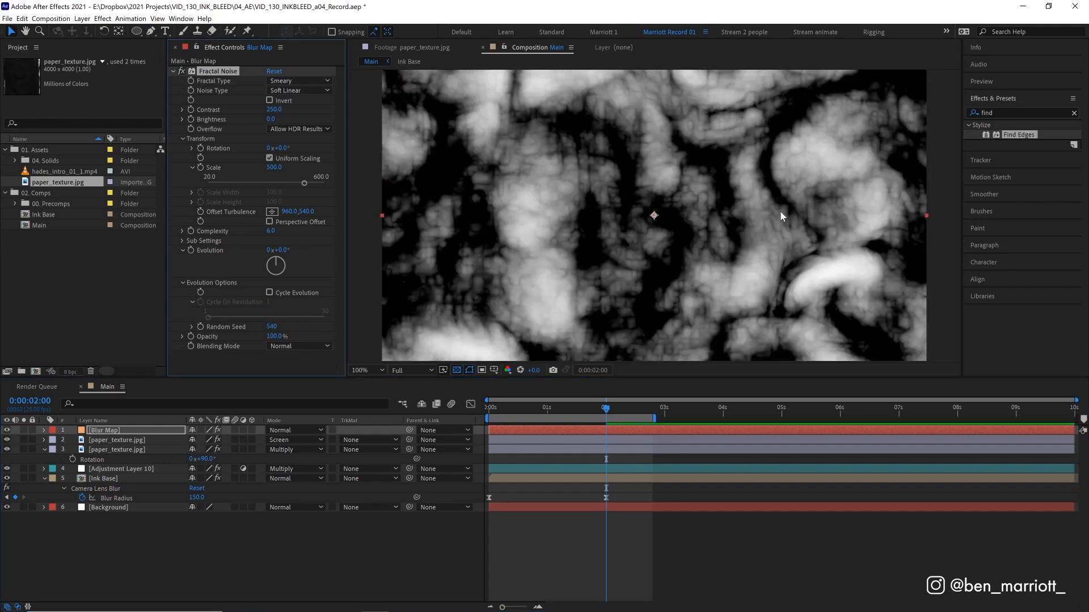
{"action": "double_click", "coordinate": [272, 327]}
{"action": "type", "text": "280"}
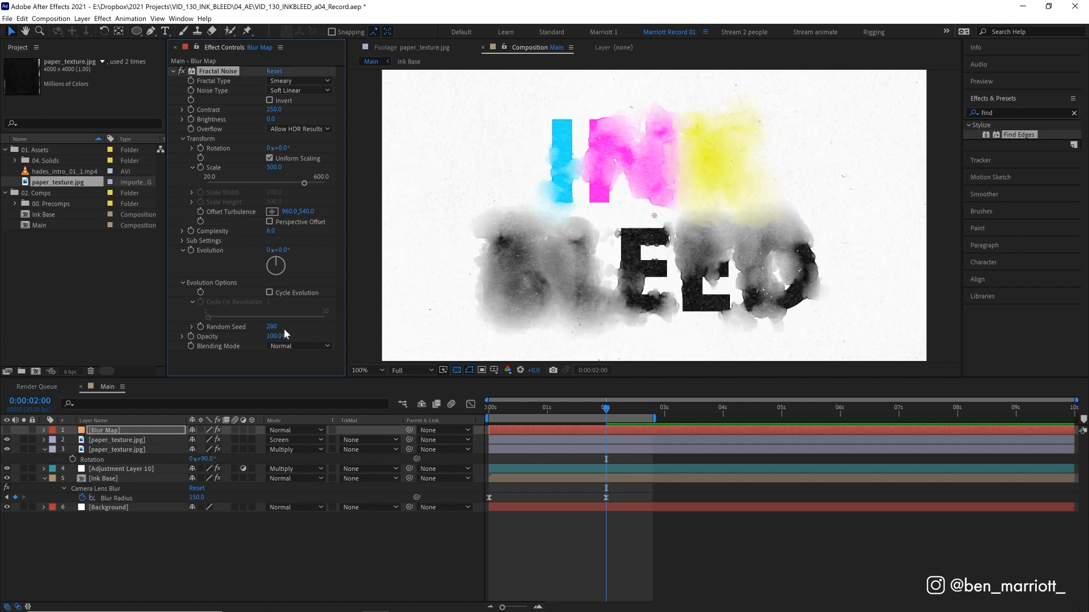
{"action": "mouse_move", "coordinate": [862, 223]}
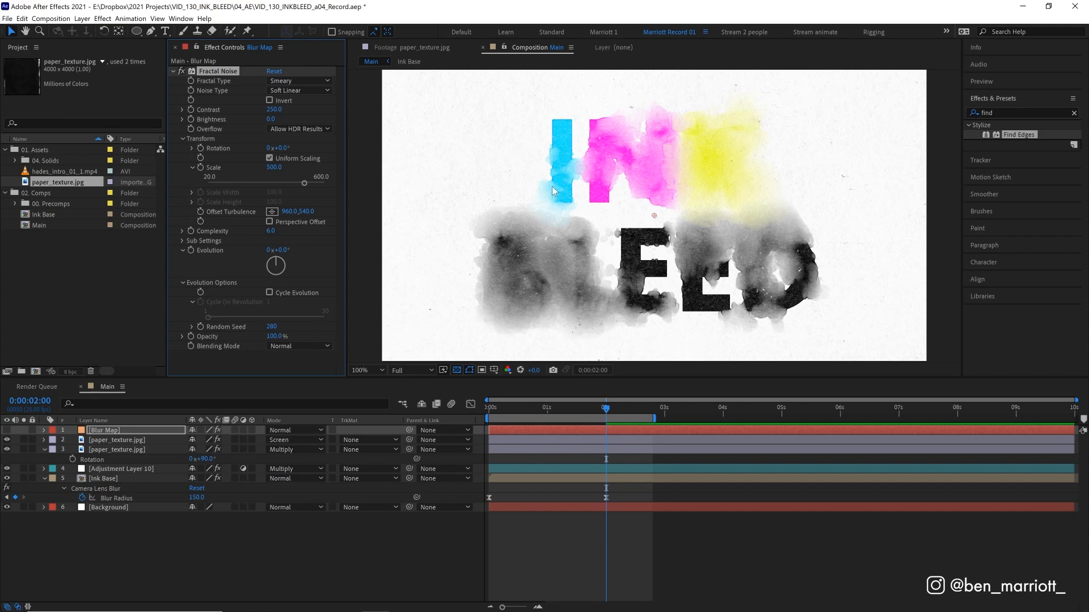
{"action": "mouse_move", "coordinate": [651, 271]}
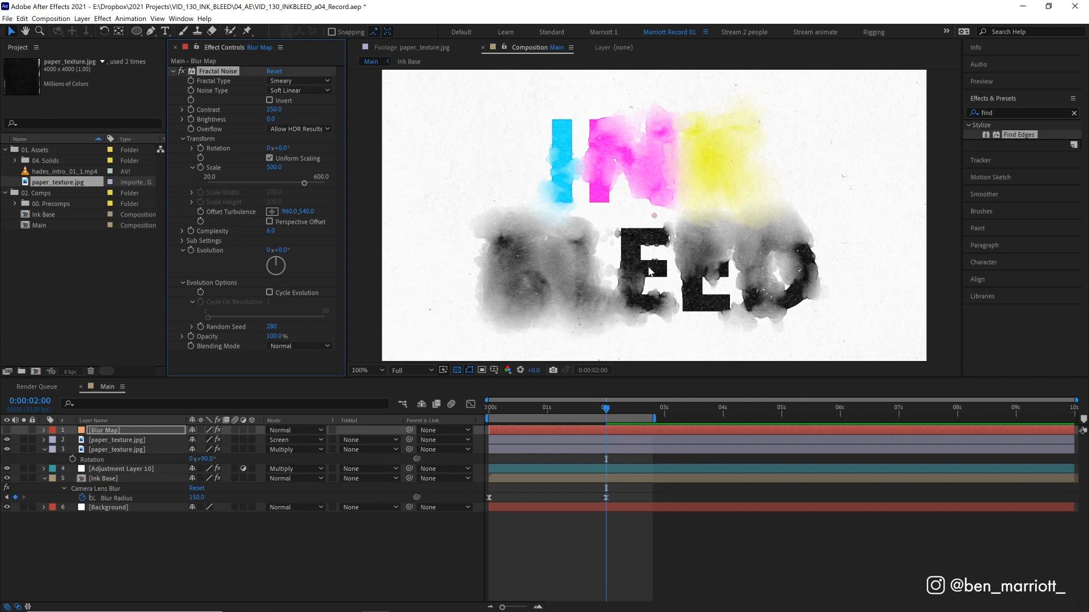
{"action": "mouse_move", "coordinate": [204, 426]}
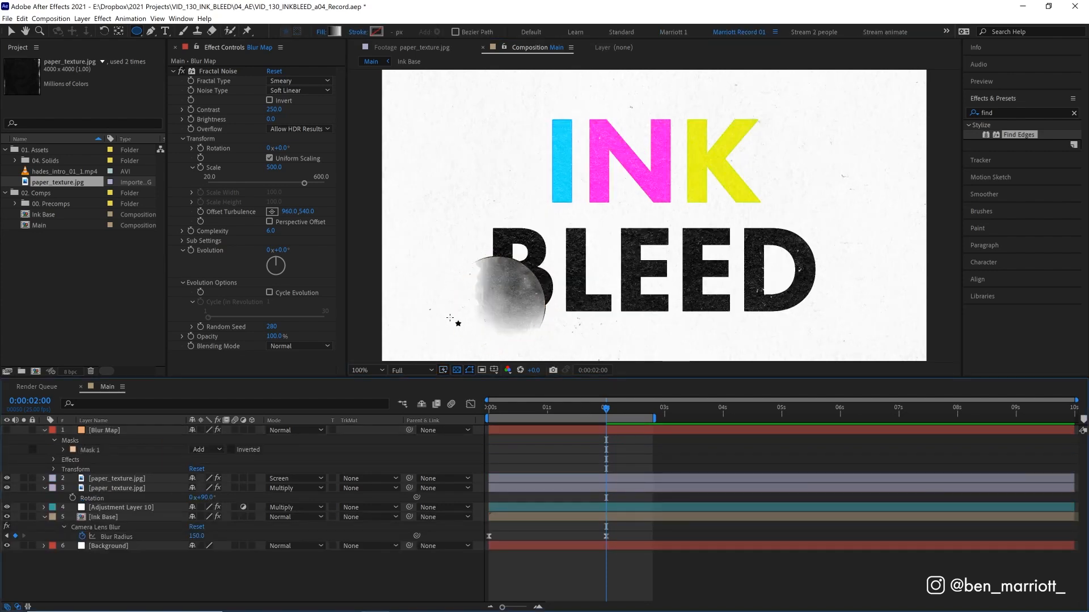
{"action": "mouse_move", "coordinate": [493, 282]}
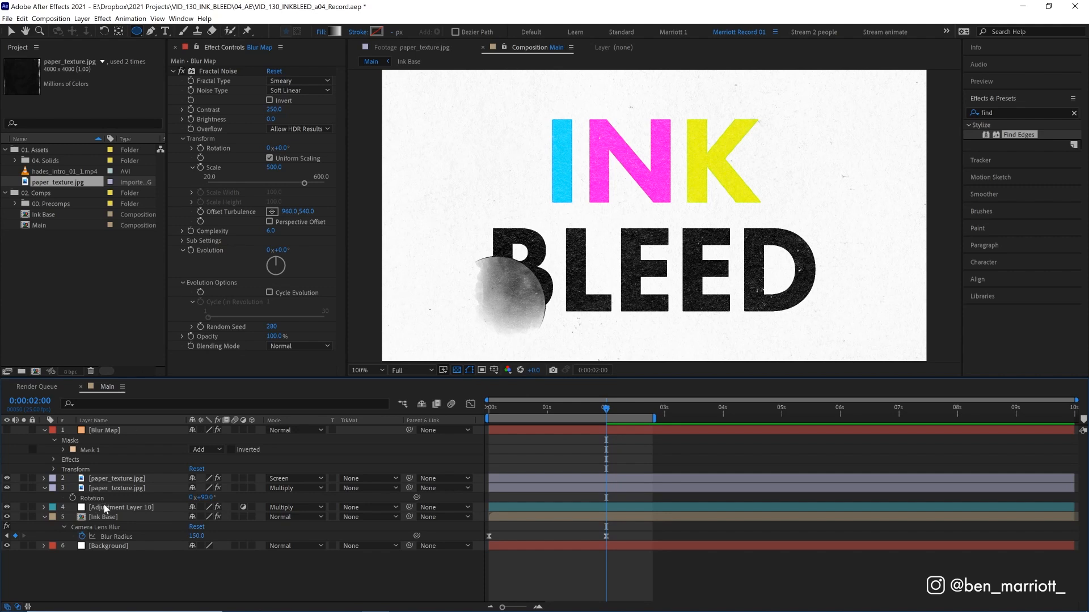
Switch the new Blur Map mask's mode to Subtract
{"action": "left_click", "coordinate": [201, 449]}
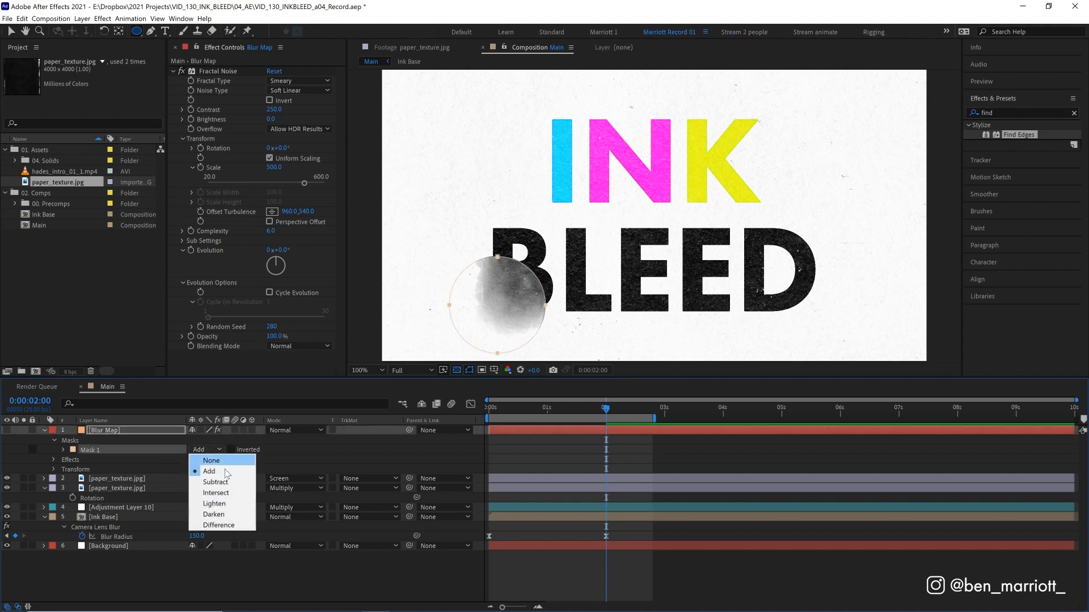
{"action": "left_click", "coordinate": [216, 482]}
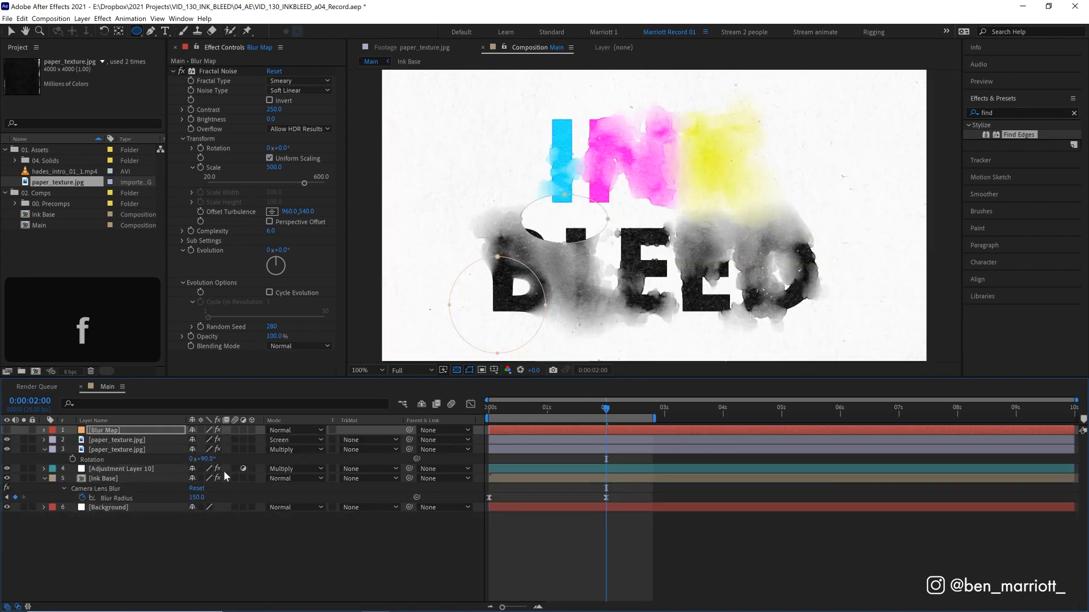
Open the Ink Base precomp and select hades_intro_01_1.mp4 in the Project panel
{"action": "left_click", "coordinate": [103, 478]}
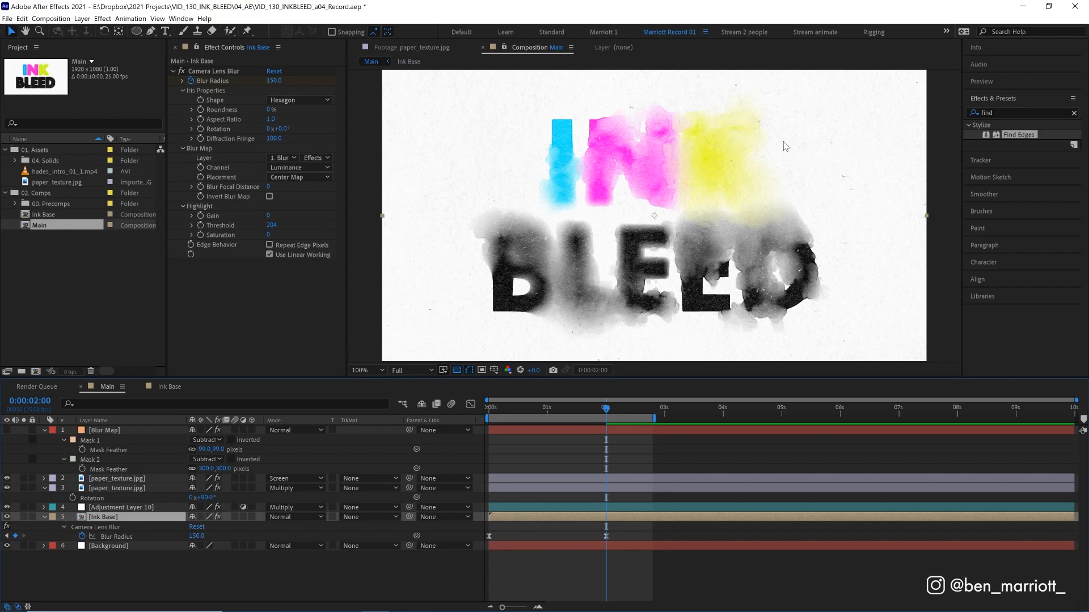
{"action": "mouse_move", "coordinate": [128, 523]}
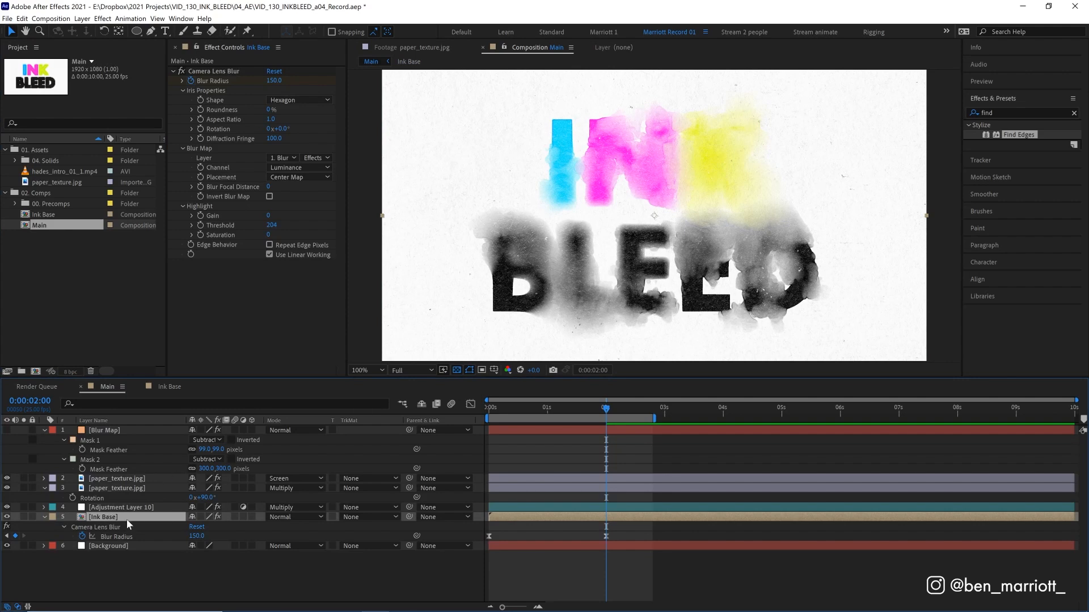
{"action": "double_click", "coordinate": [44, 214]}
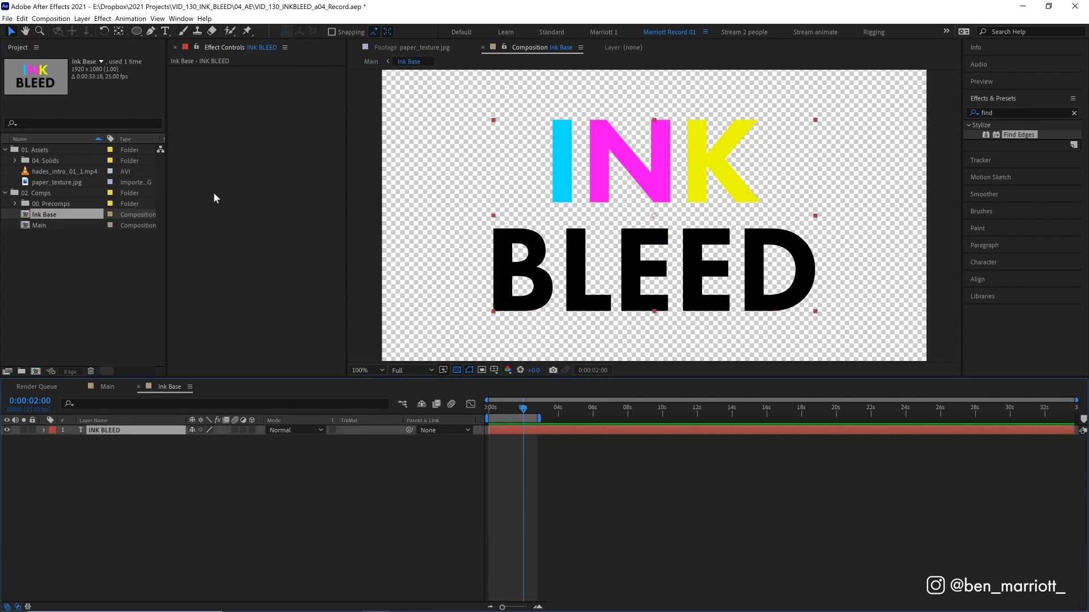
{"action": "left_click", "coordinate": [65, 171]}
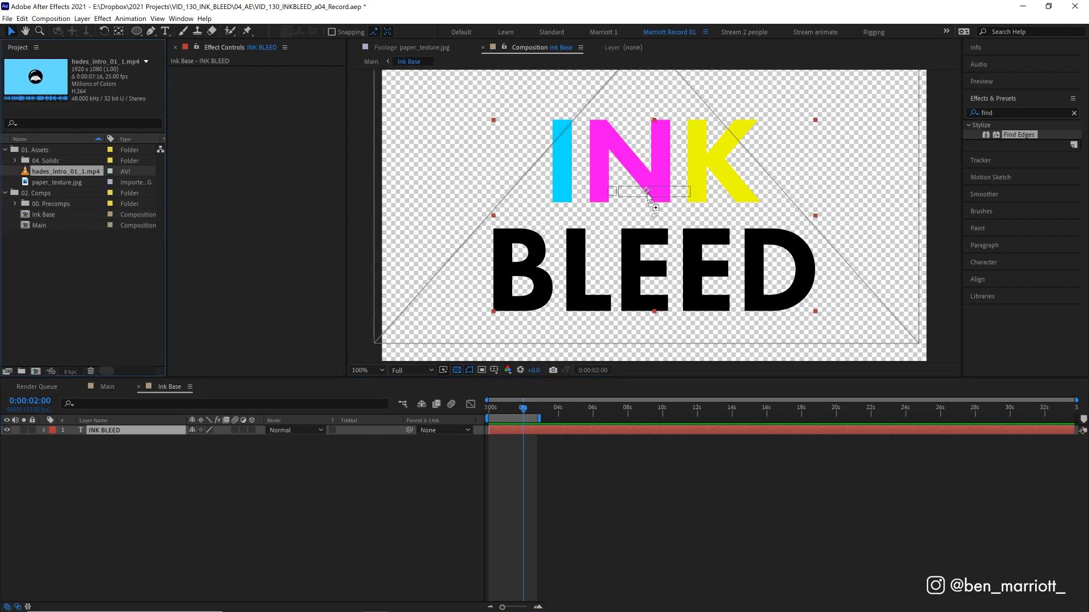